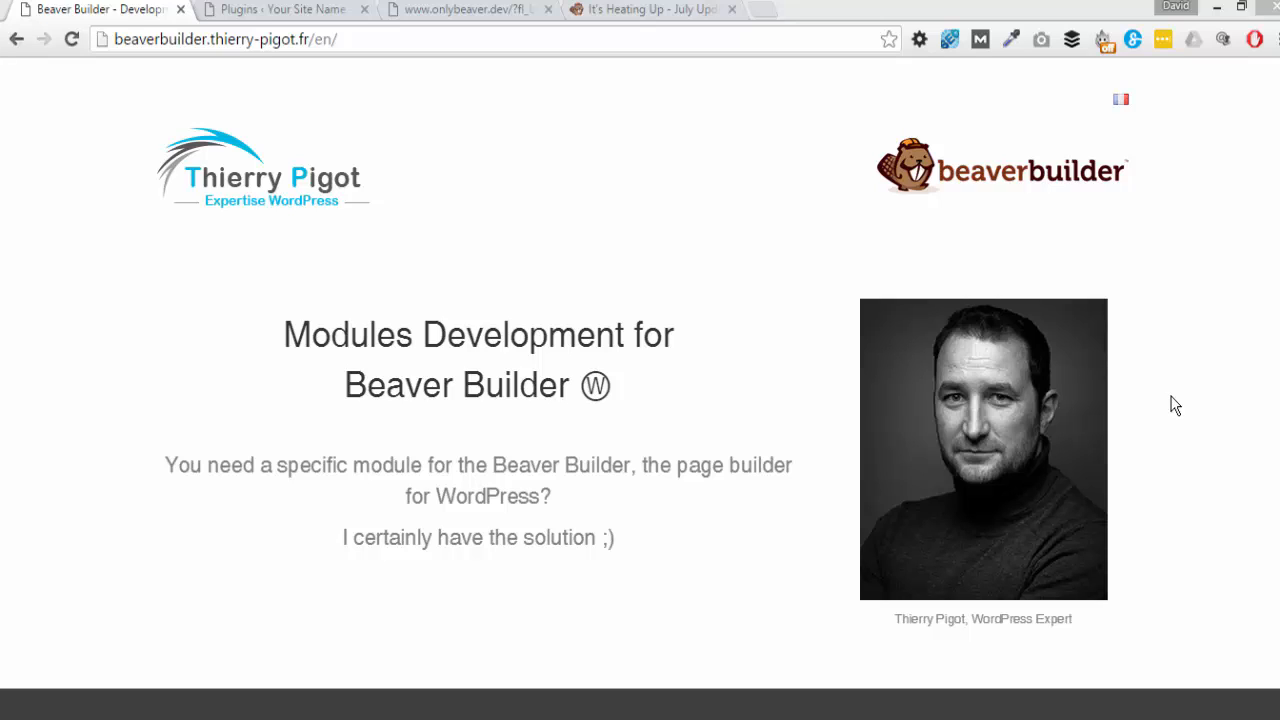
mouse_move(745, 374)
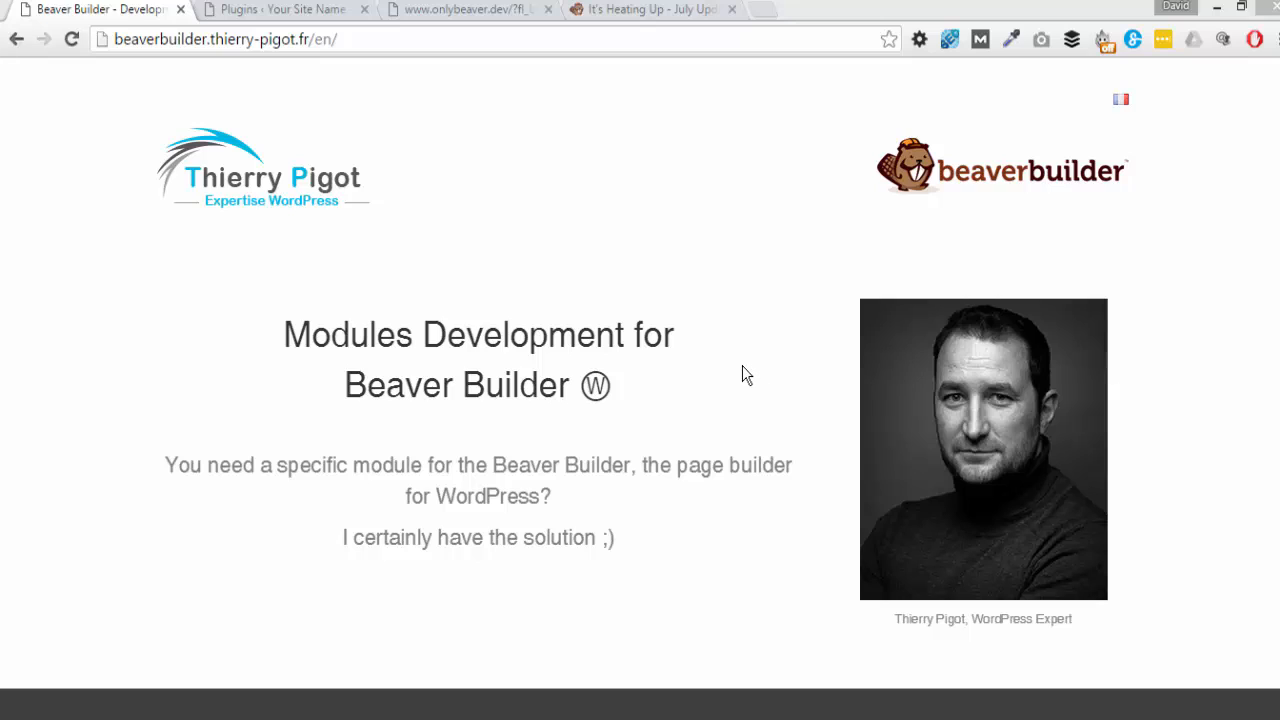
mouse_move(748, 419)
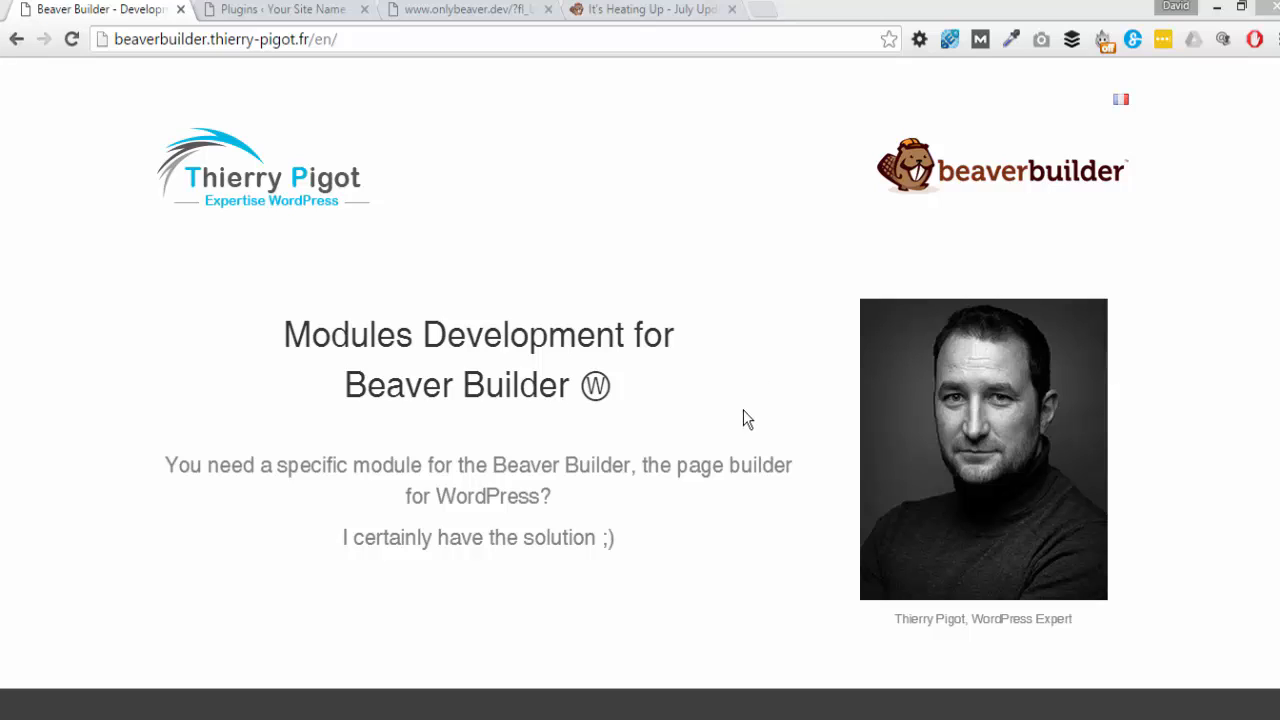
mouse_move(708, 413)
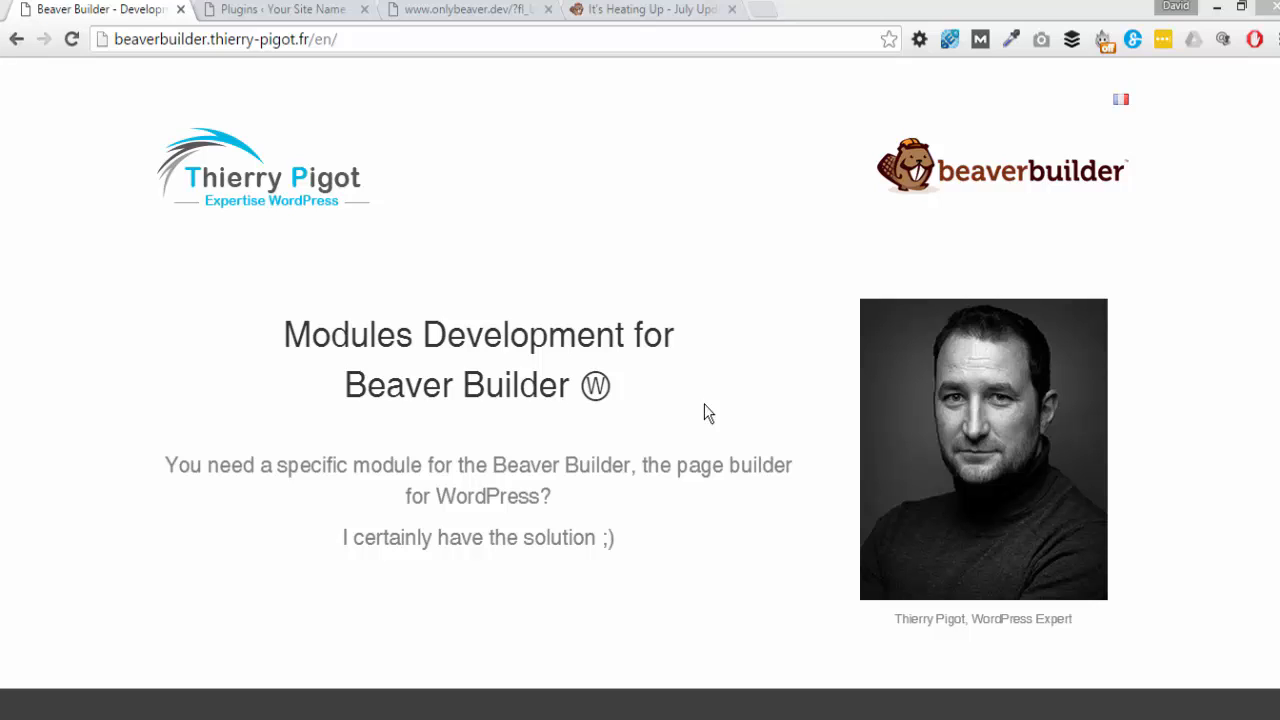
mouse_move(679, 419)
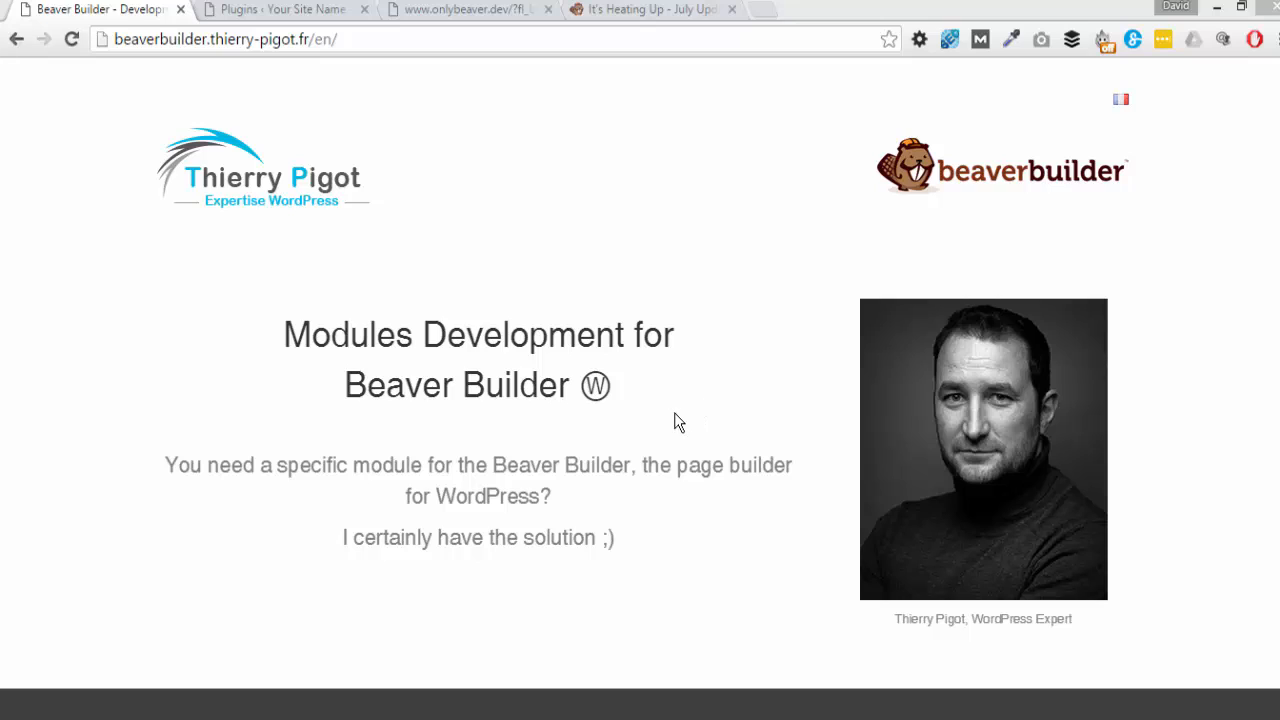
mouse_move(697, 545)
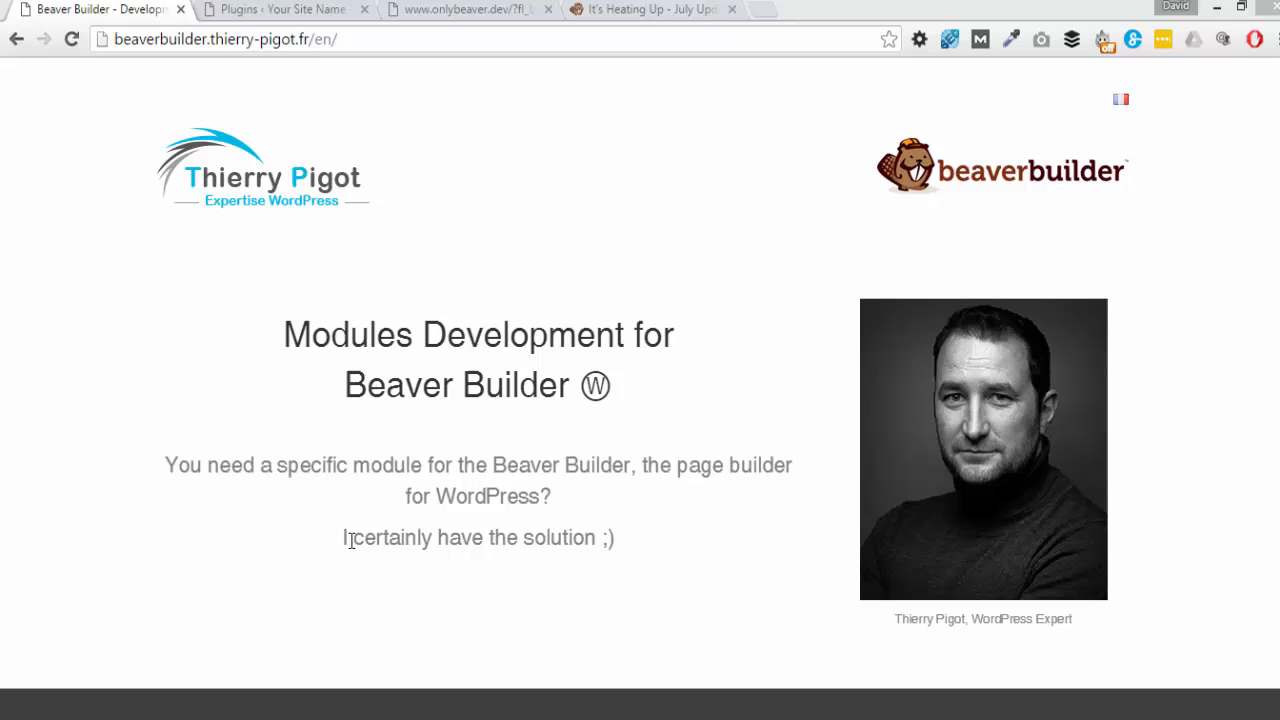
mouse_move(237, 333)
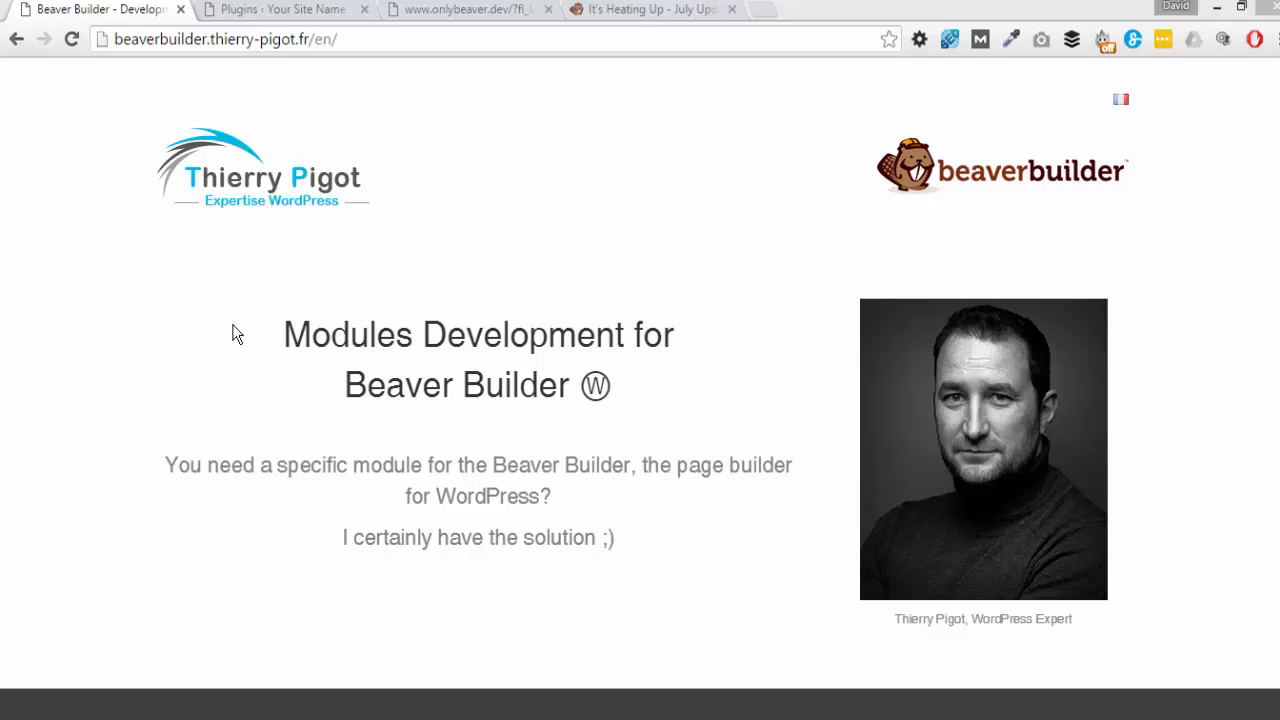
mouse_move(450, 198)
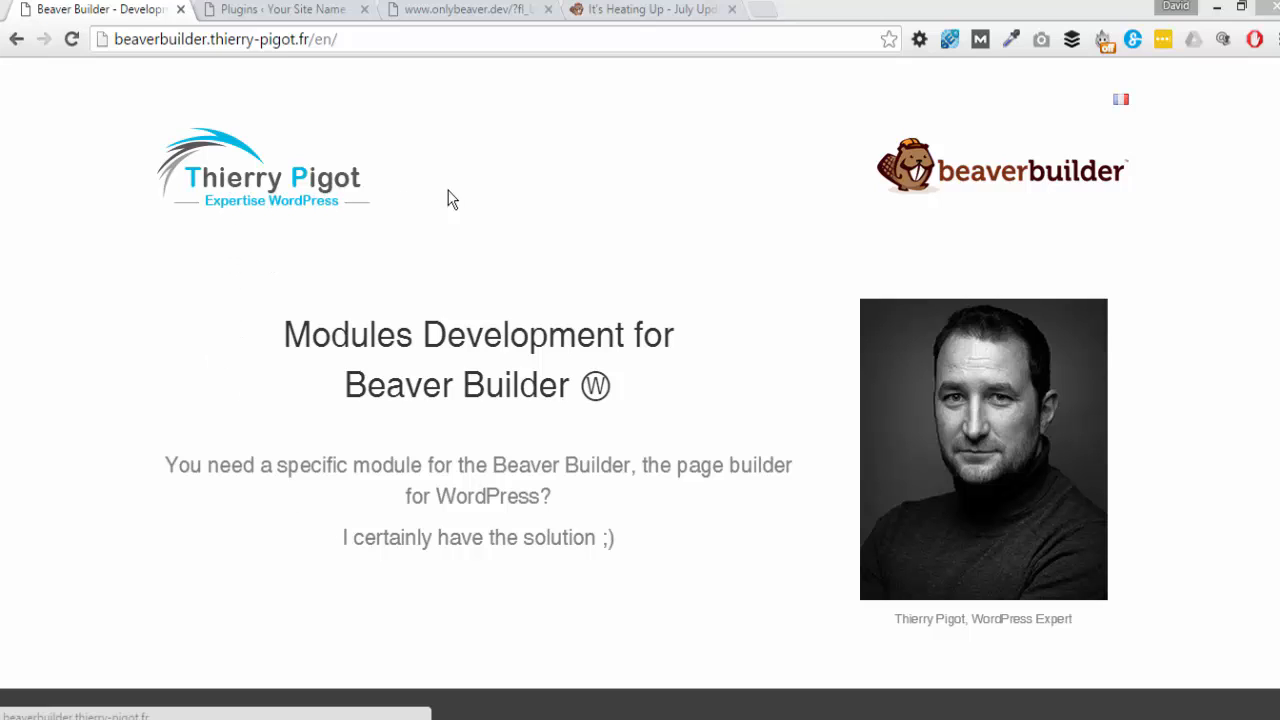
mouse_move(482, 204)
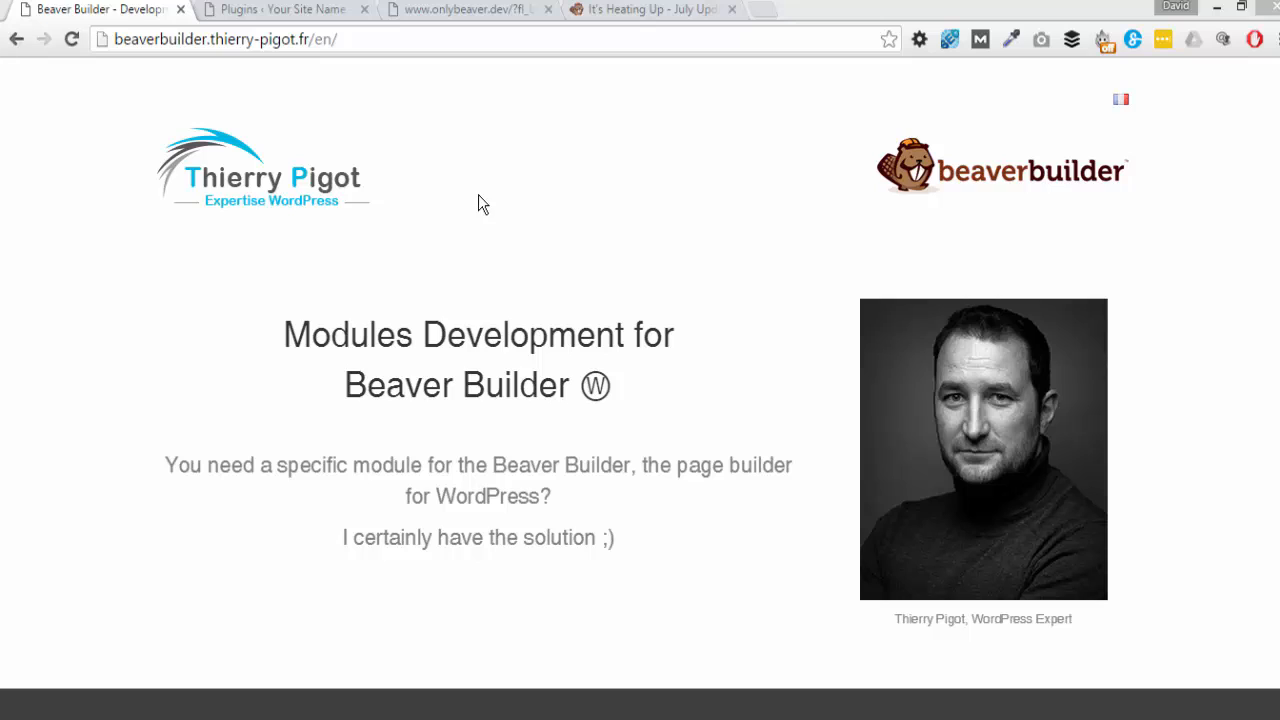
mouse_move(470, 240)
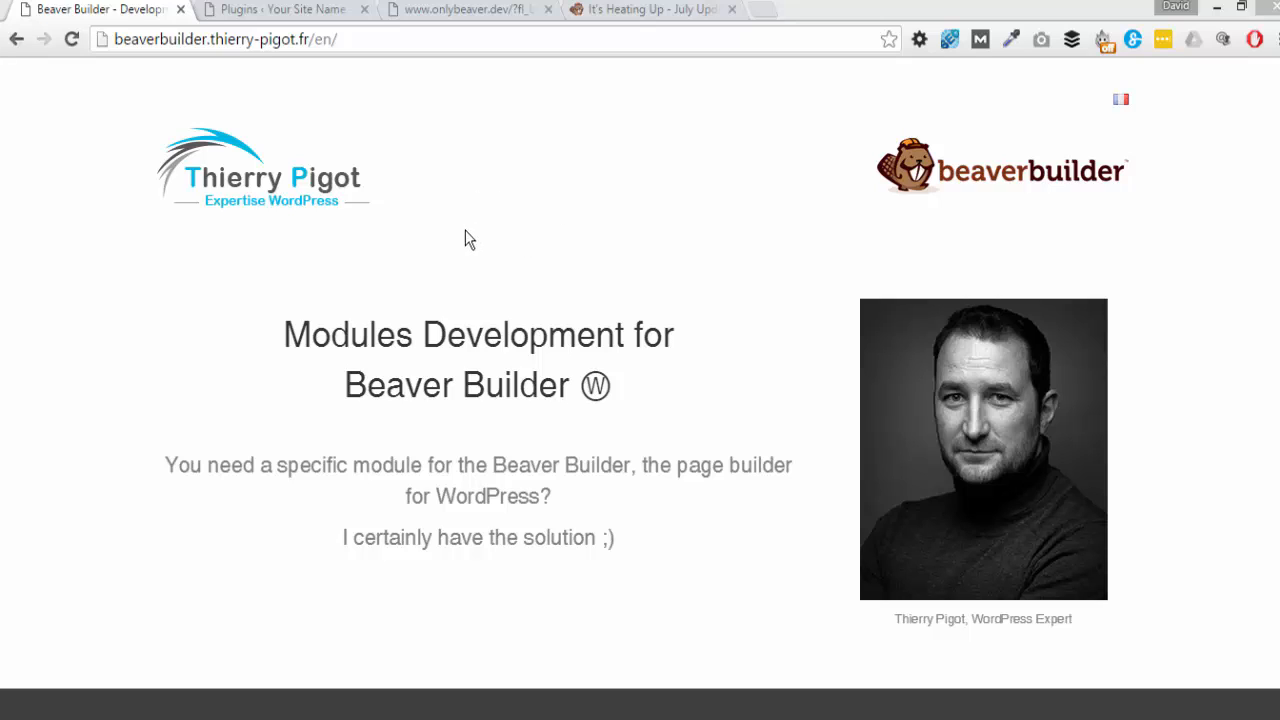
mouse_move(485, 257)
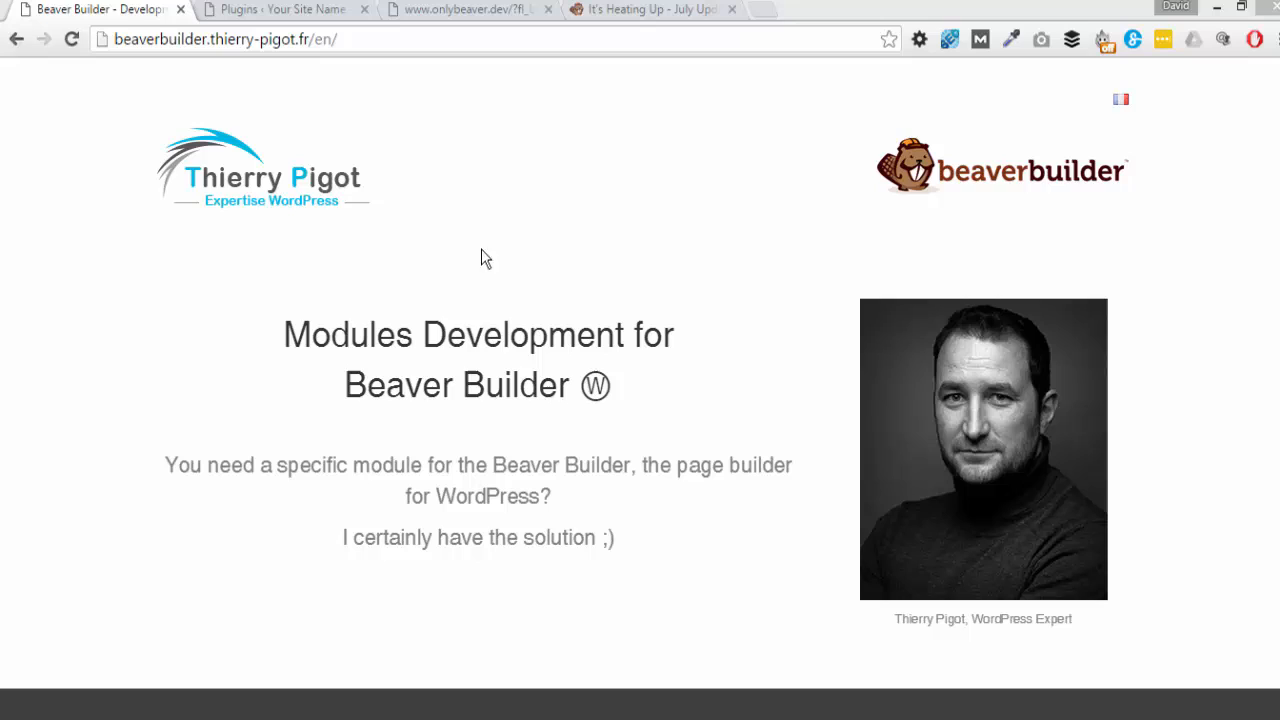
mouse_move(402, 337)
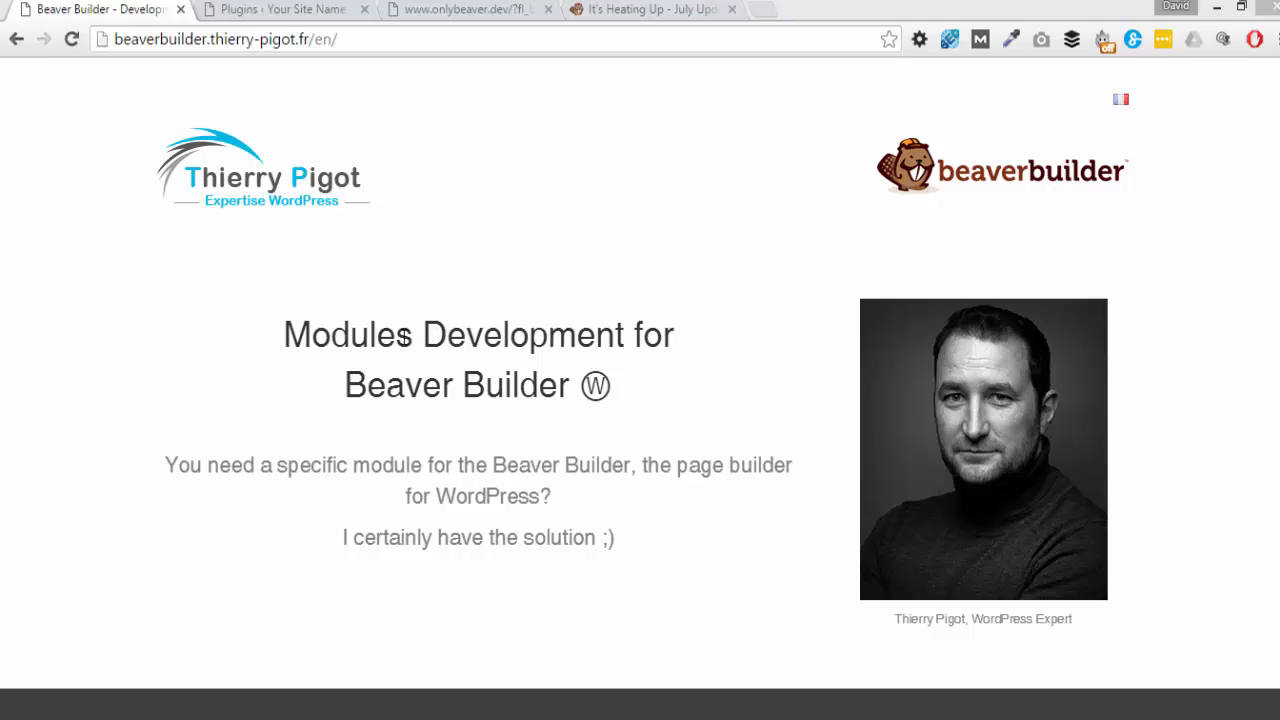
mouse_move(540, 349)
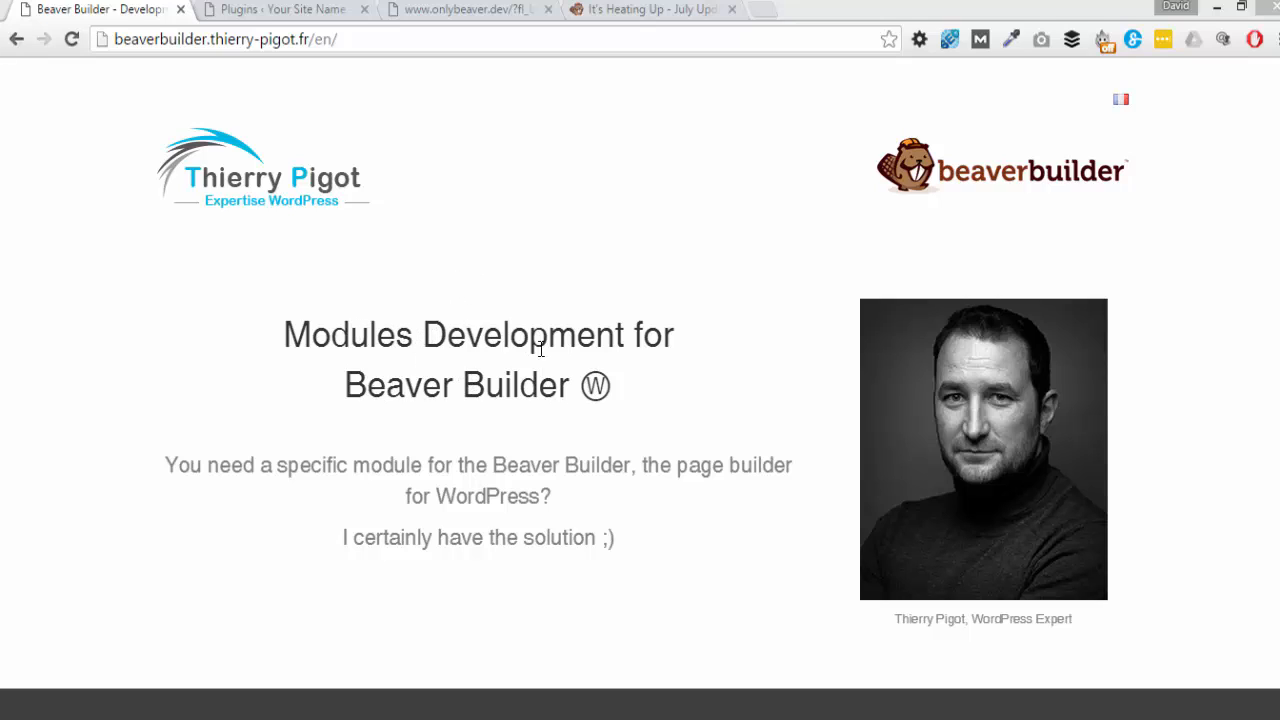
mouse_move(775, 396)
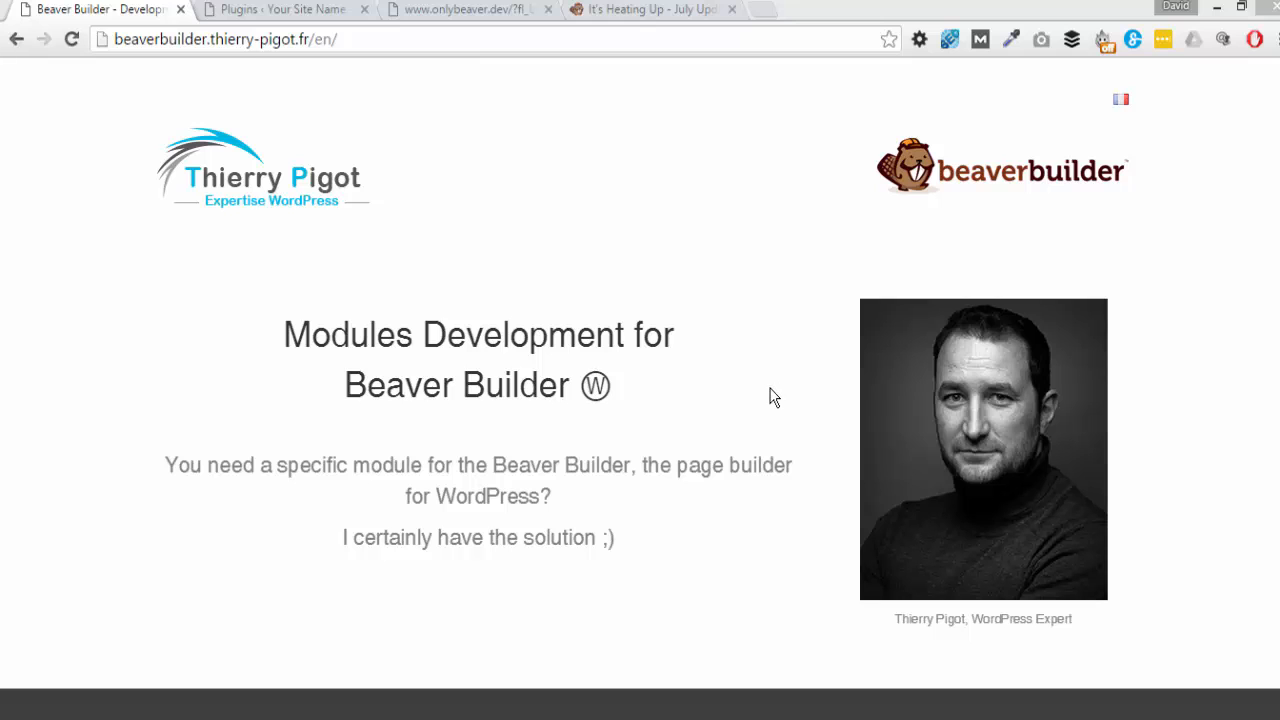
Scroll Thierry Pigot's homepage down to the 'Latest plugins (free)' section.
scroll("down", 3)
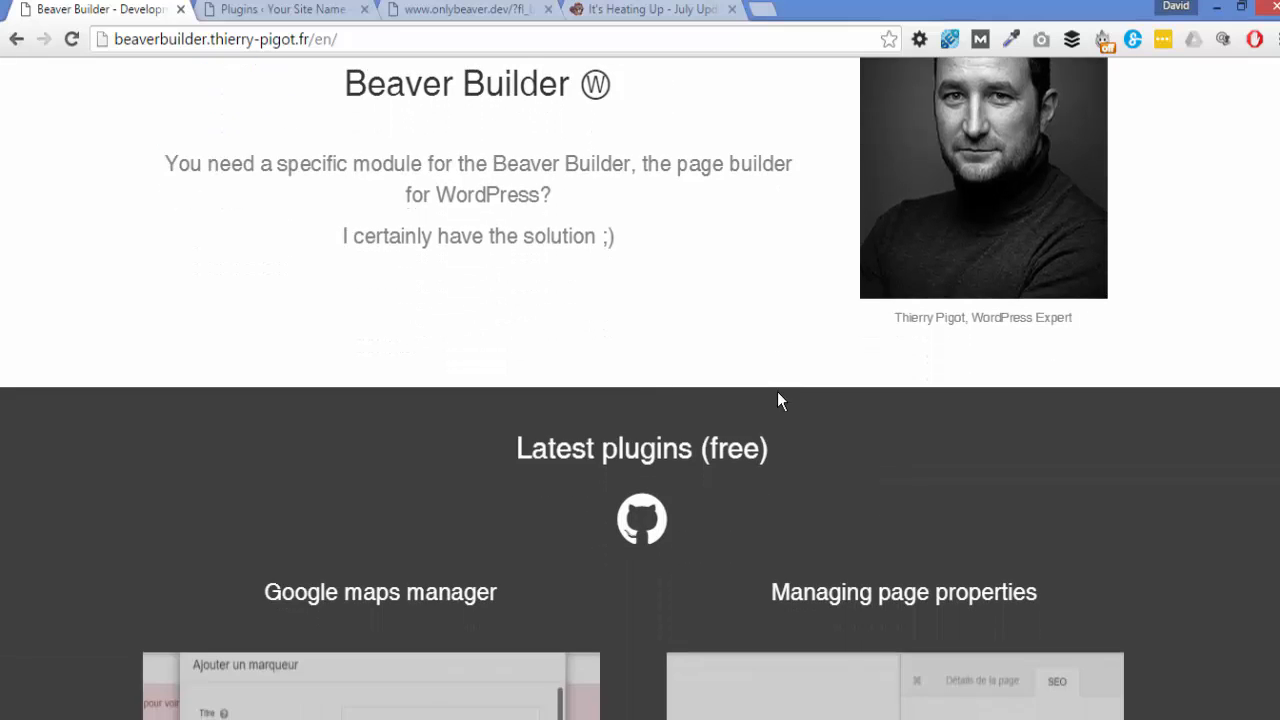
scroll("down", 3)
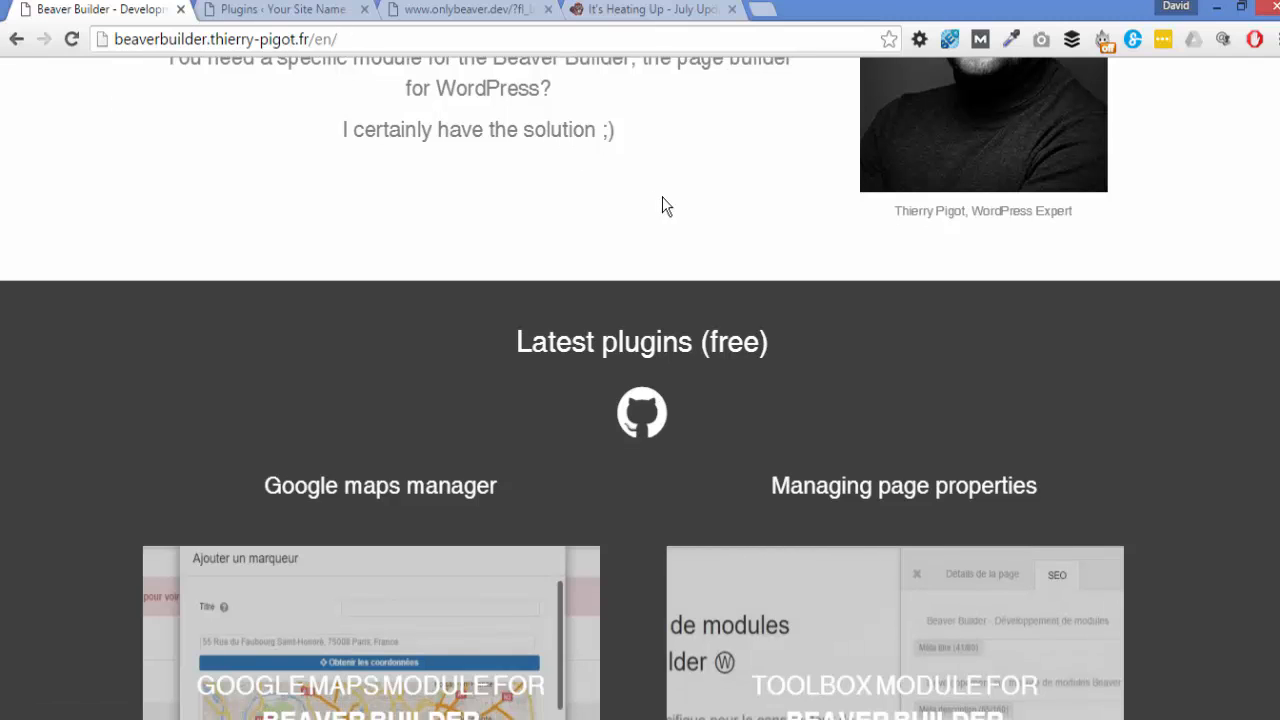
scroll("down", 3)
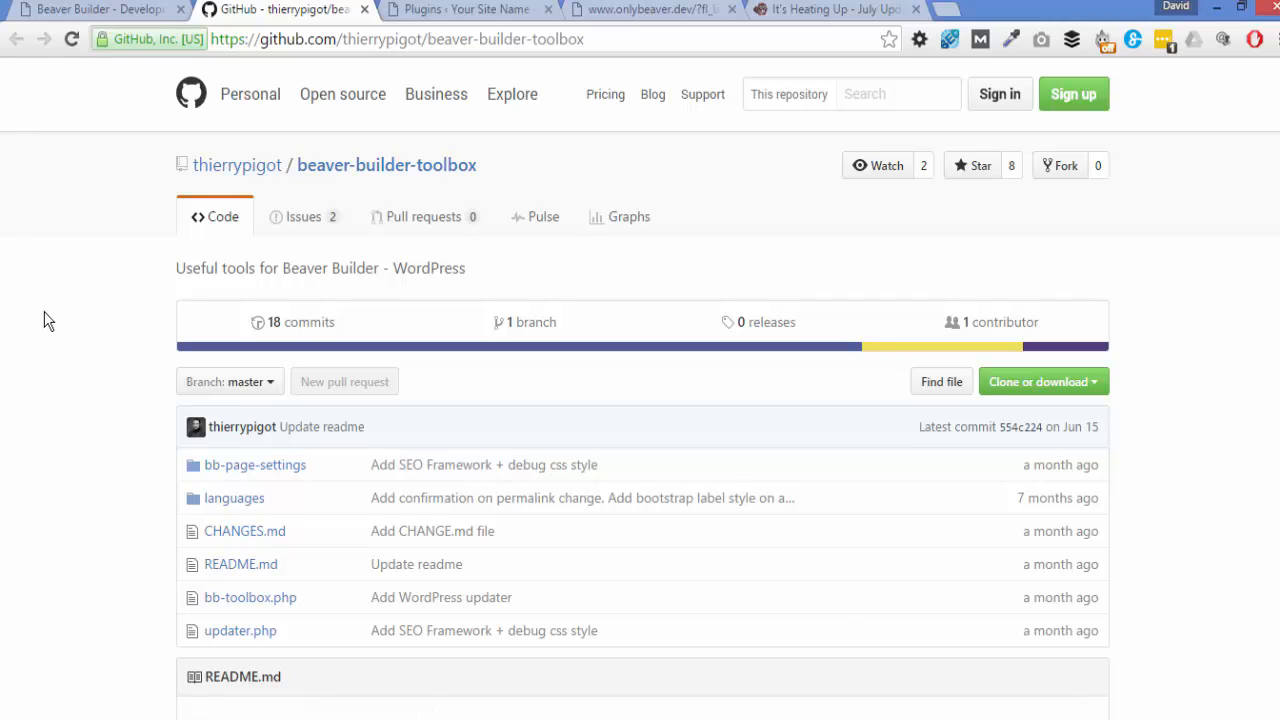
mouse_move(1209, 380)
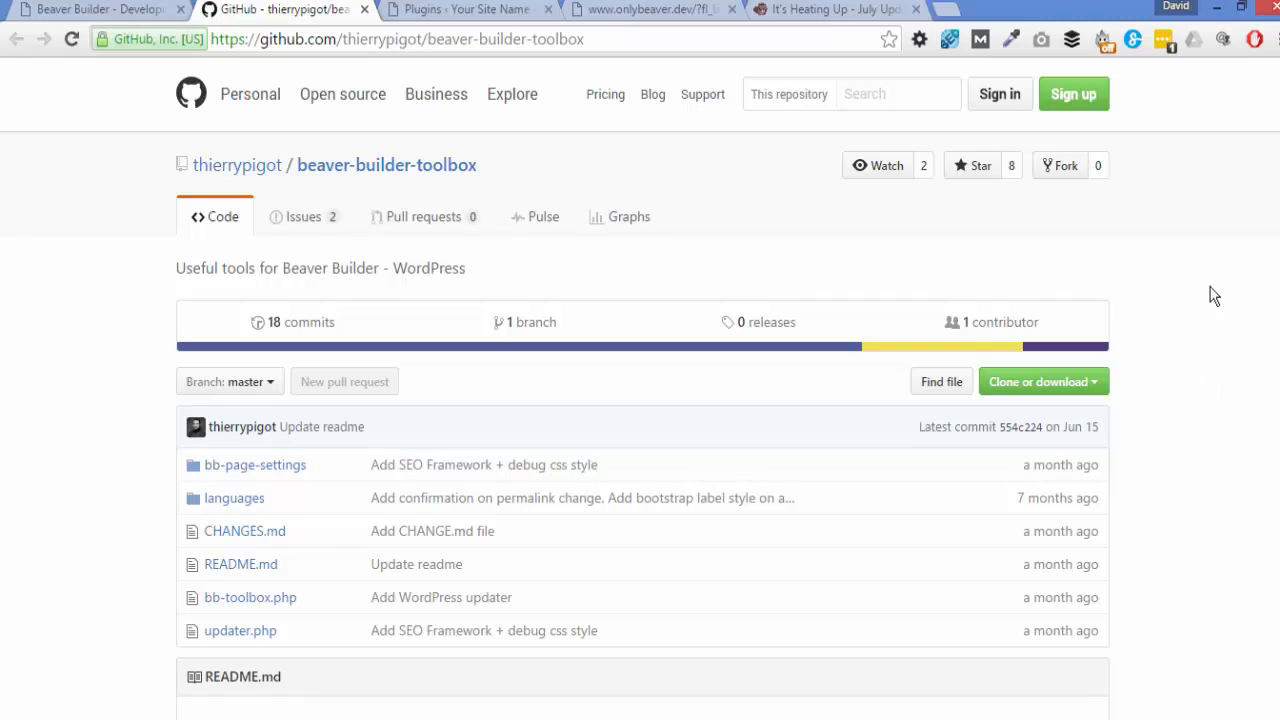
mouse_move(1148, 390)
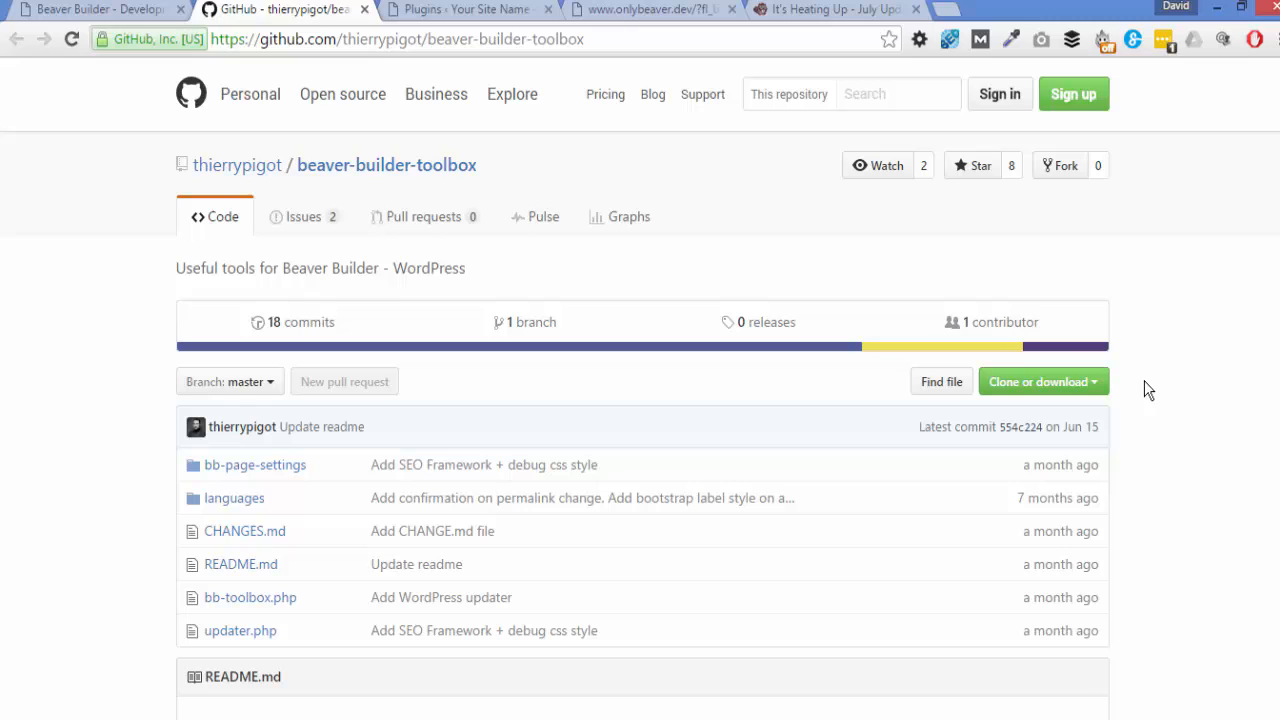
mouse_move(1187, 397)
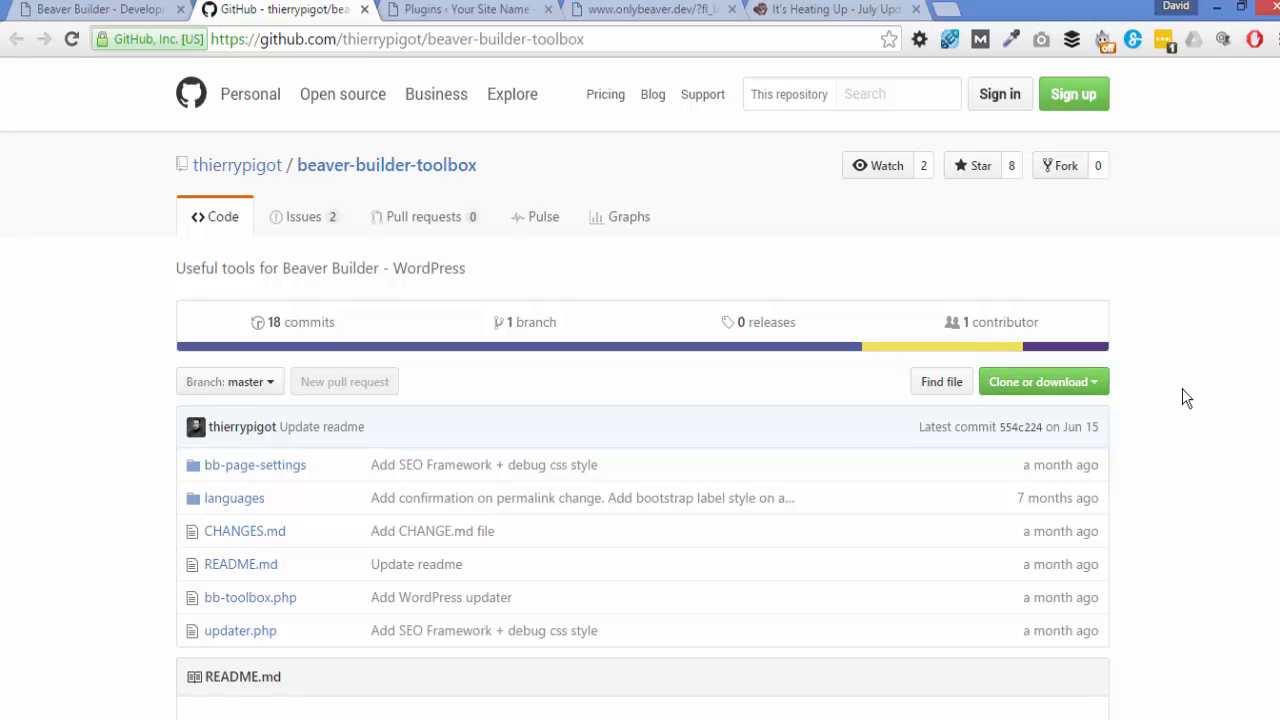
Show the beaver-builder-toolbox repo's Clone or download options with Download ZIP, then dismiss them.
left_click(1043, 381)
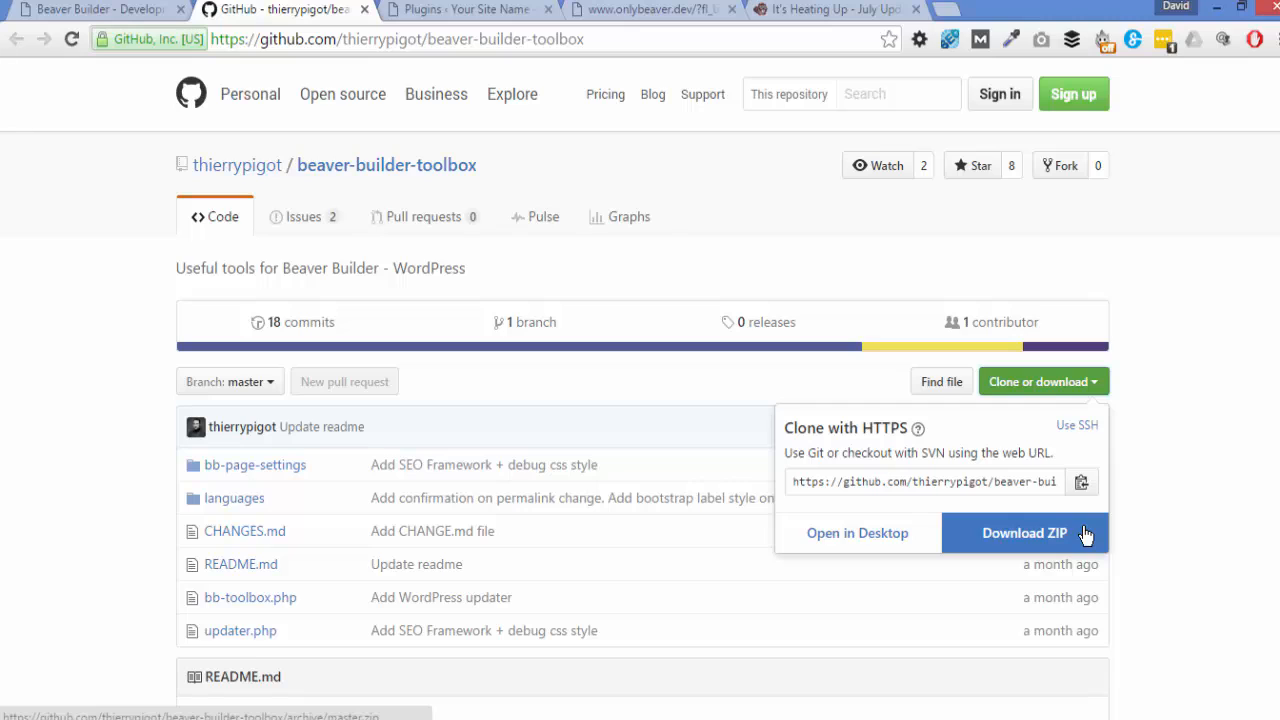
mouse_move(1187, 530)
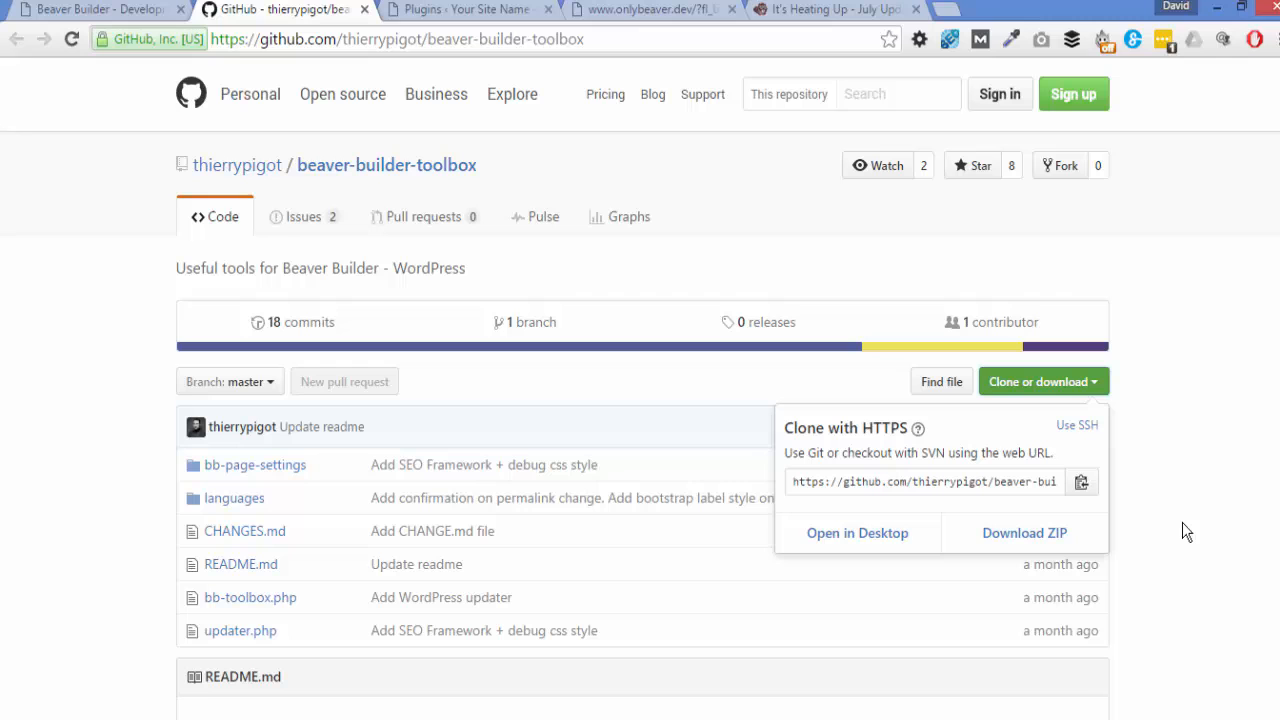
mouse_move(575, 119)
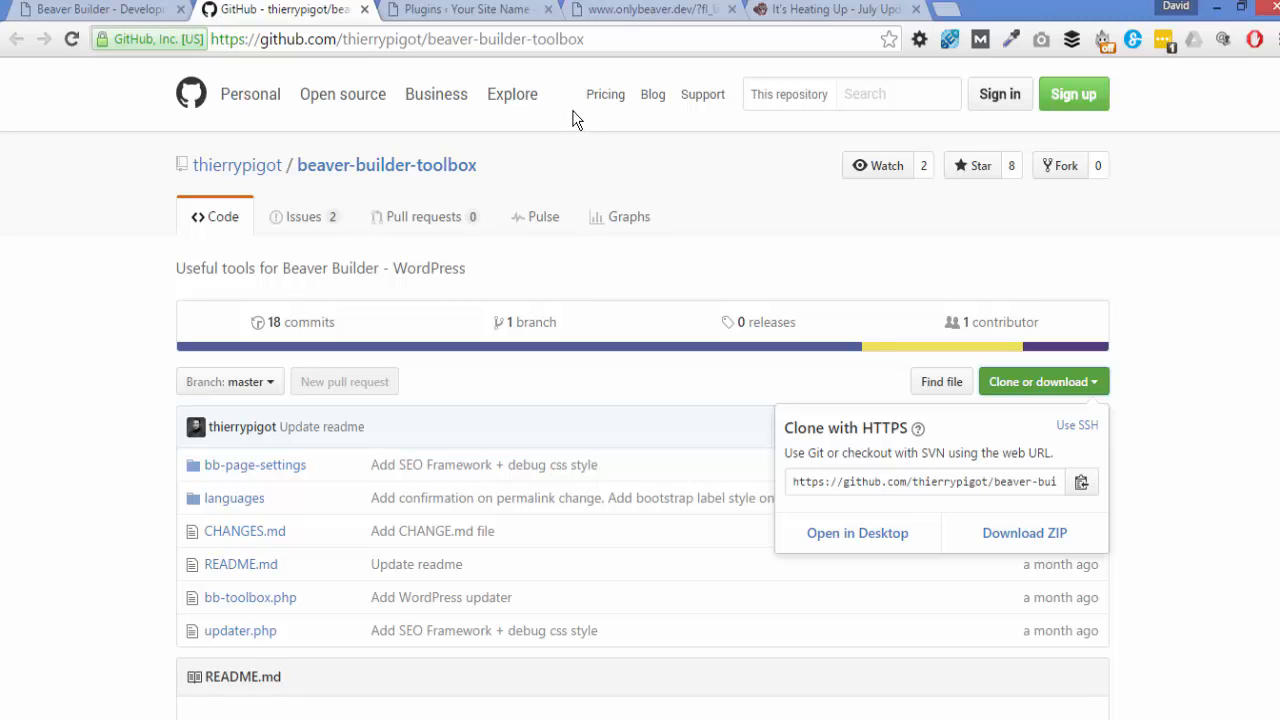
left_click(1210, 345)
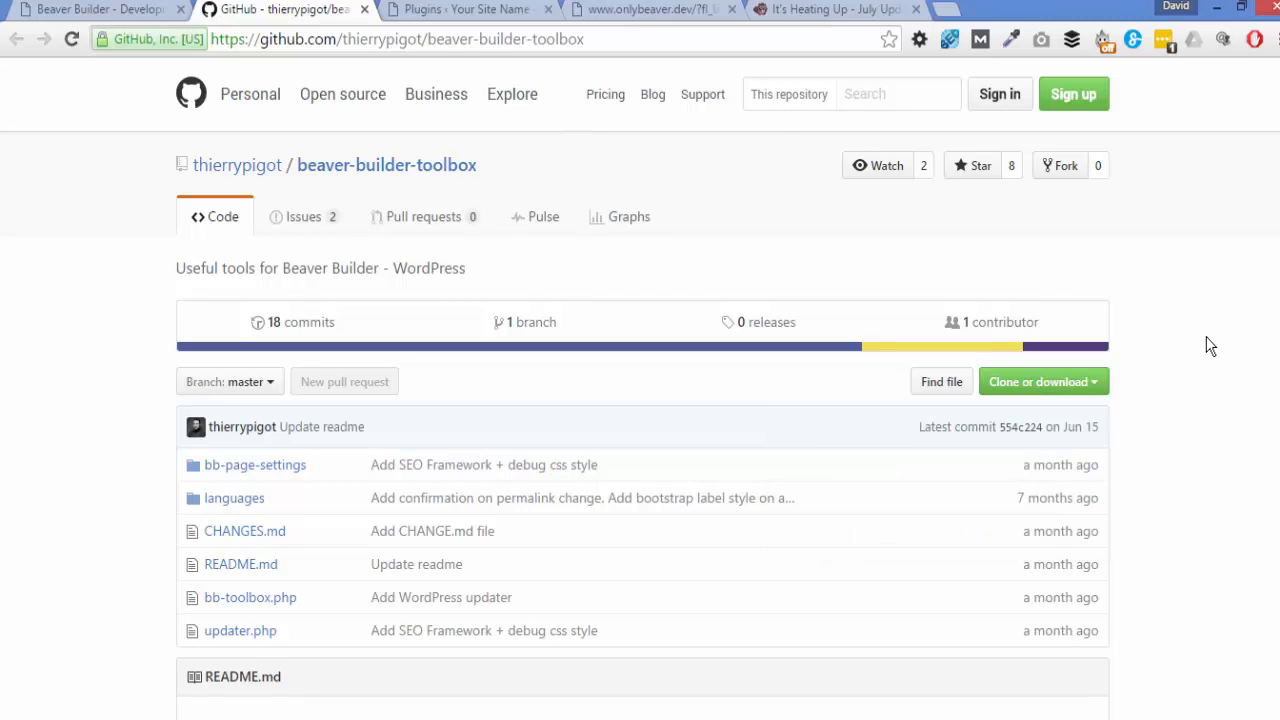
scroll("down", 3)
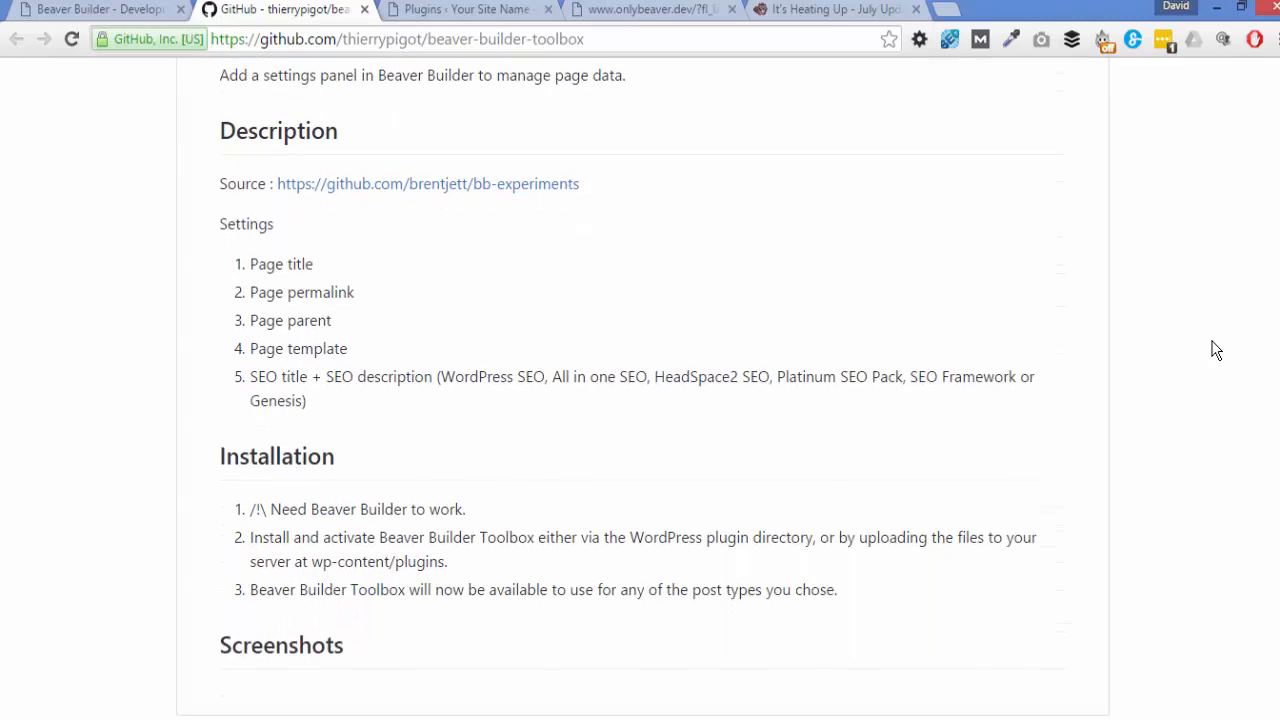
scroll("down", 3)
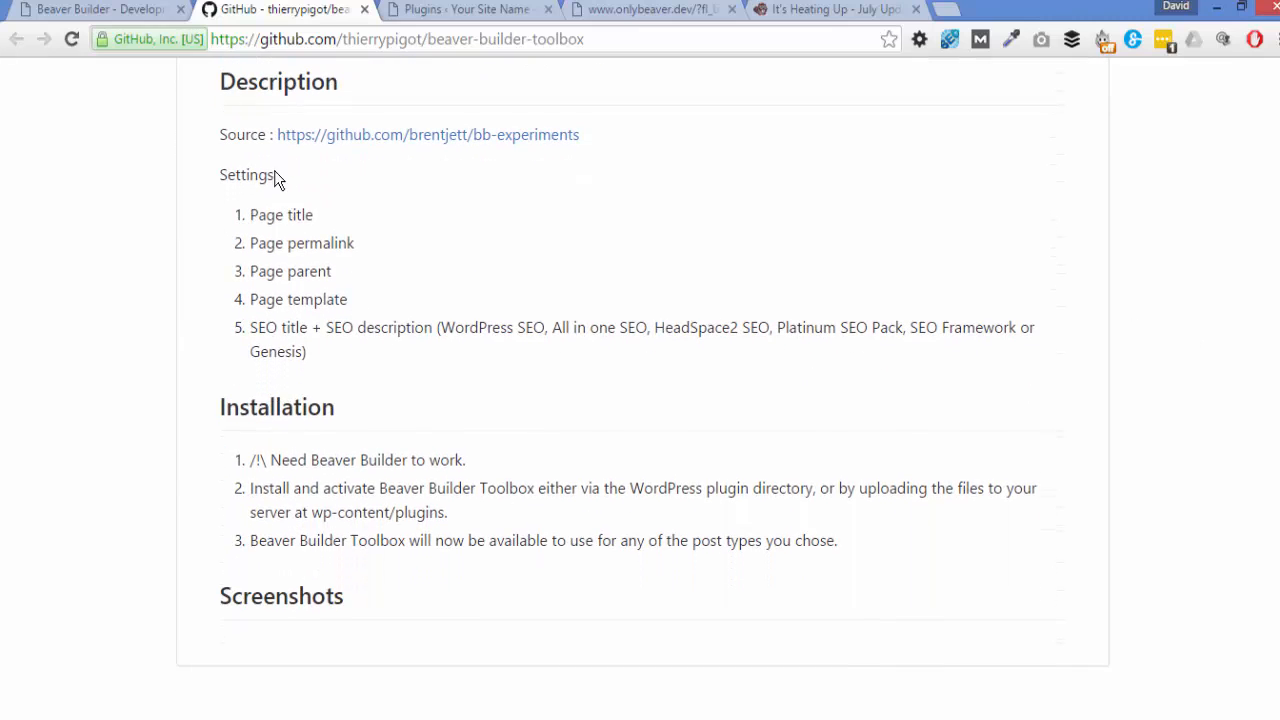
mouse_move(280, 191)
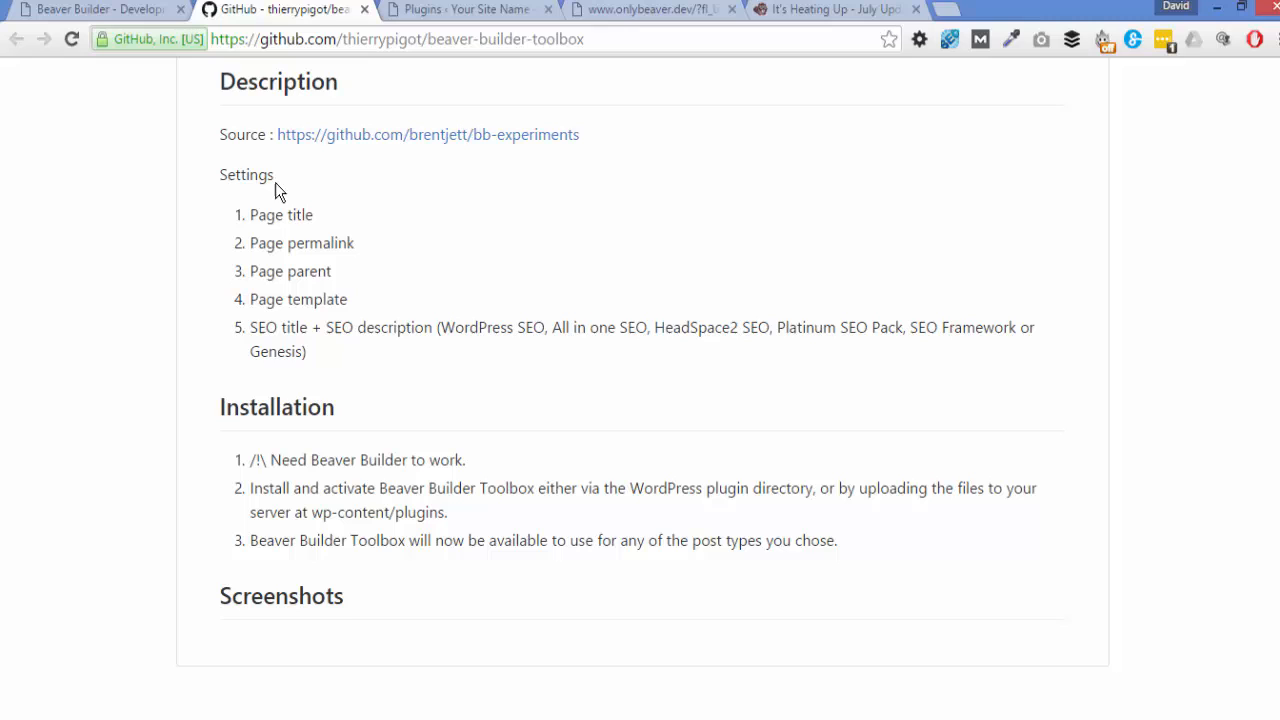
mouse_move(362, 291)
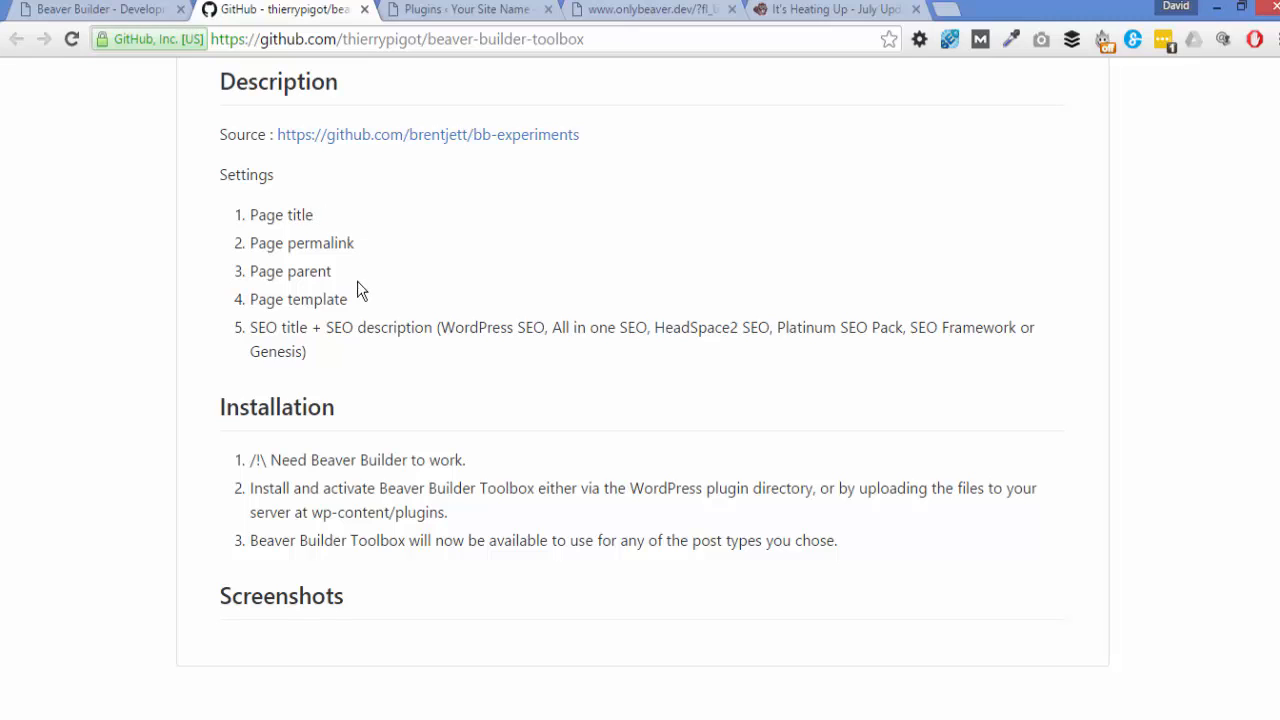
mouse_move(290, 335)
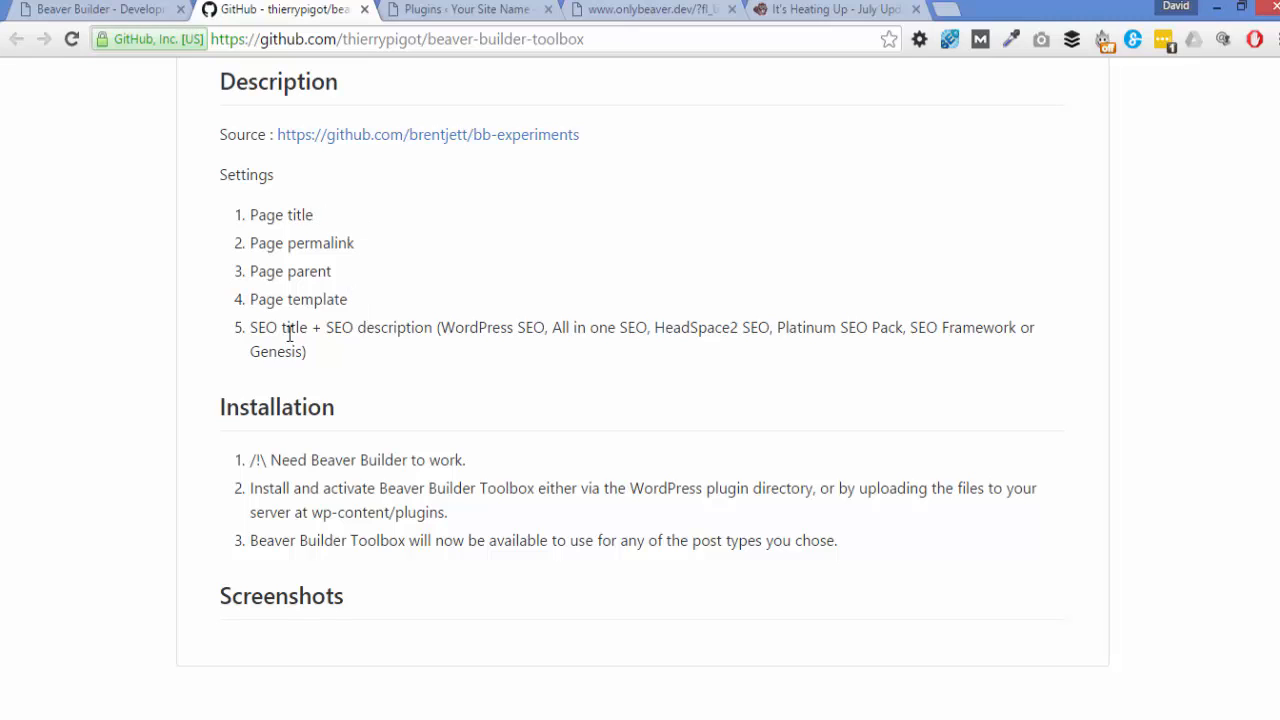
mouse_move(406, 327)
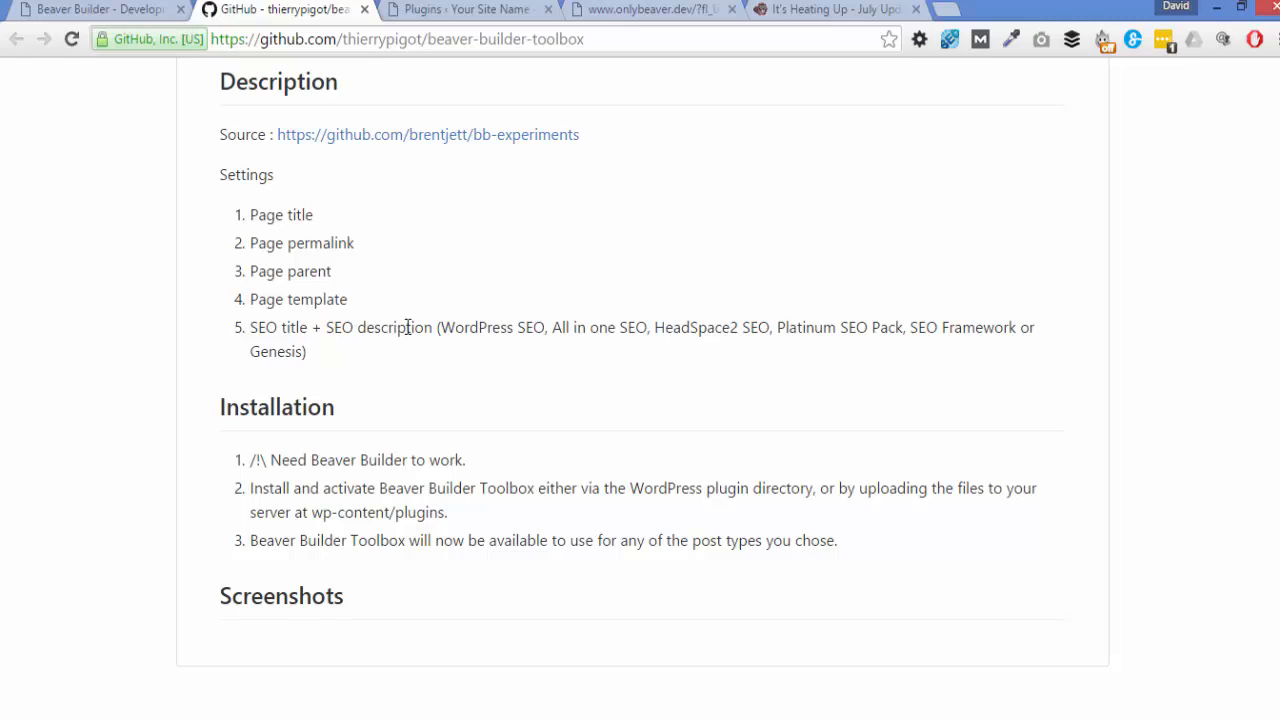
mouse_move(516, 329)
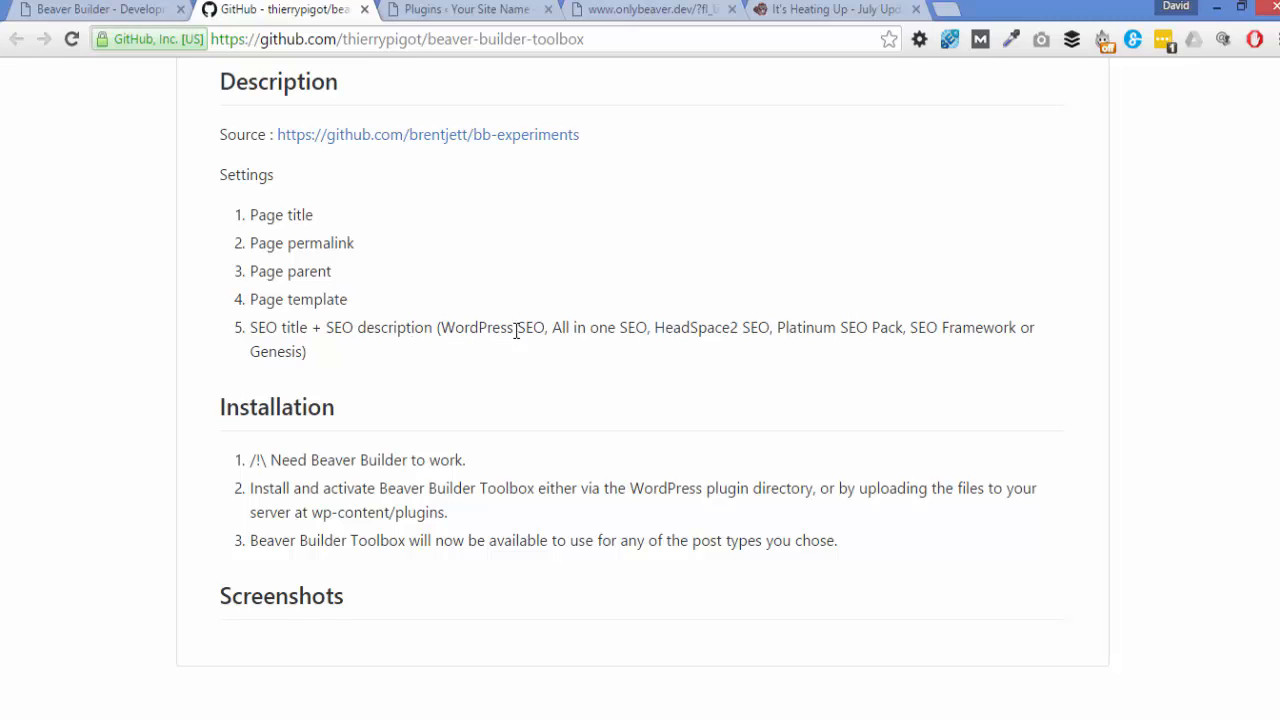
mouse_move(563, 330)
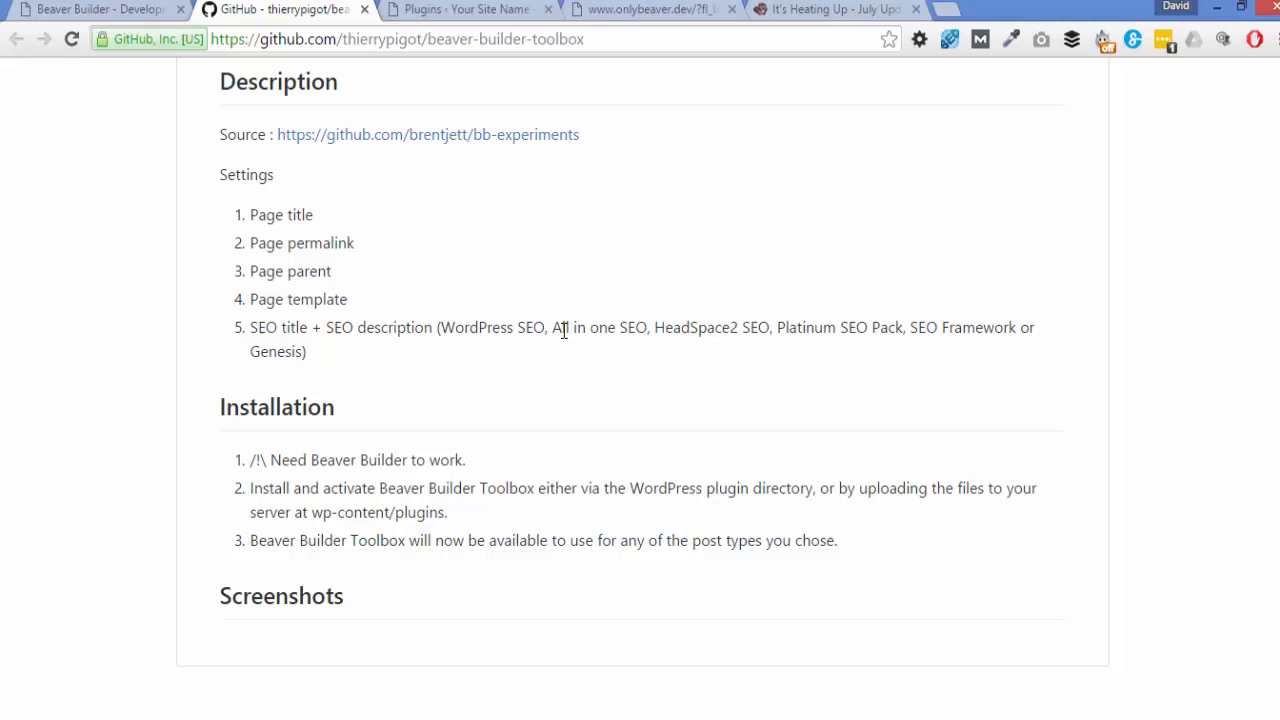
mouse_move(316, 347)
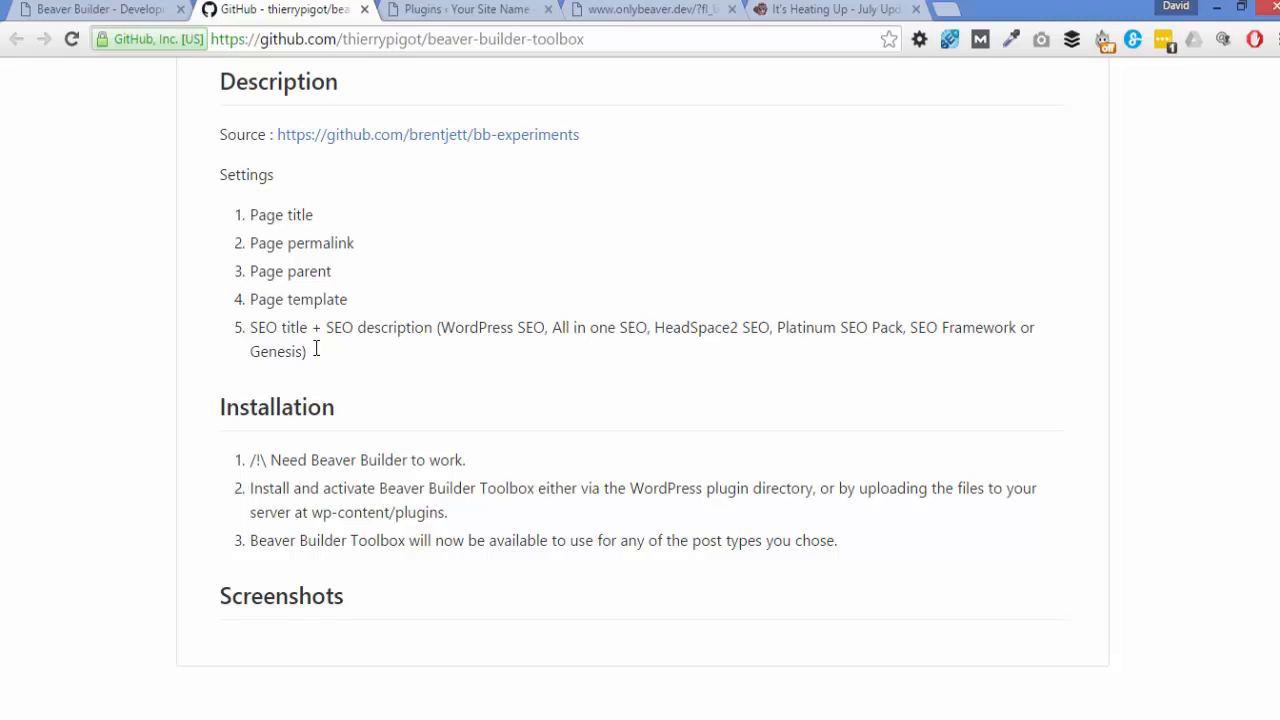
mouse_move(591, 330)
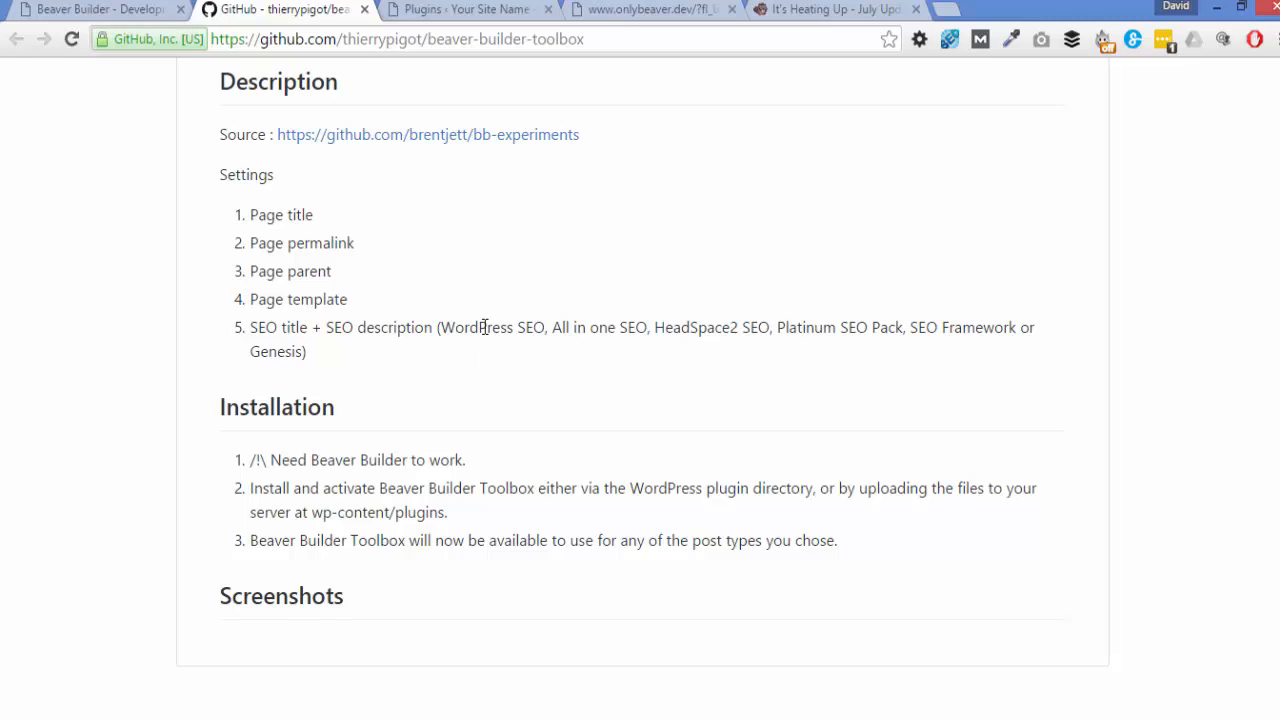
mouse_move(490, 371)
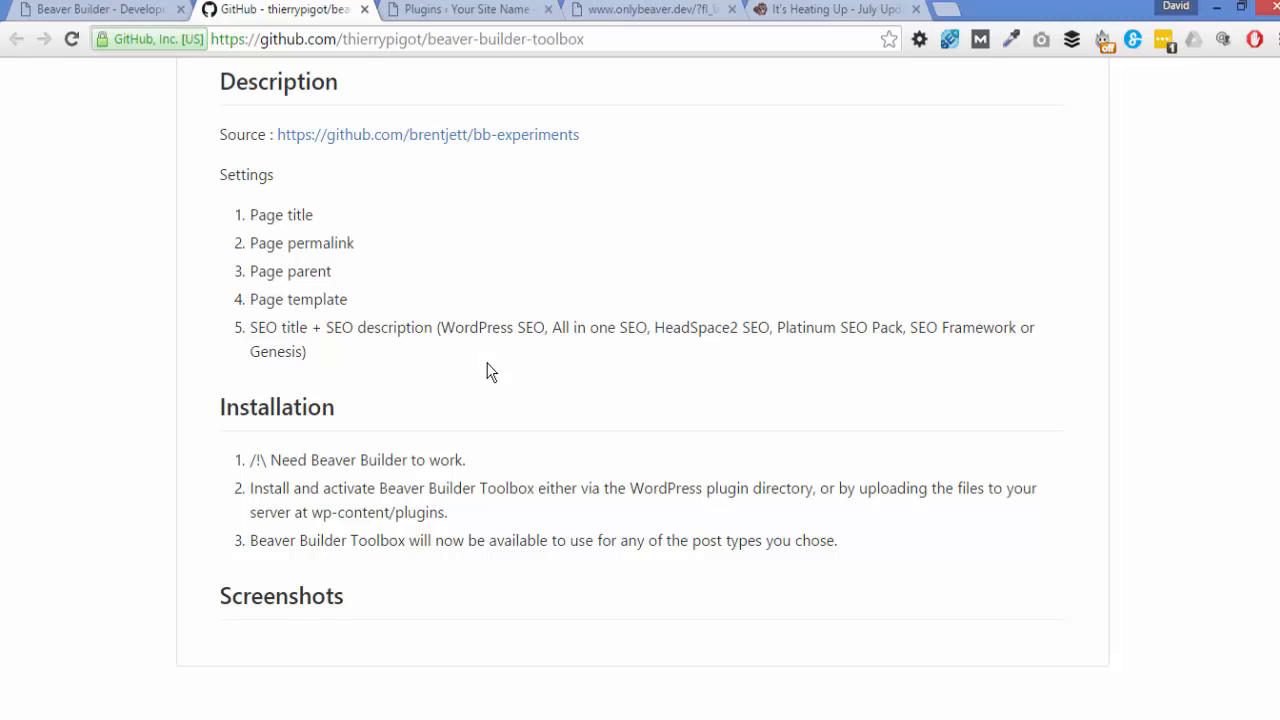
mouse_move(926, 312)
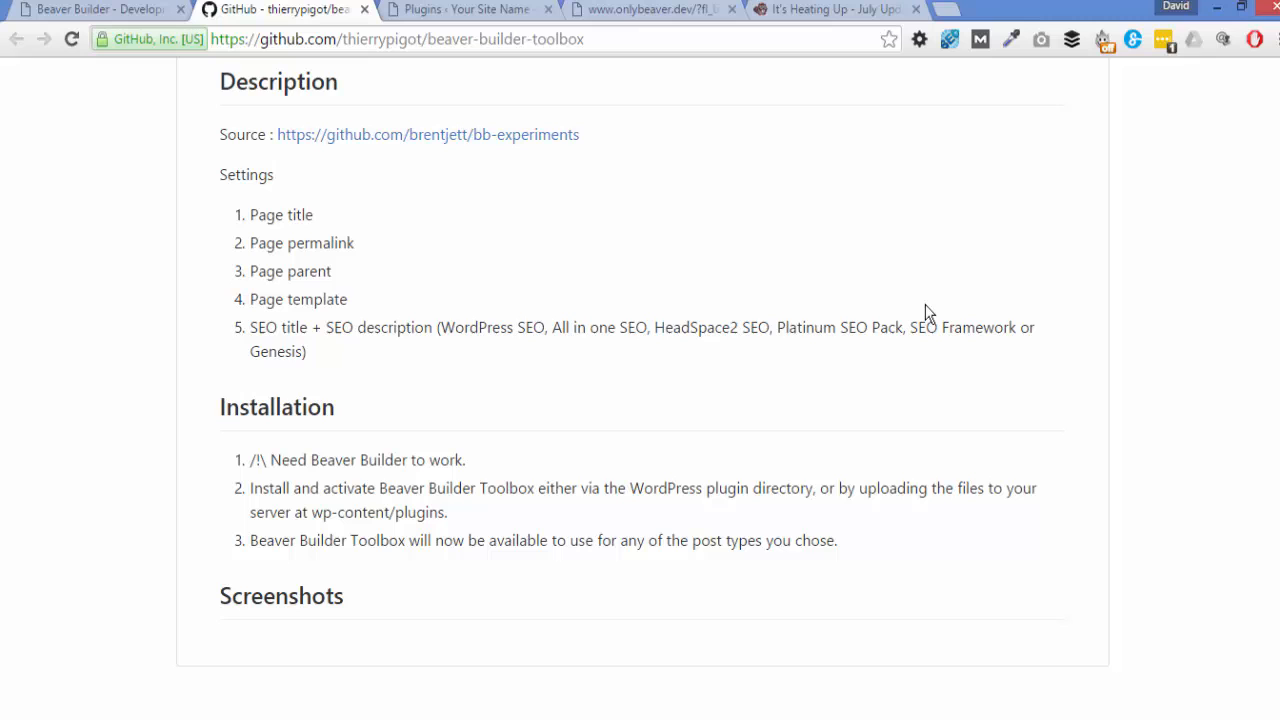
scroll("up", 3)
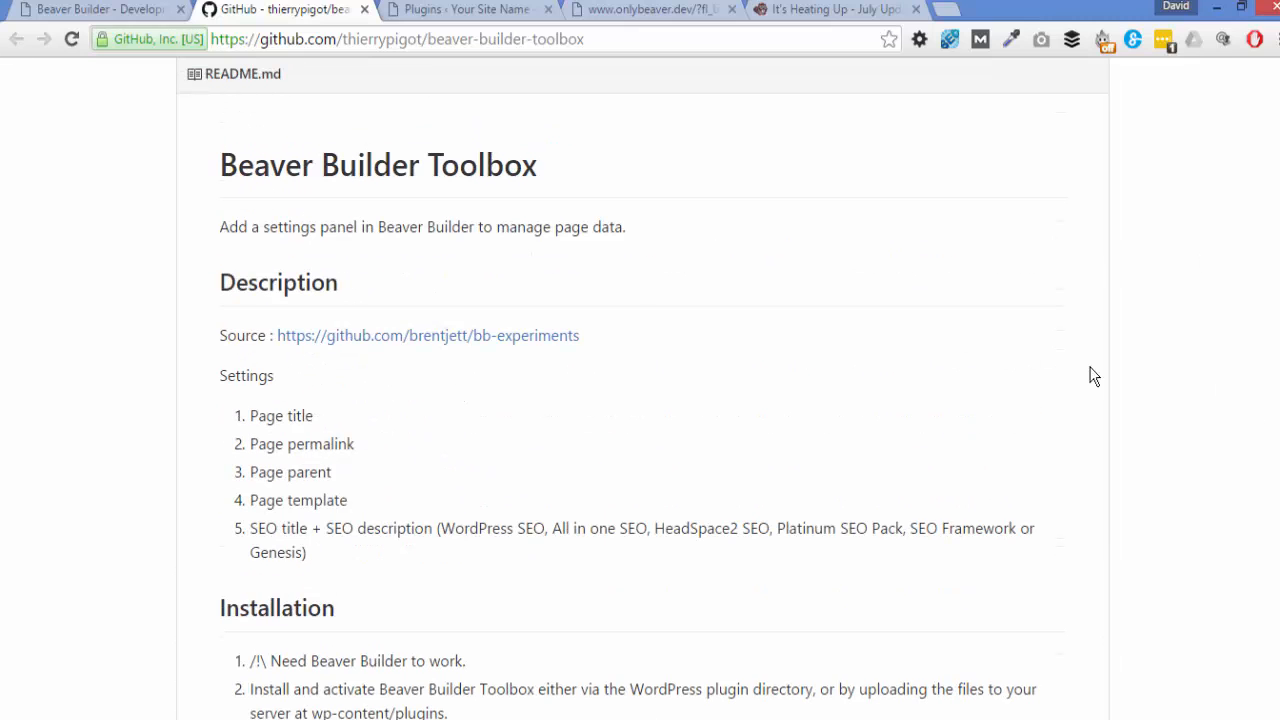
mouse_move(323, 365)
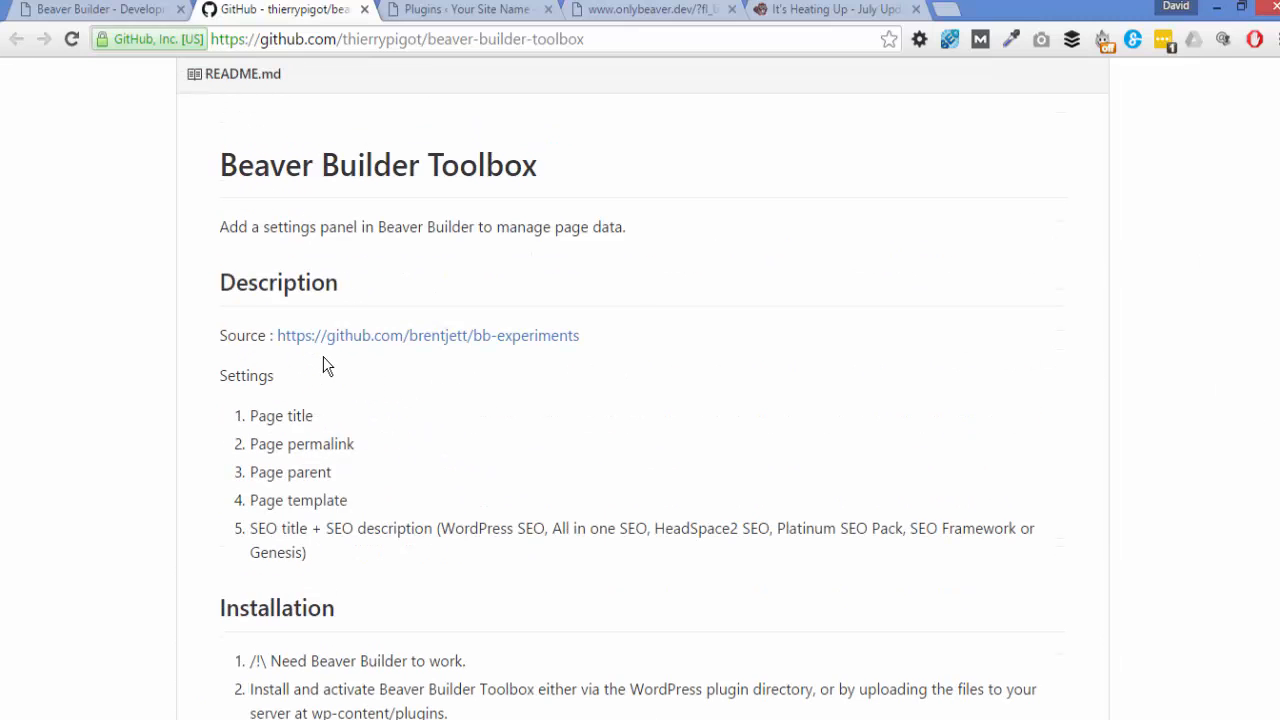
mouse_move(415, 369)
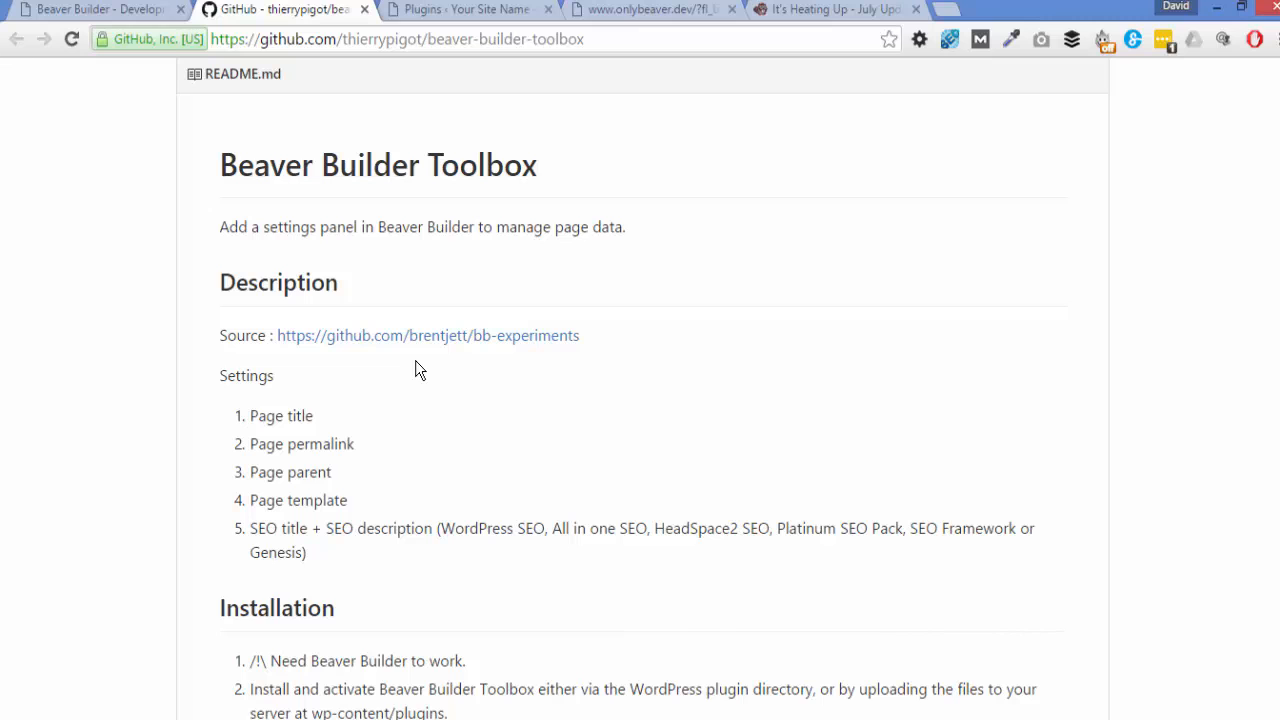
mouse_move(520, 364)
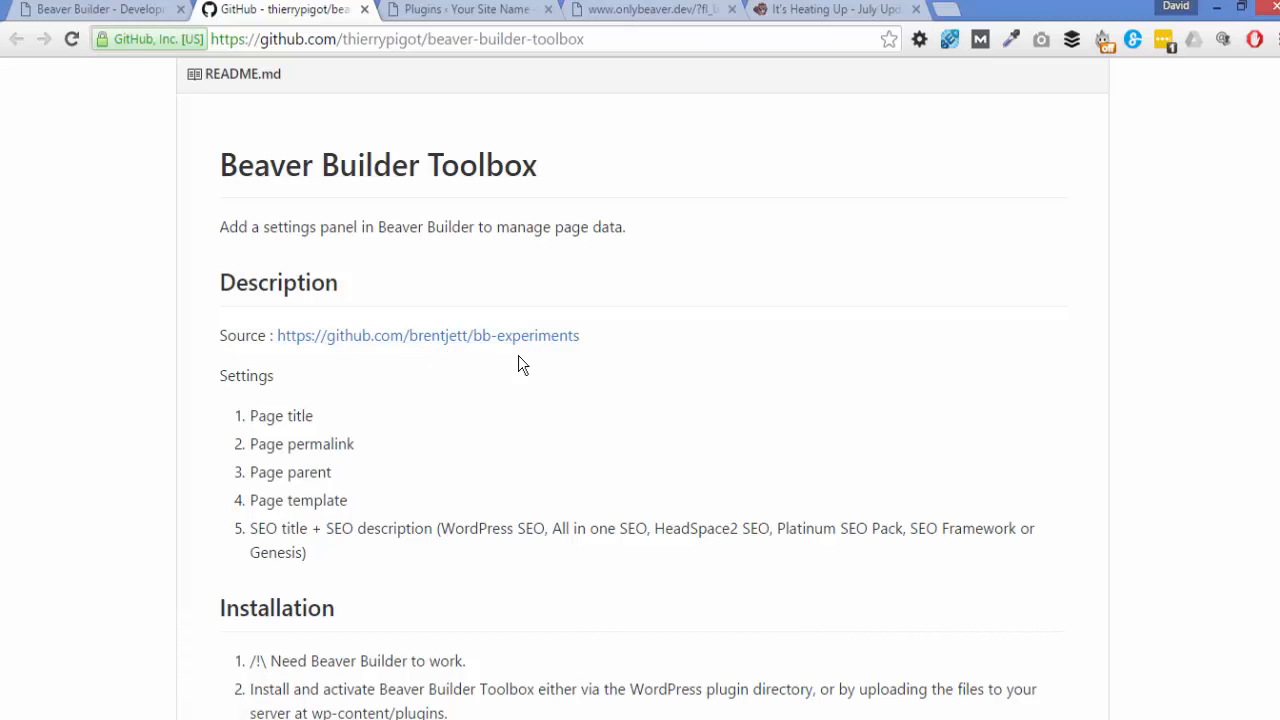
left_click(830, 9)
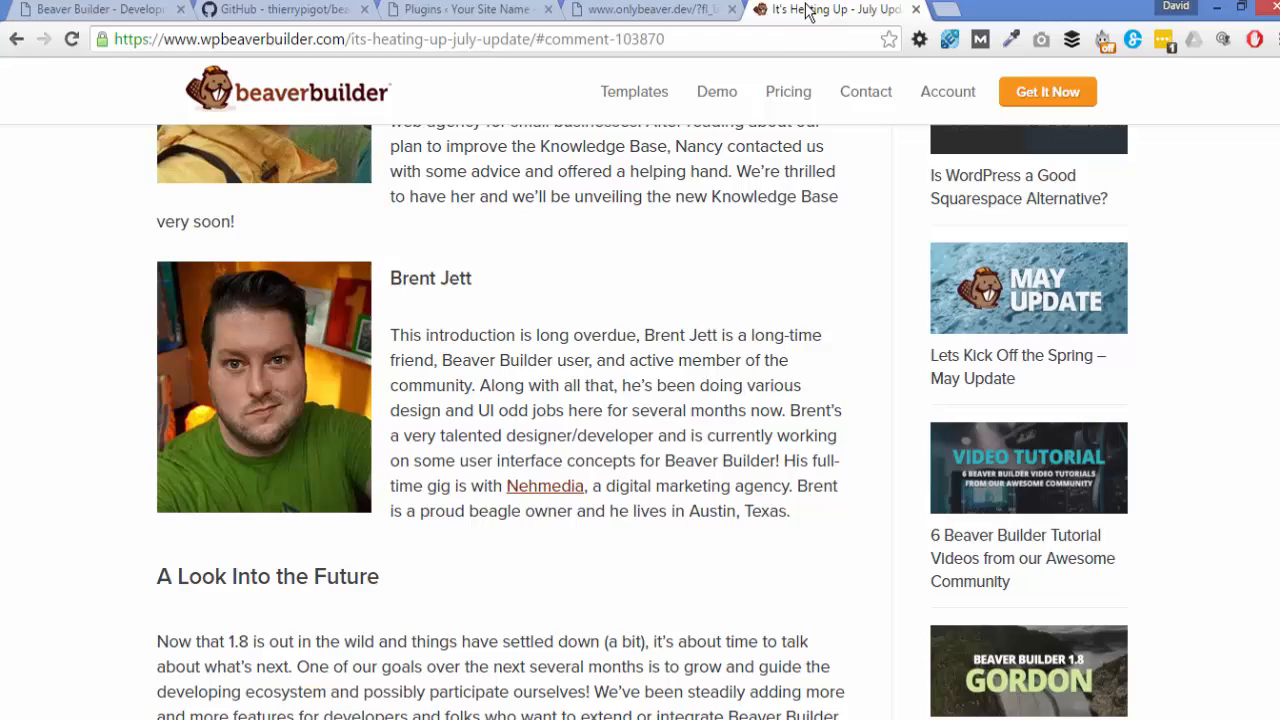
scroll("up", 3)
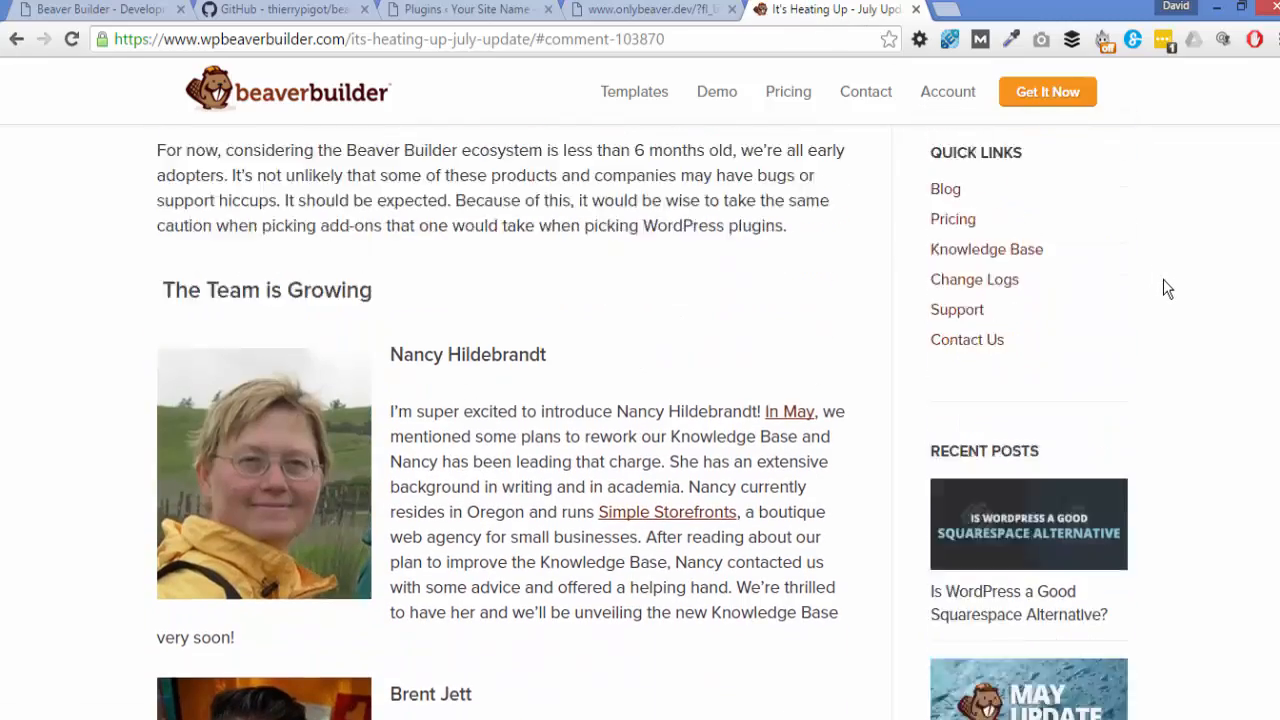
scroll("down", 3)
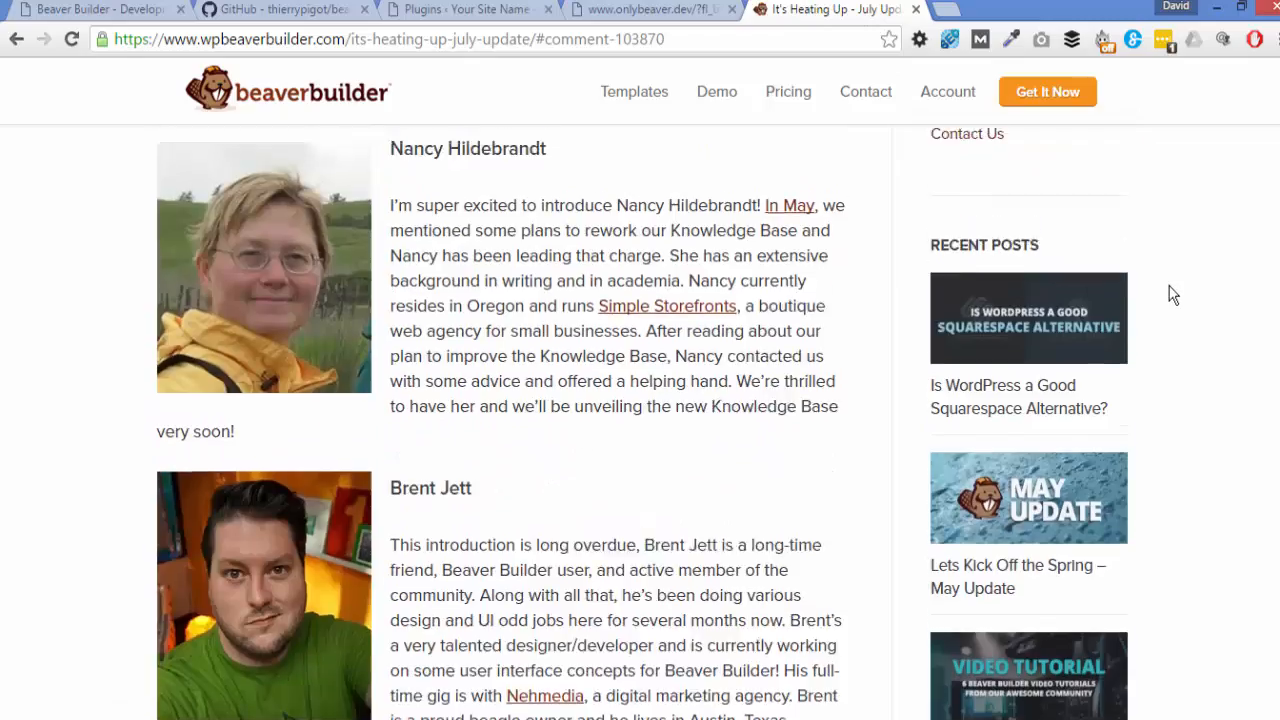
scroll("up", 3)
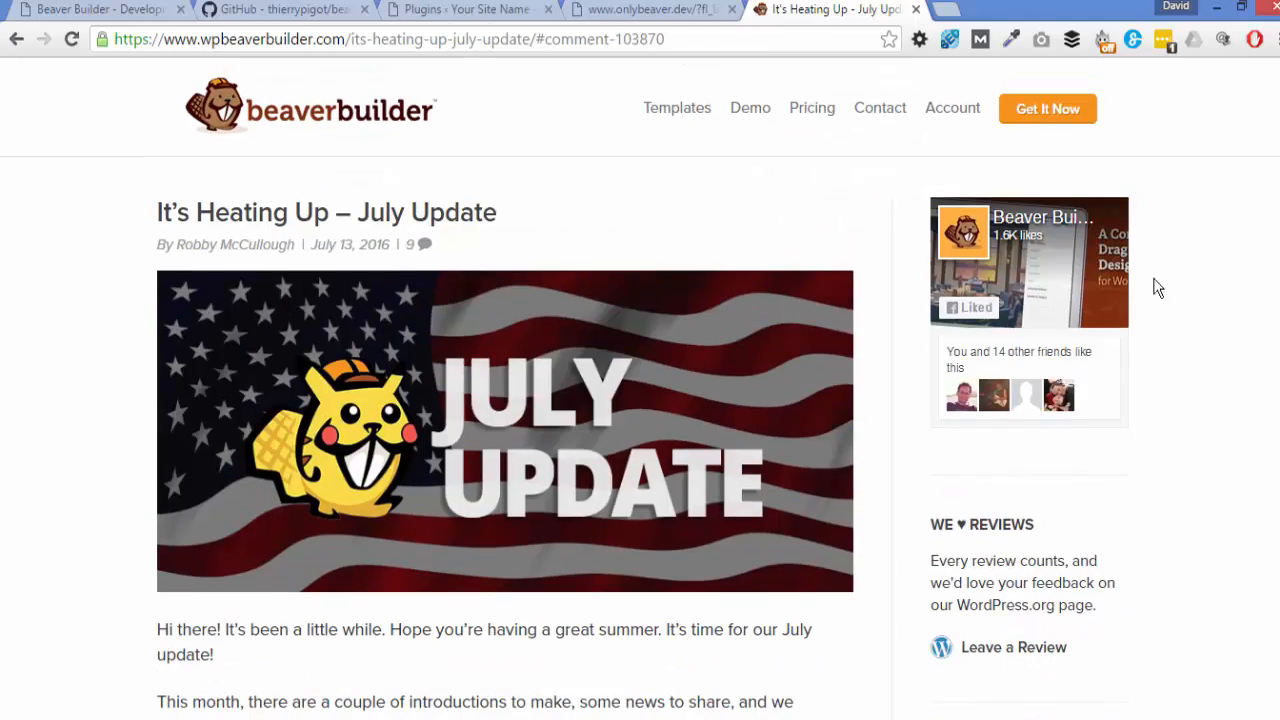
scroll("down", 3)
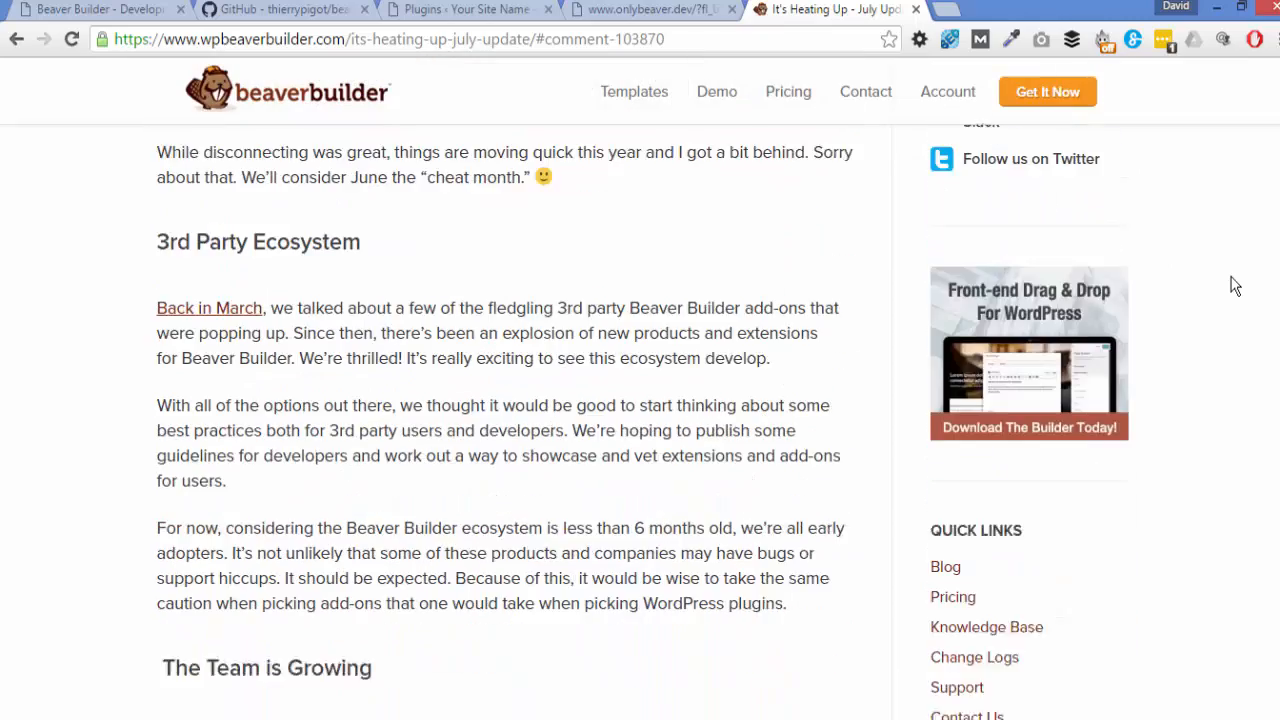
scroll("down", 3)
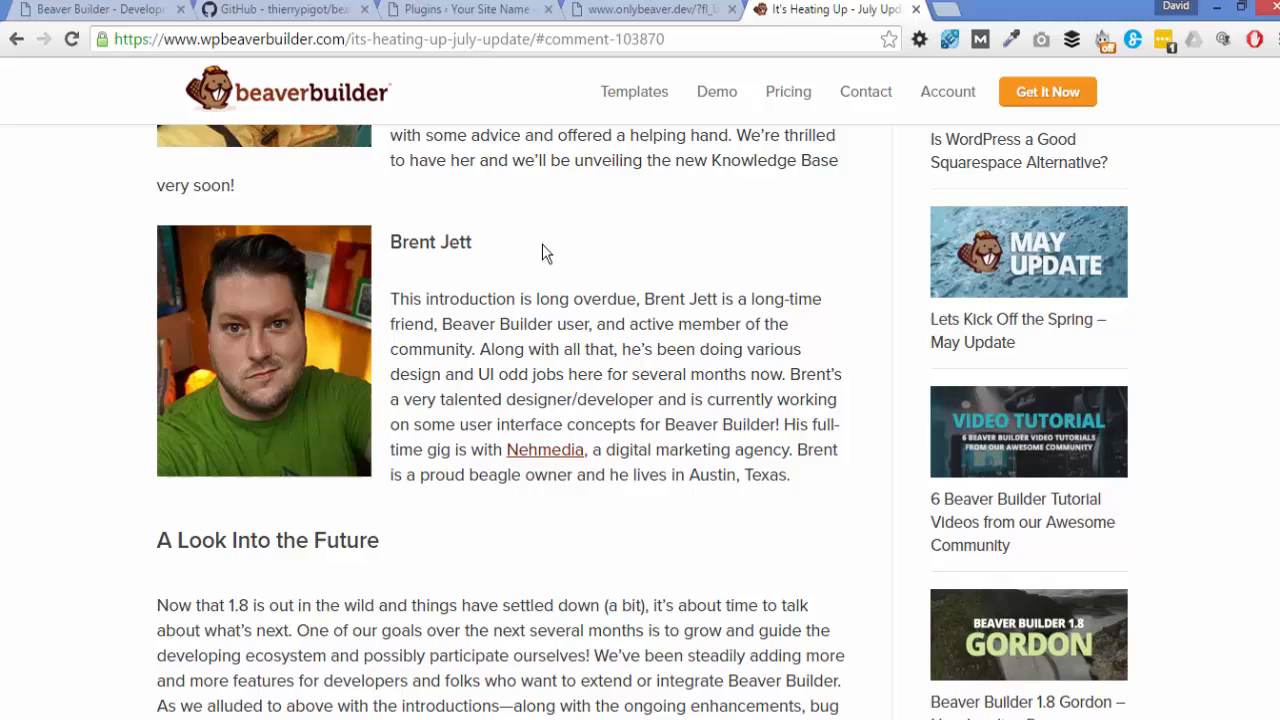
mouse_move(505, 250)
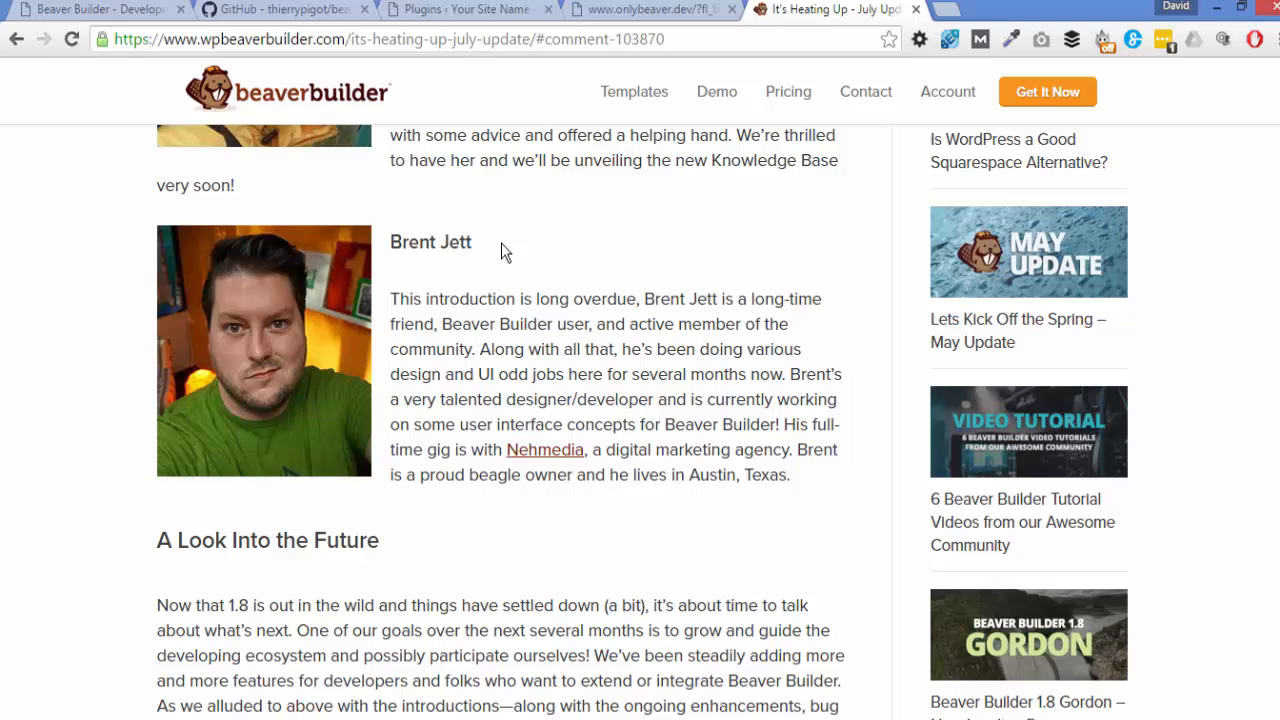
mouse_move(175, 238)
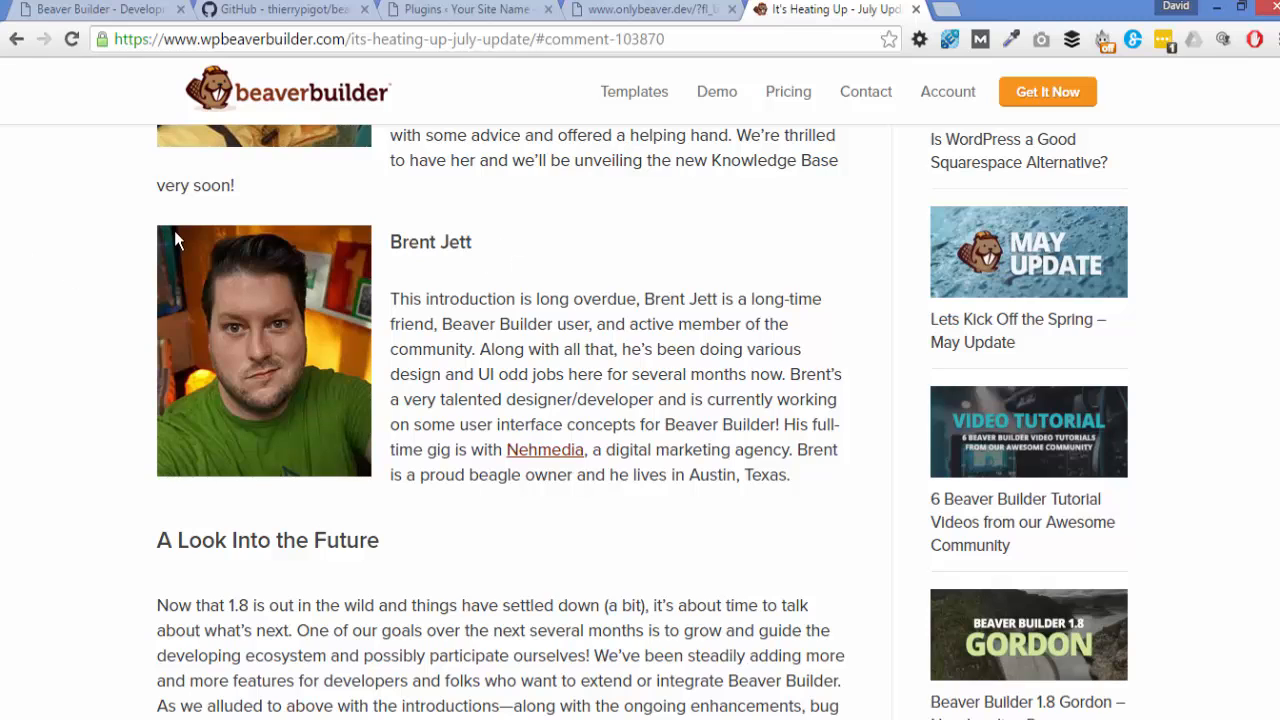
left_click(280, 9)
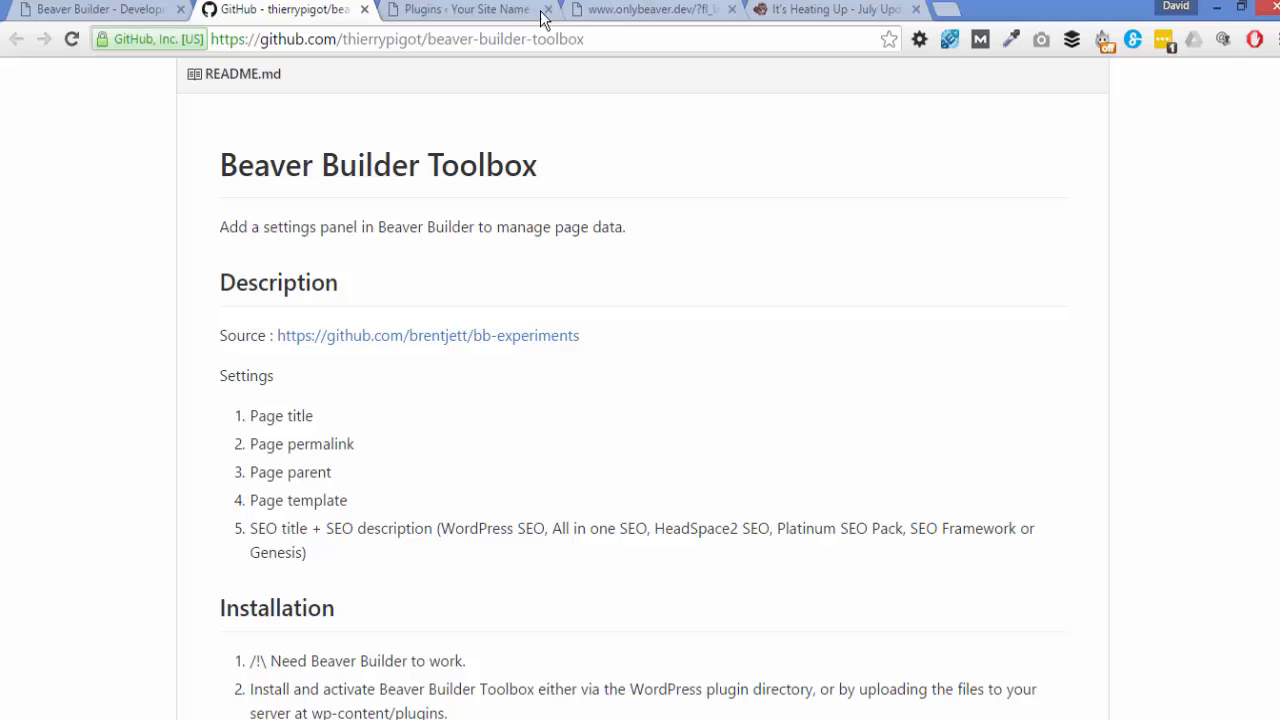
mouse_move(615, 9)
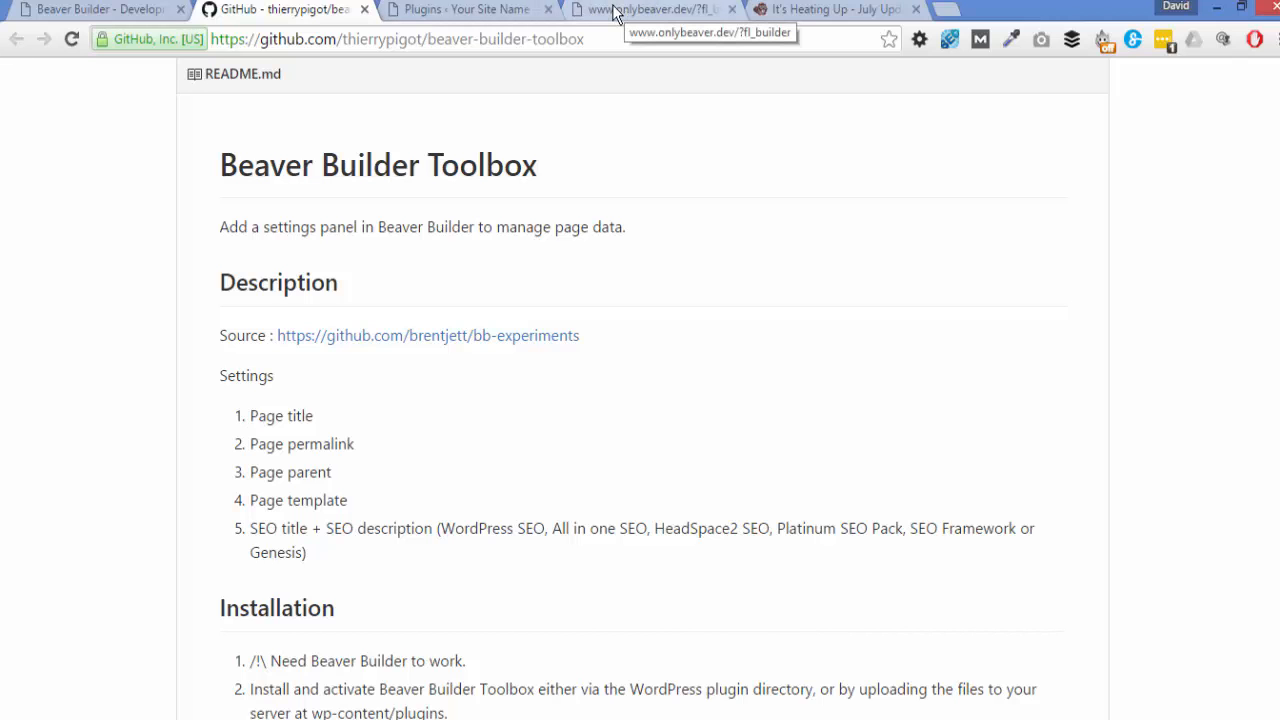
Switch to the onlybeaver.dev tab with Beaver Builder's page editor open.
left_click(650, 9)
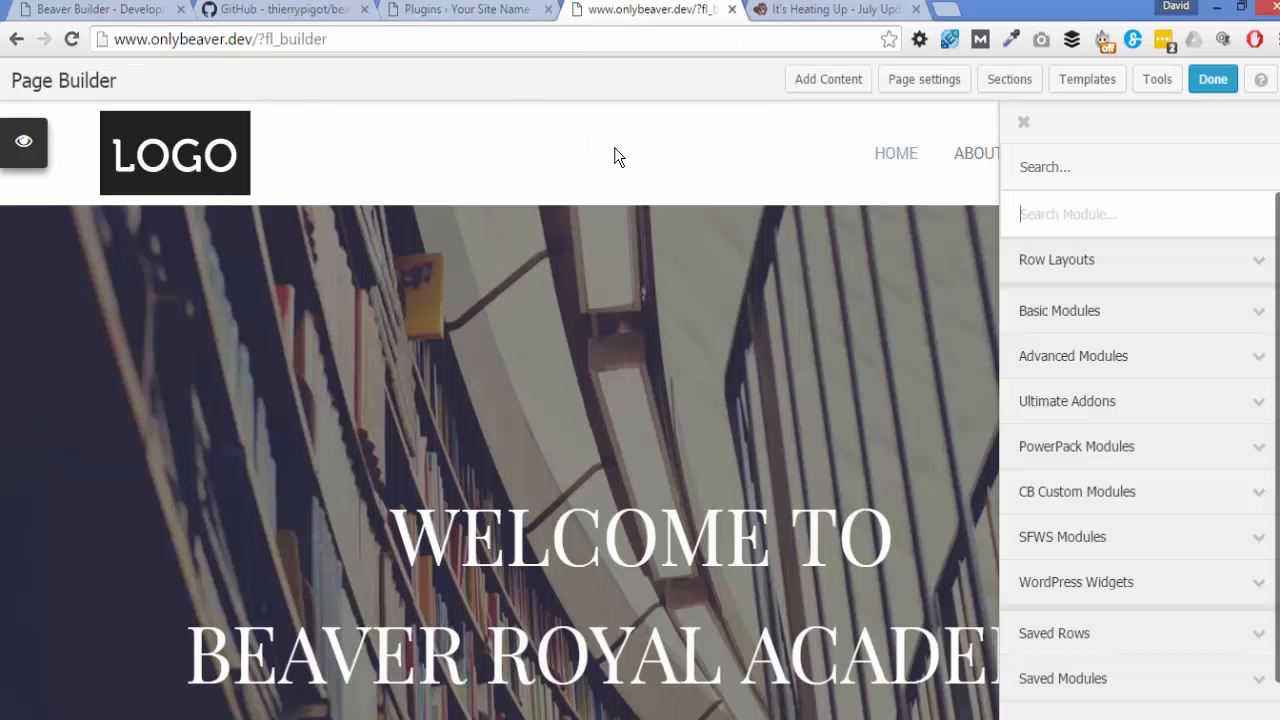
mouse_move(371, 108)
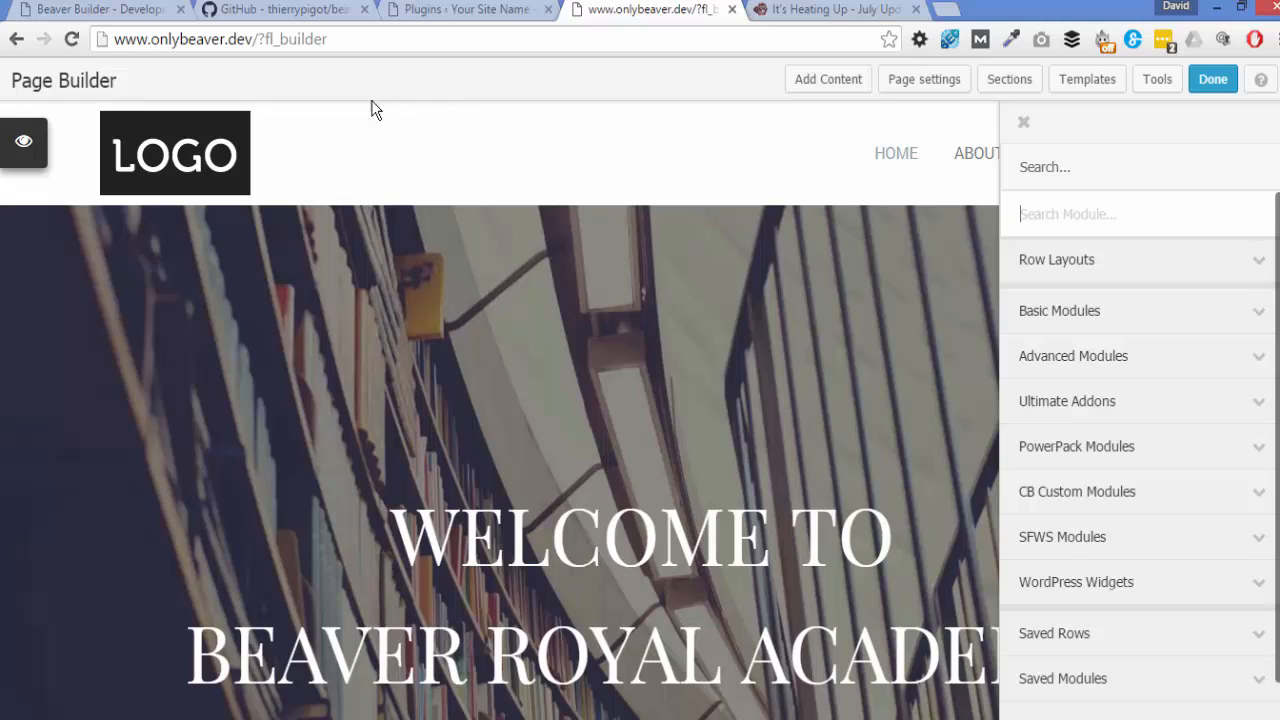
mouse_move(695, 132)
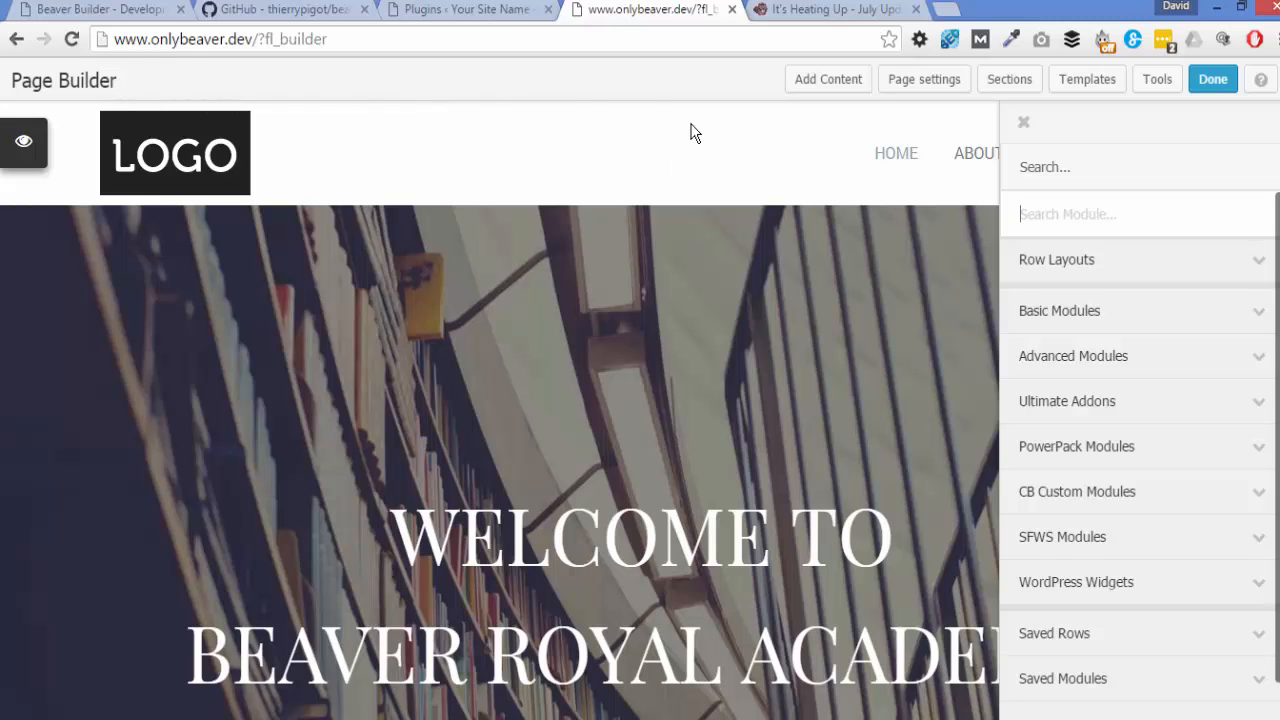
mouse_move(924, 79)
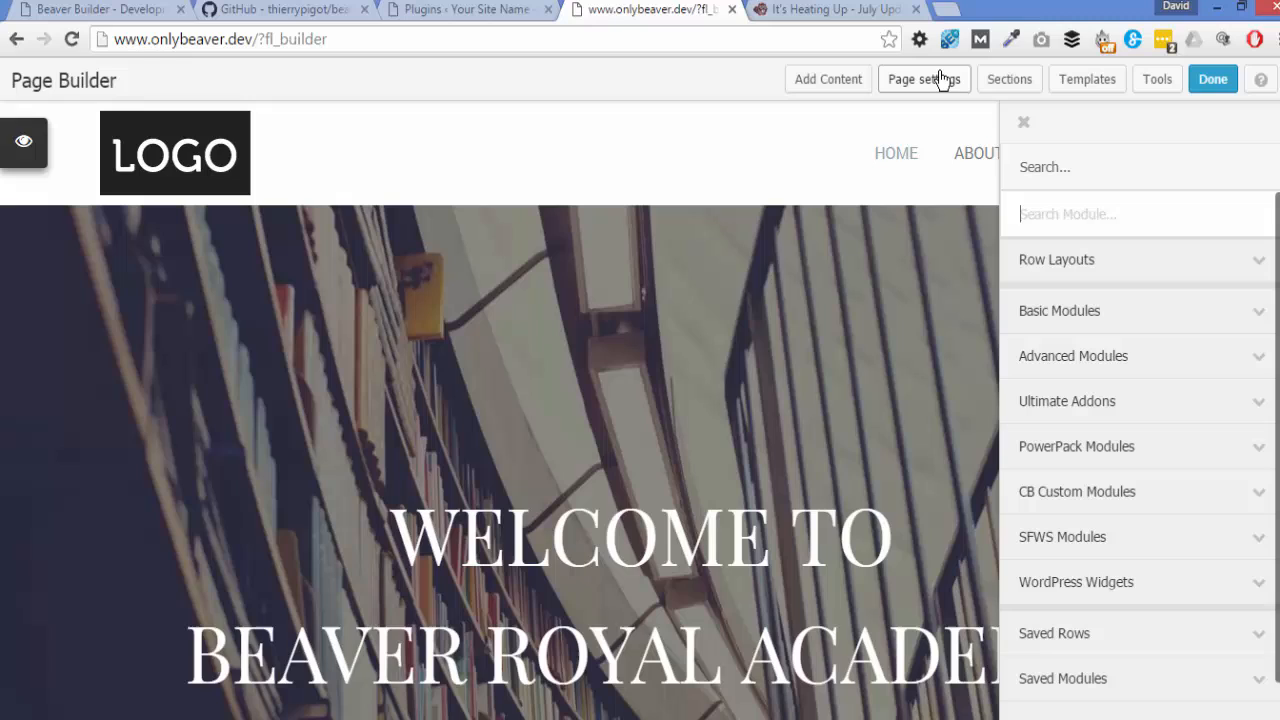
mouse_move(916, 85)
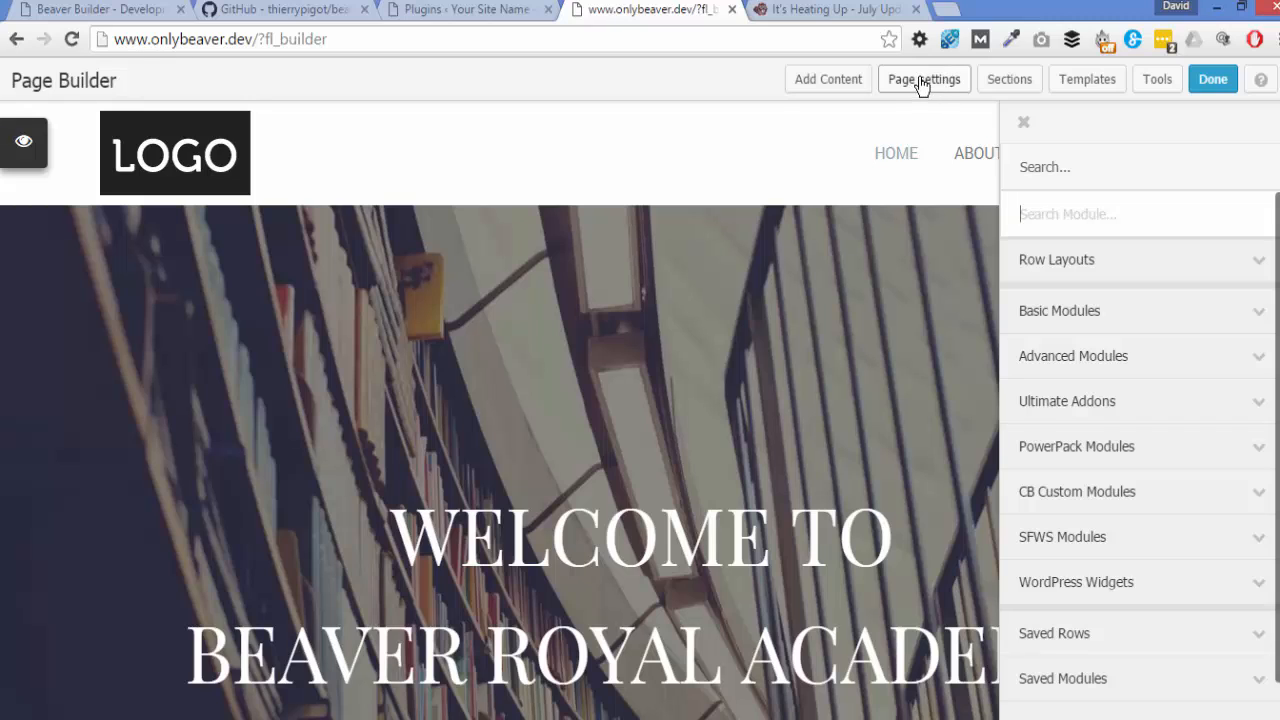
In Page Settings, change the title to 'Homedfff' and the permalink slug to 'homepagr'.
left_click(923, 79)
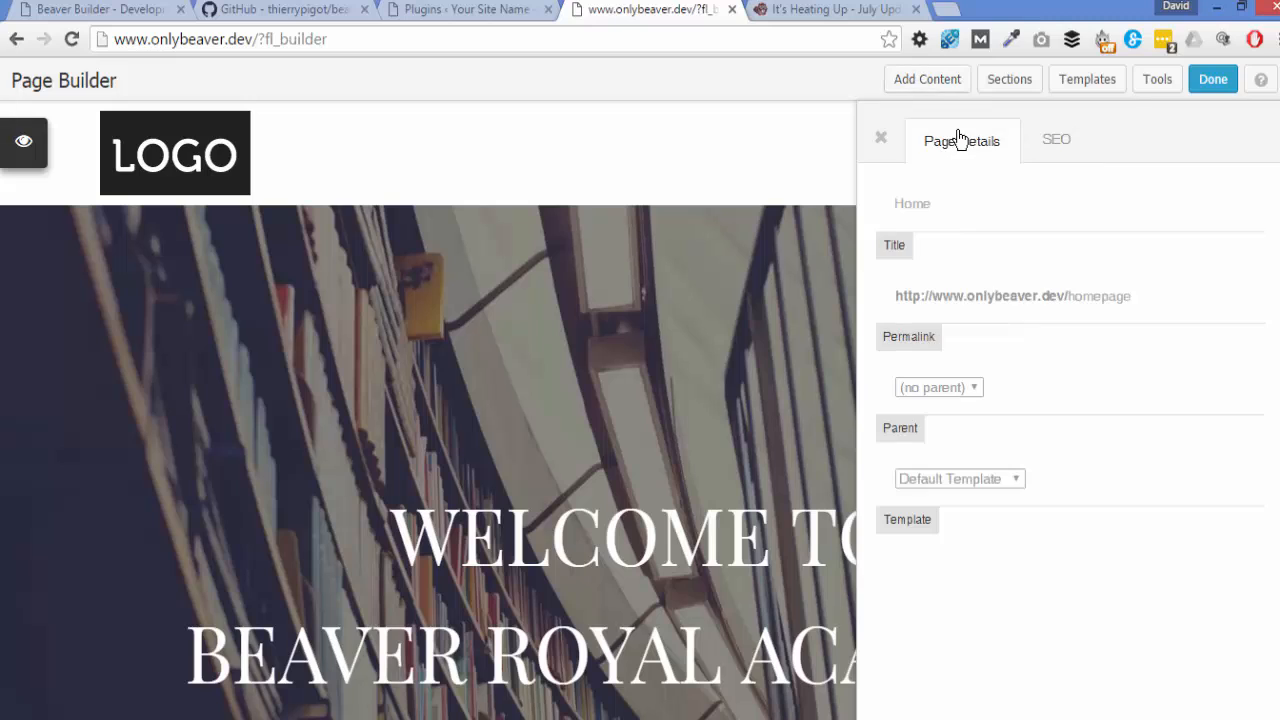
mouse_move(937, 155)
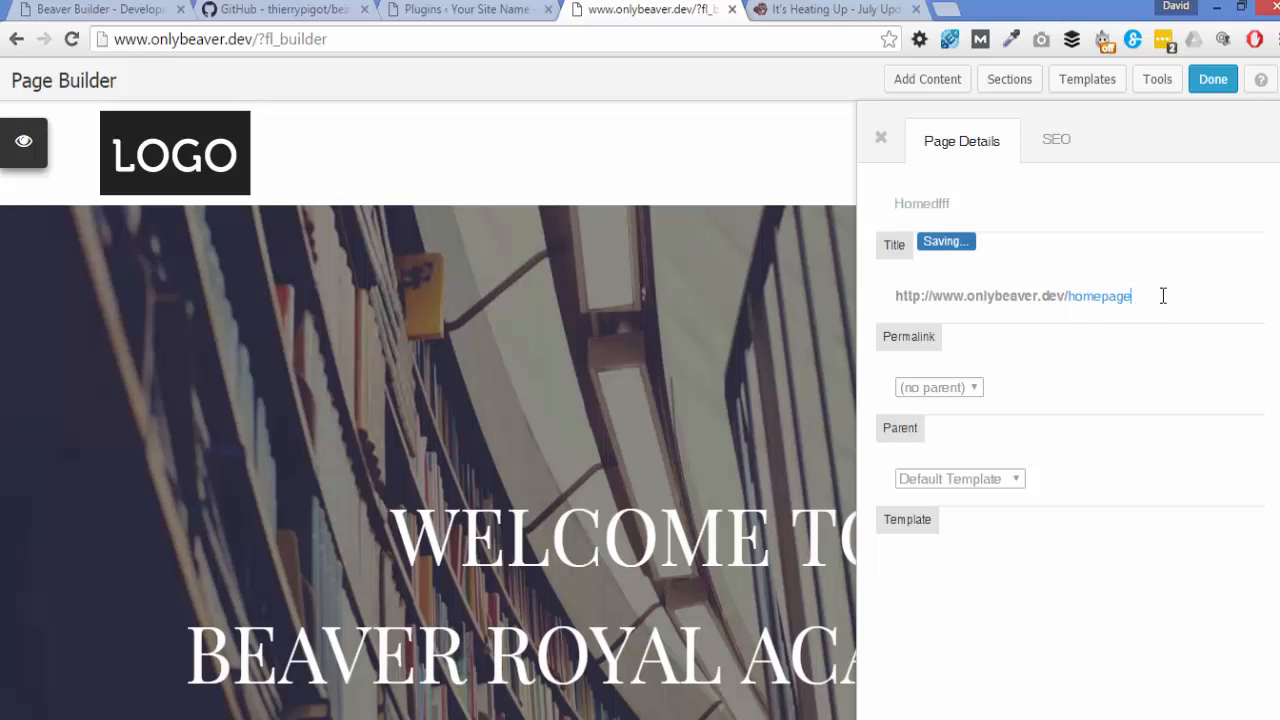
key("Backspace")
type("r")
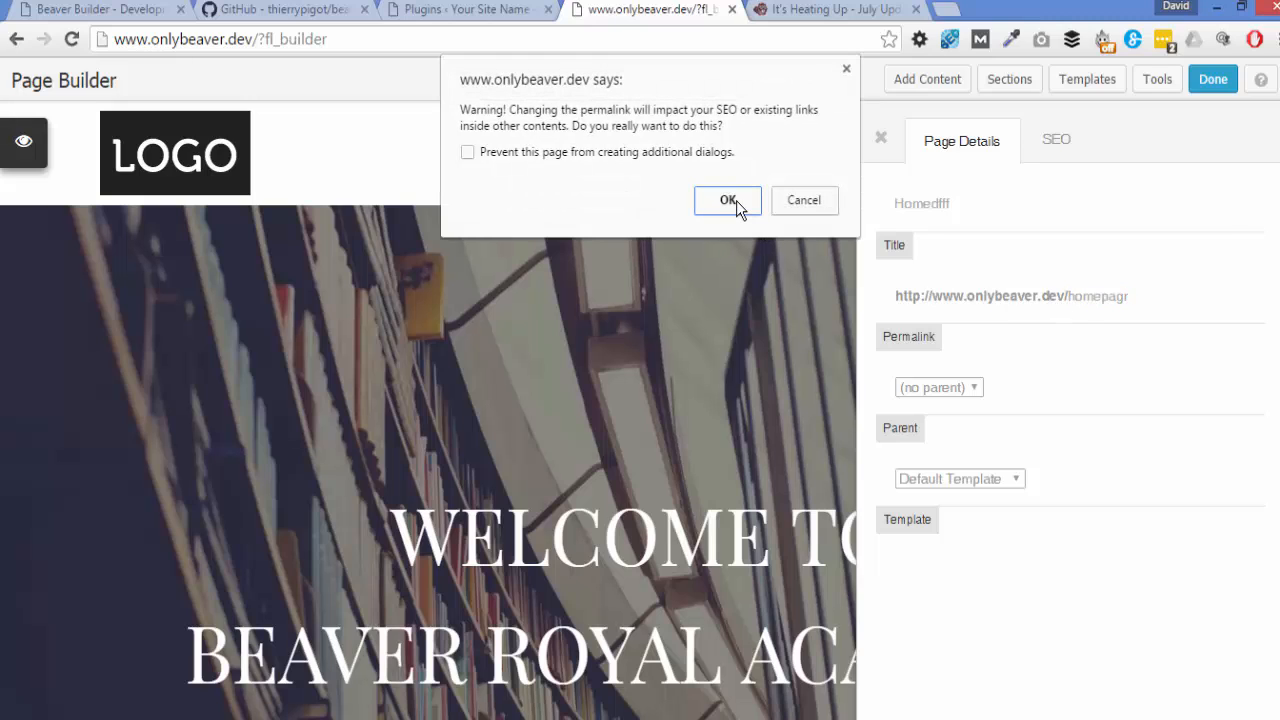
mouse_move(804, 200)
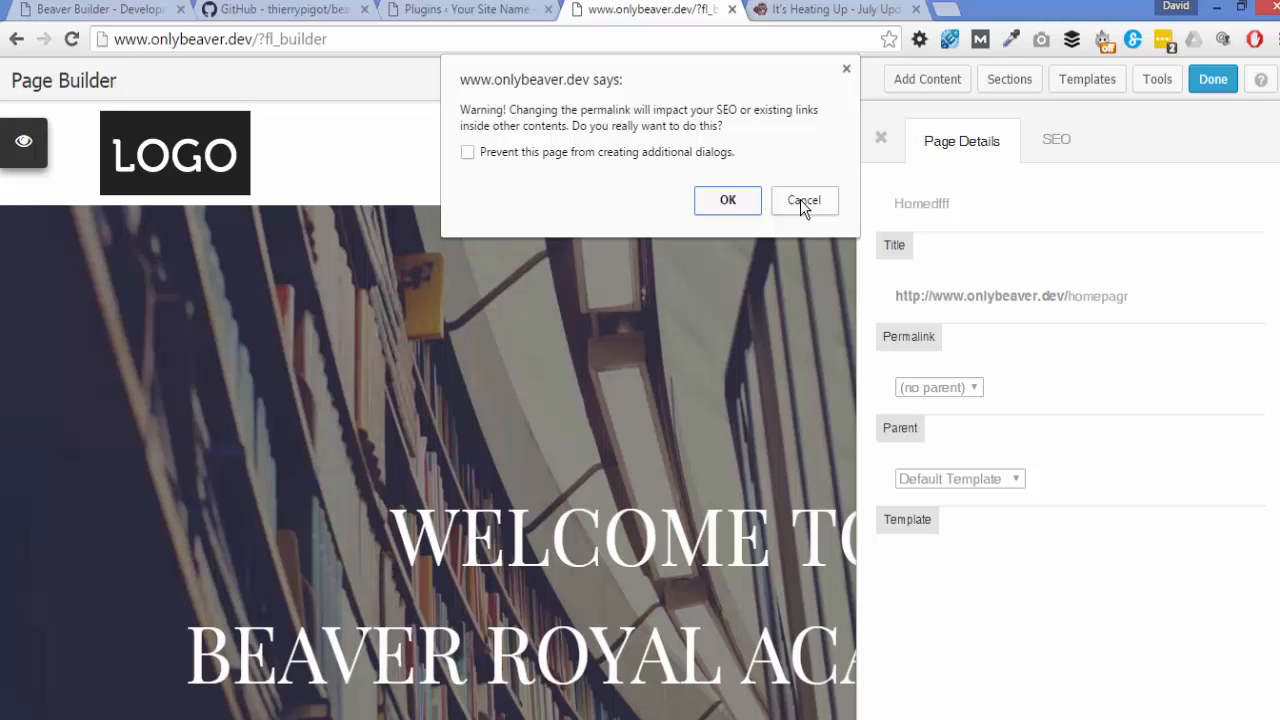
Cancel the SEO warning so the permalink reverts to 'homepage'.
left_click(804, 200)
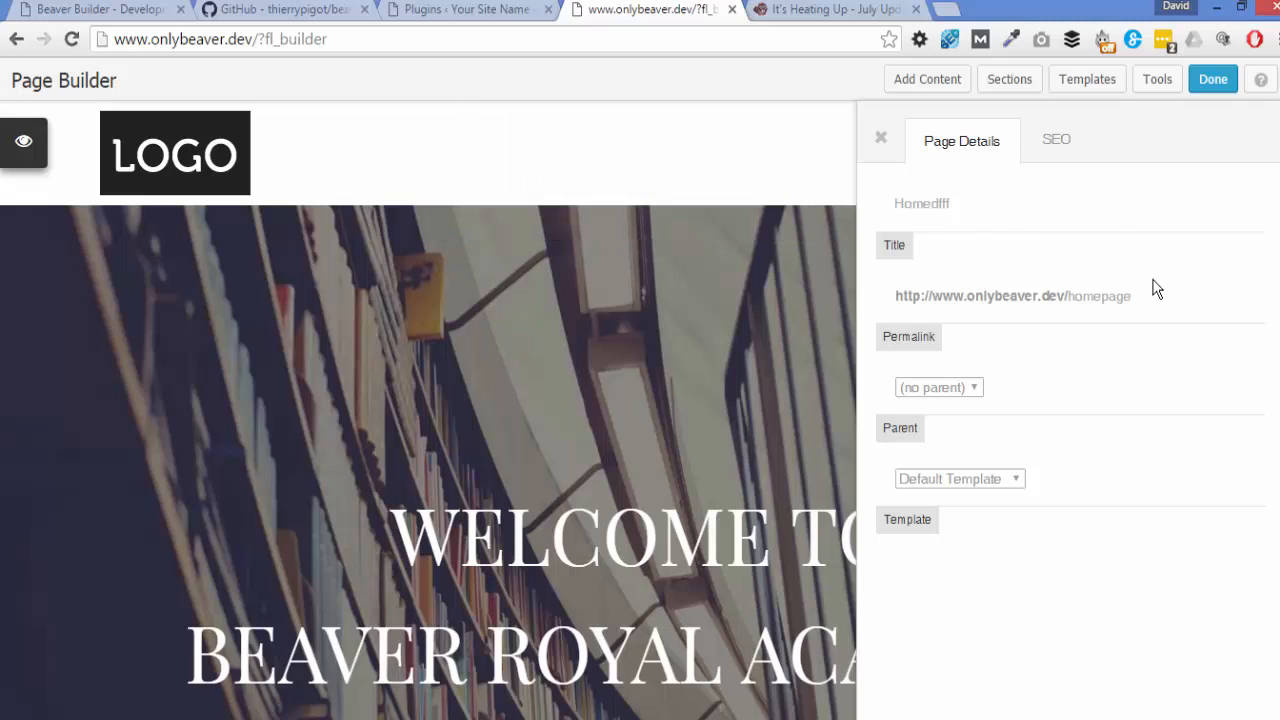
left_click(938, 387)
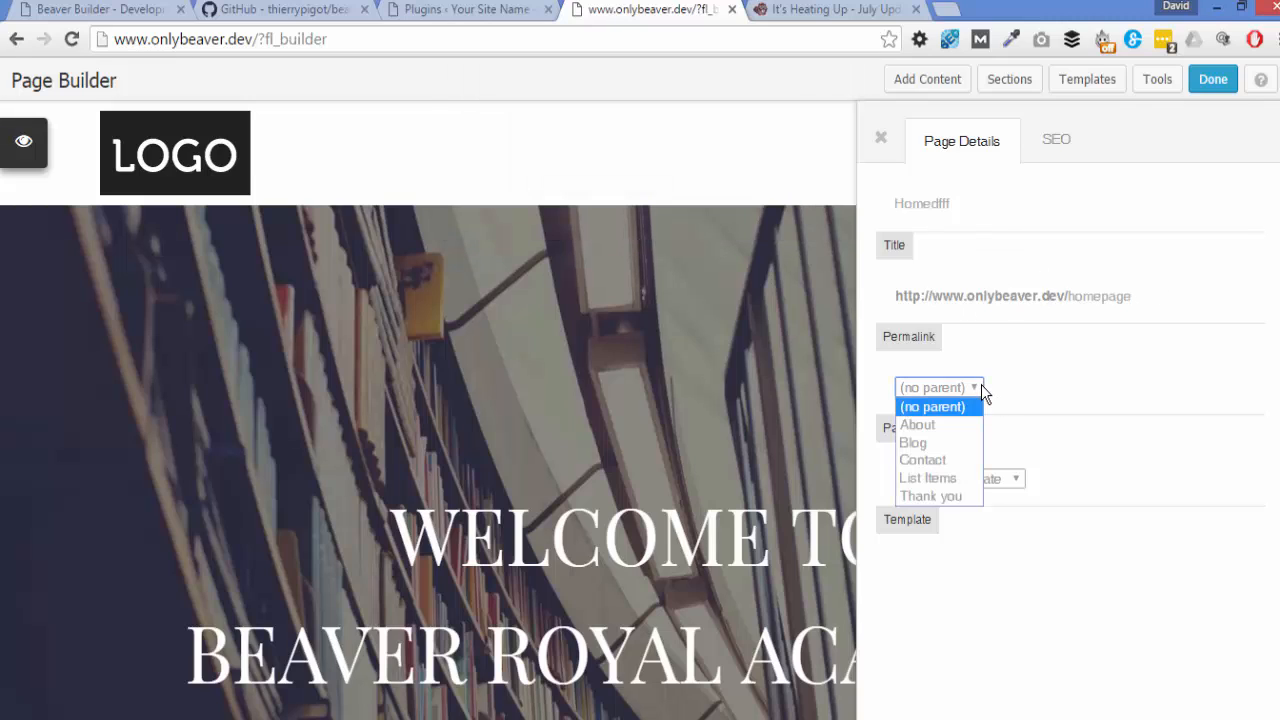
mouse_move(937, 460)
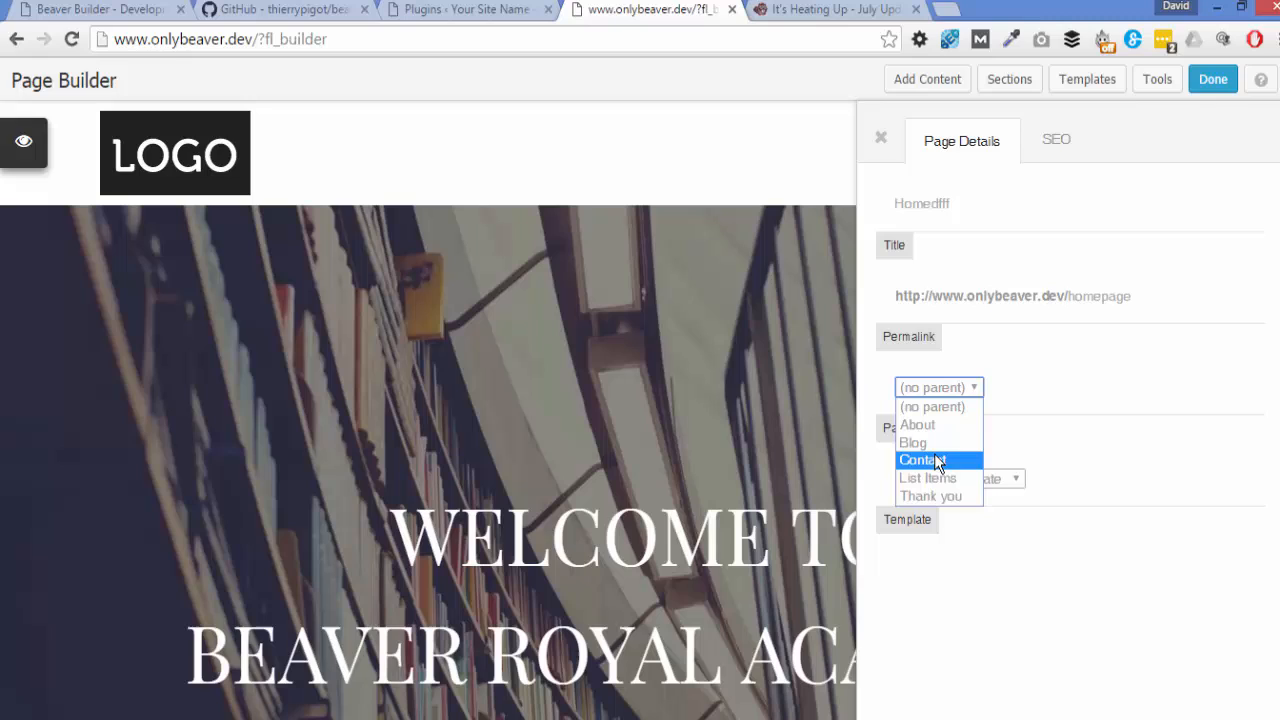
mouse_move(1080, 378)
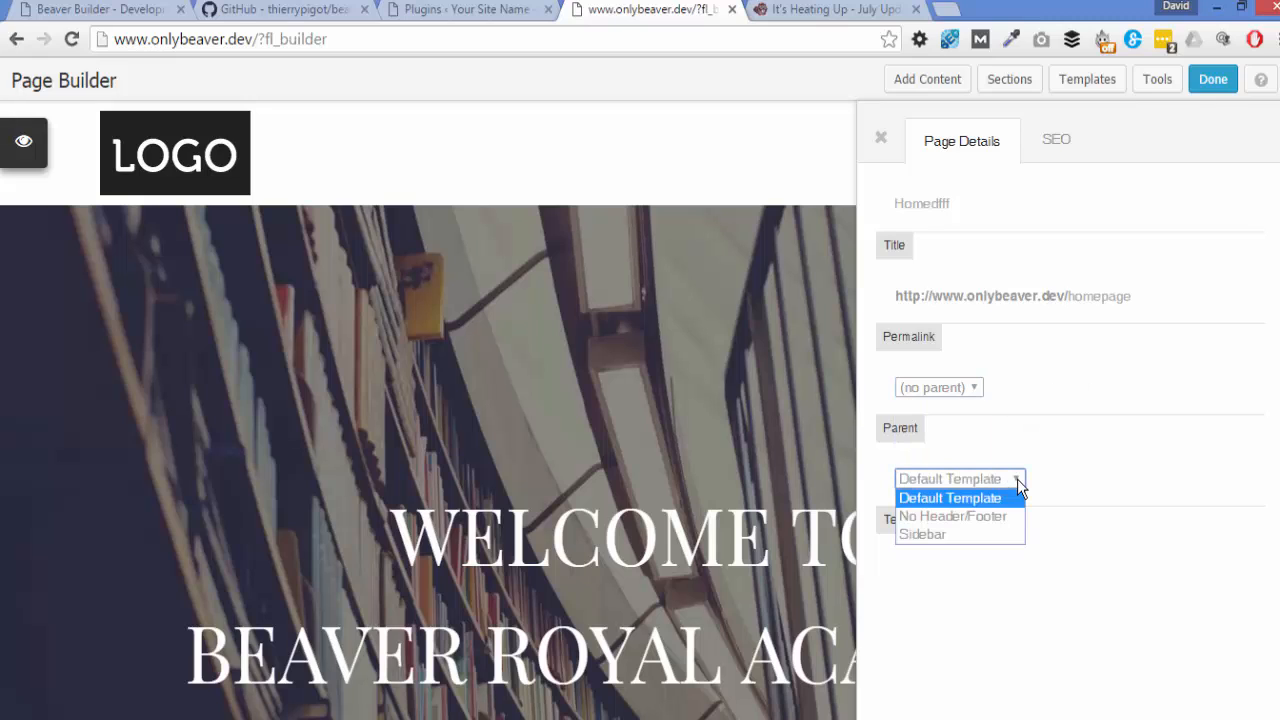
mouse_move(952, 516)
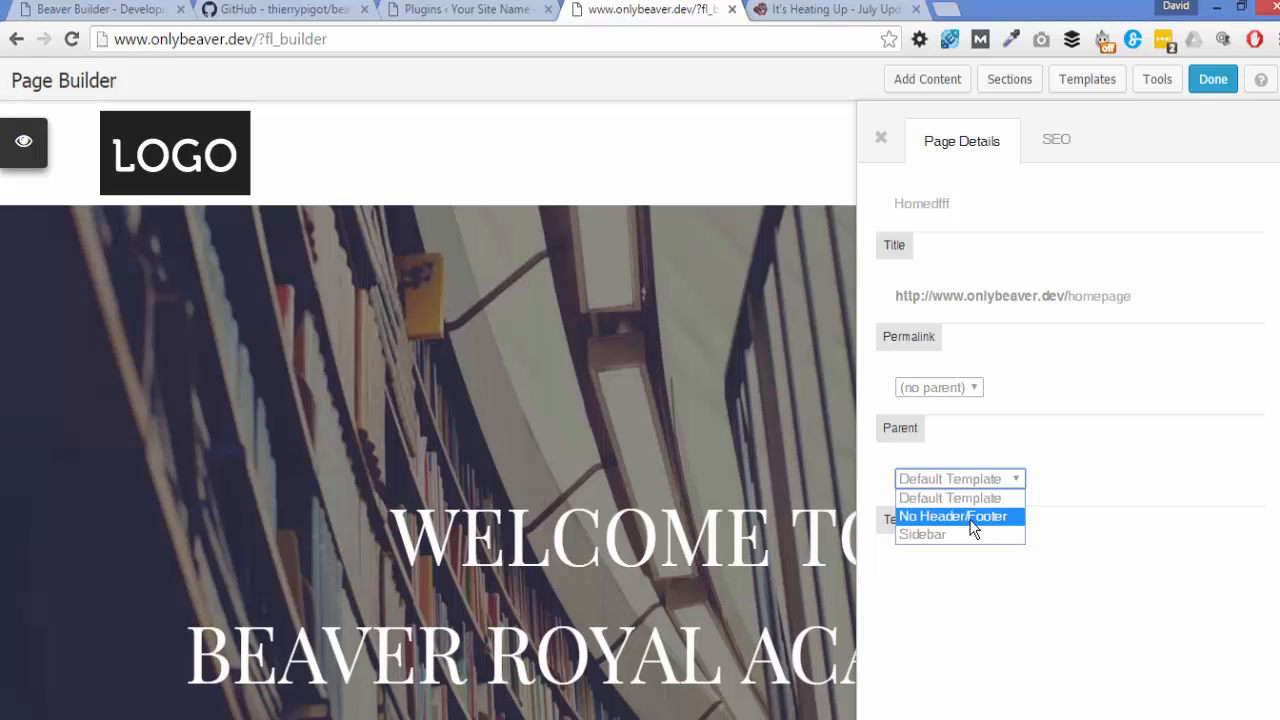
mouse_move(948, 498)
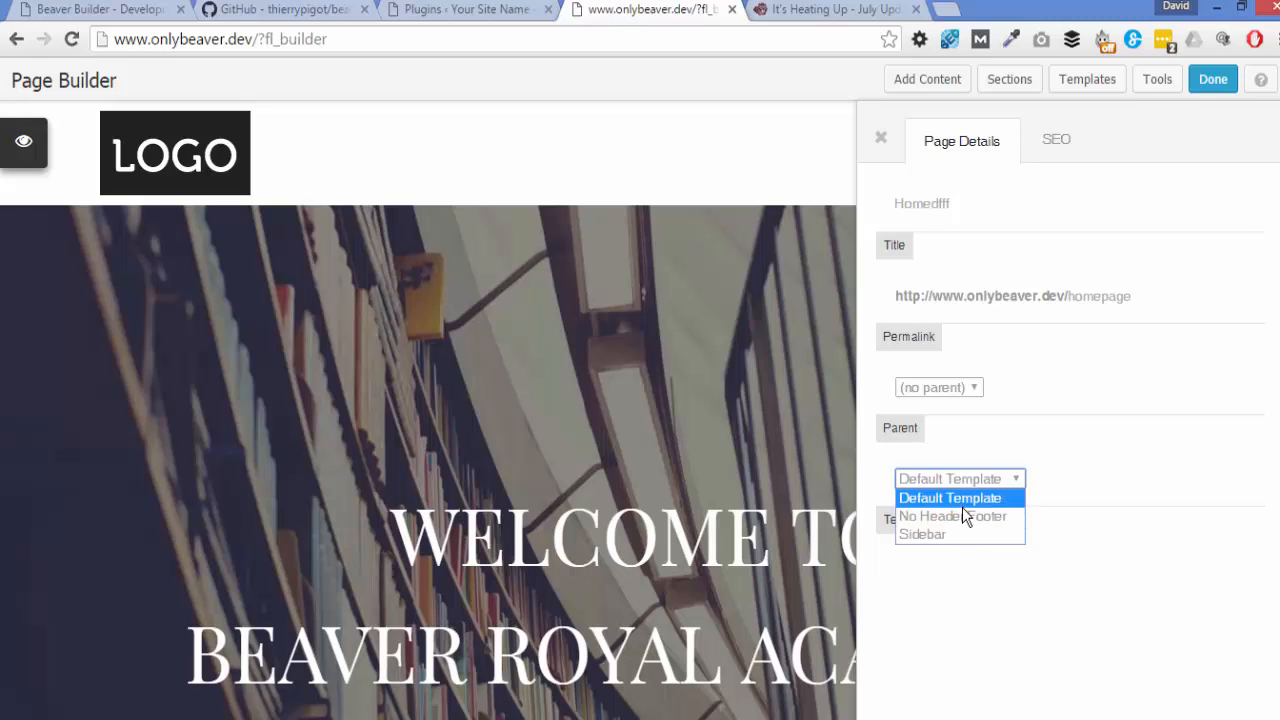
mouse_move(1107, 404)
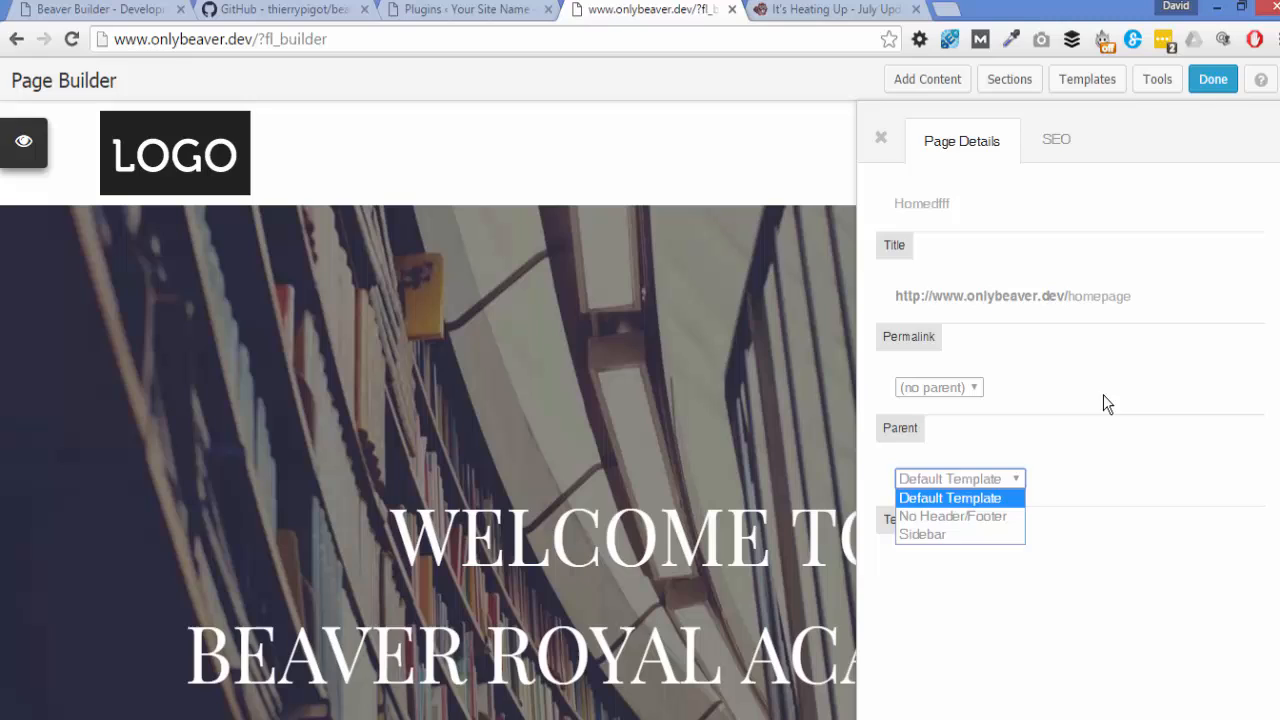
left_click(950, 497)
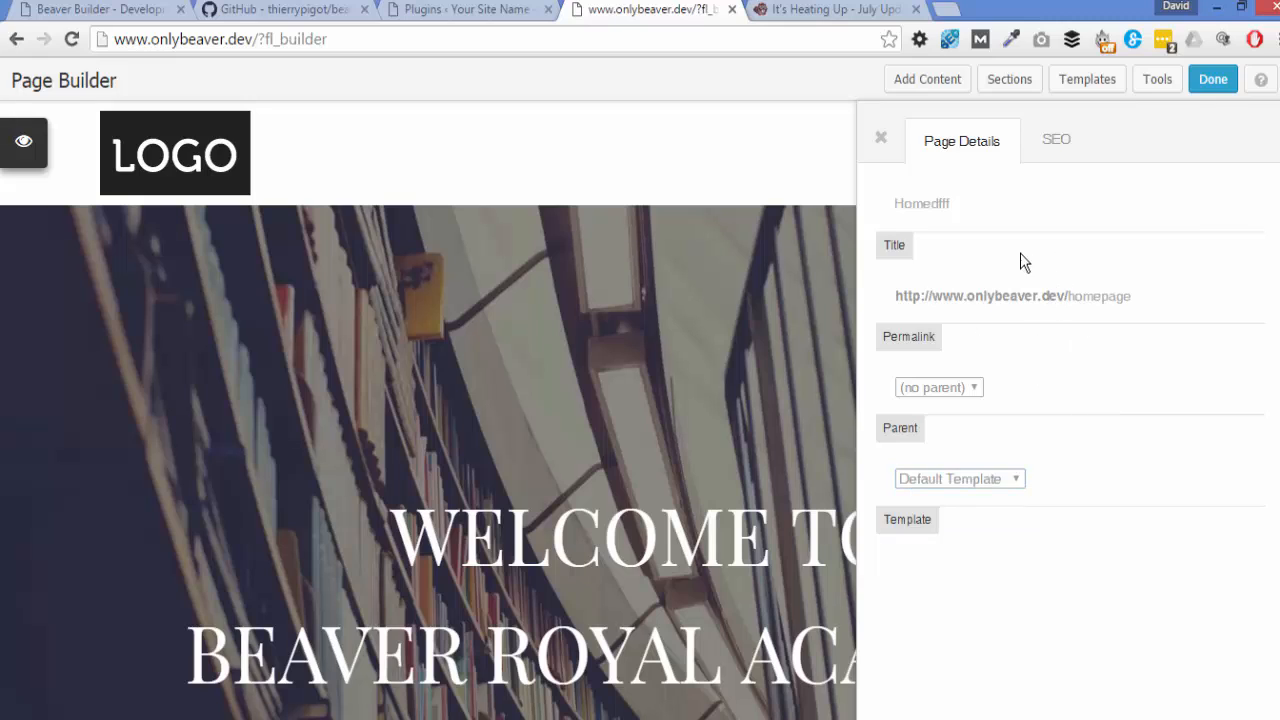
mouse_move(1052, 344)
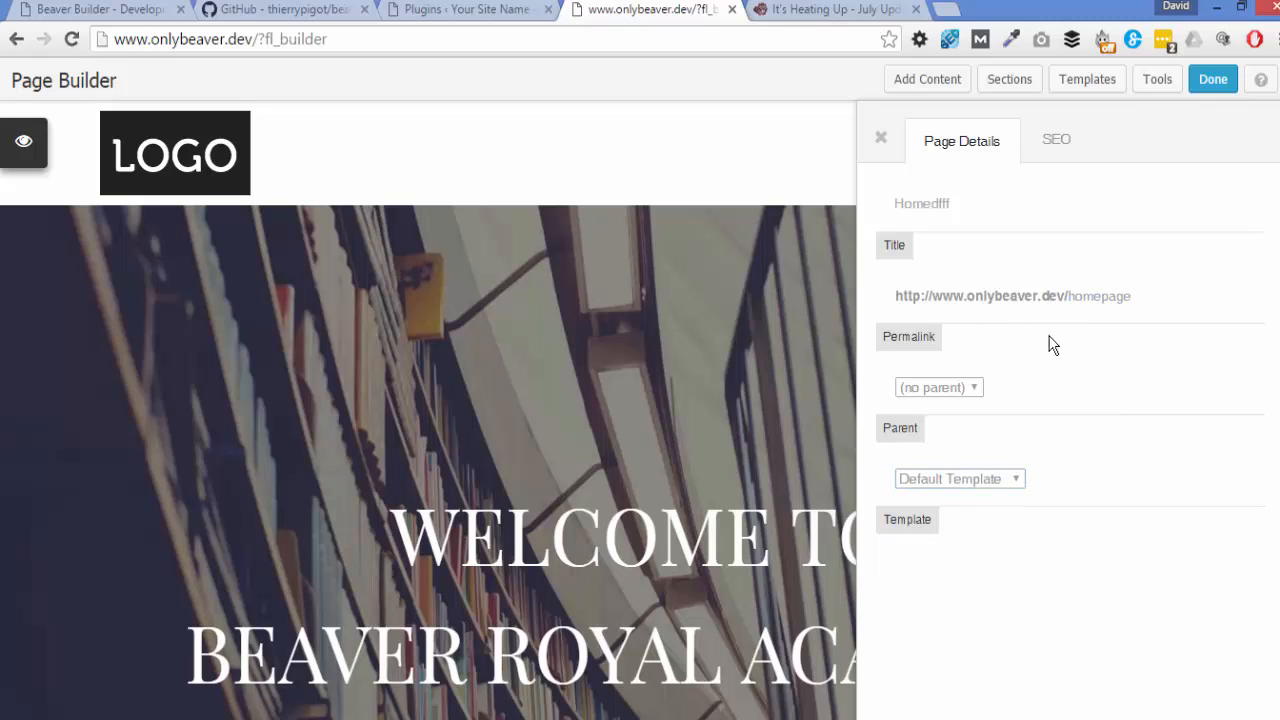
mouse_move(1095, 185)
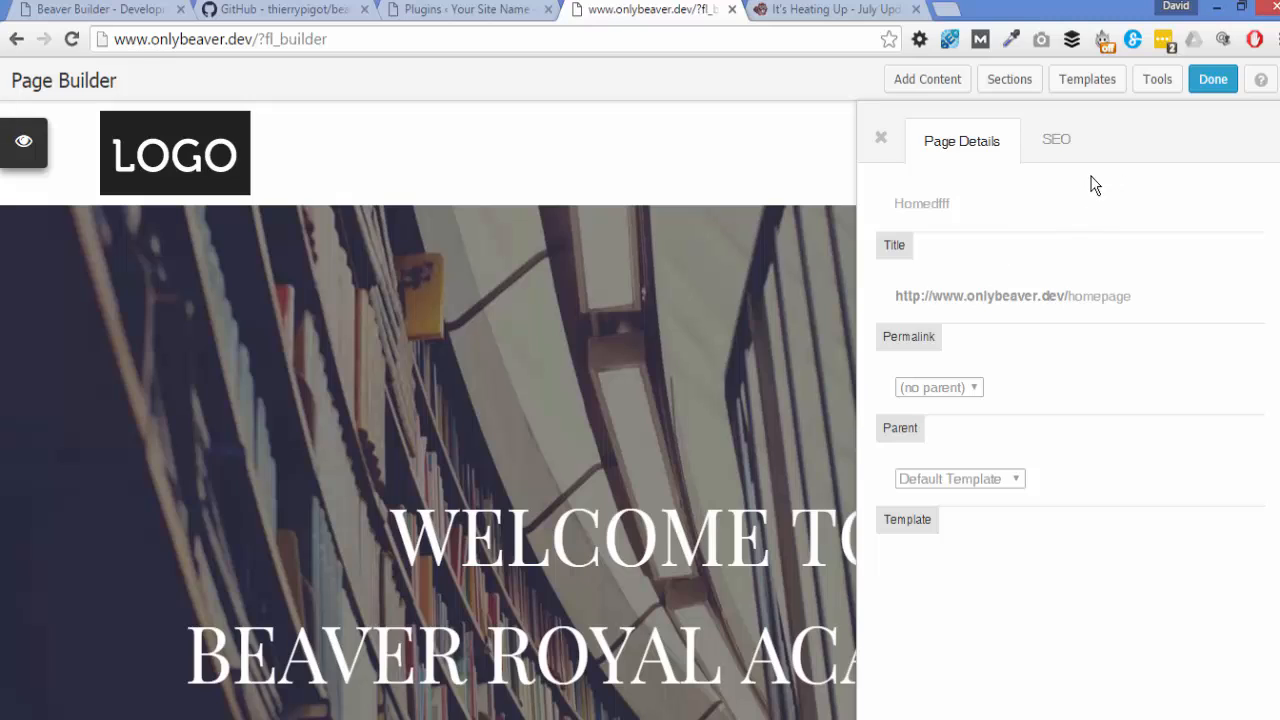
Open the SEO tab of Page Settings, showing empty meta title and description fields.
left_click(1056, 140)
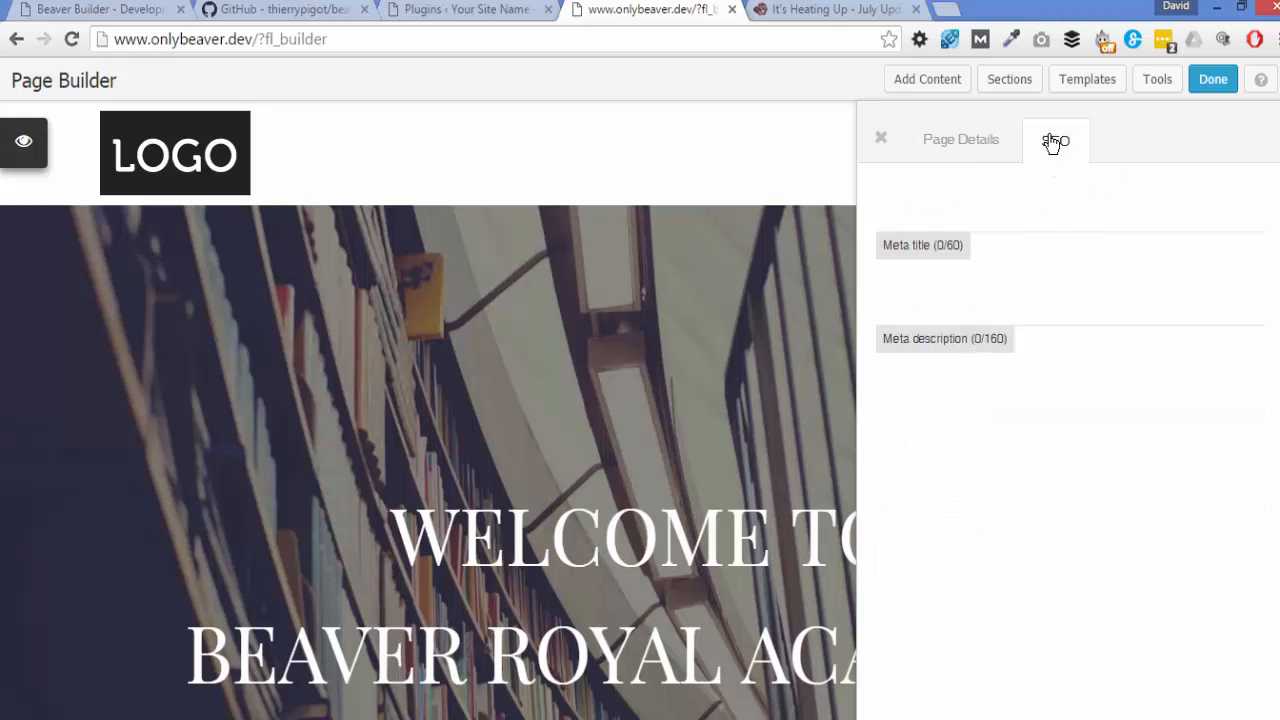
mouse_move(960, 141)
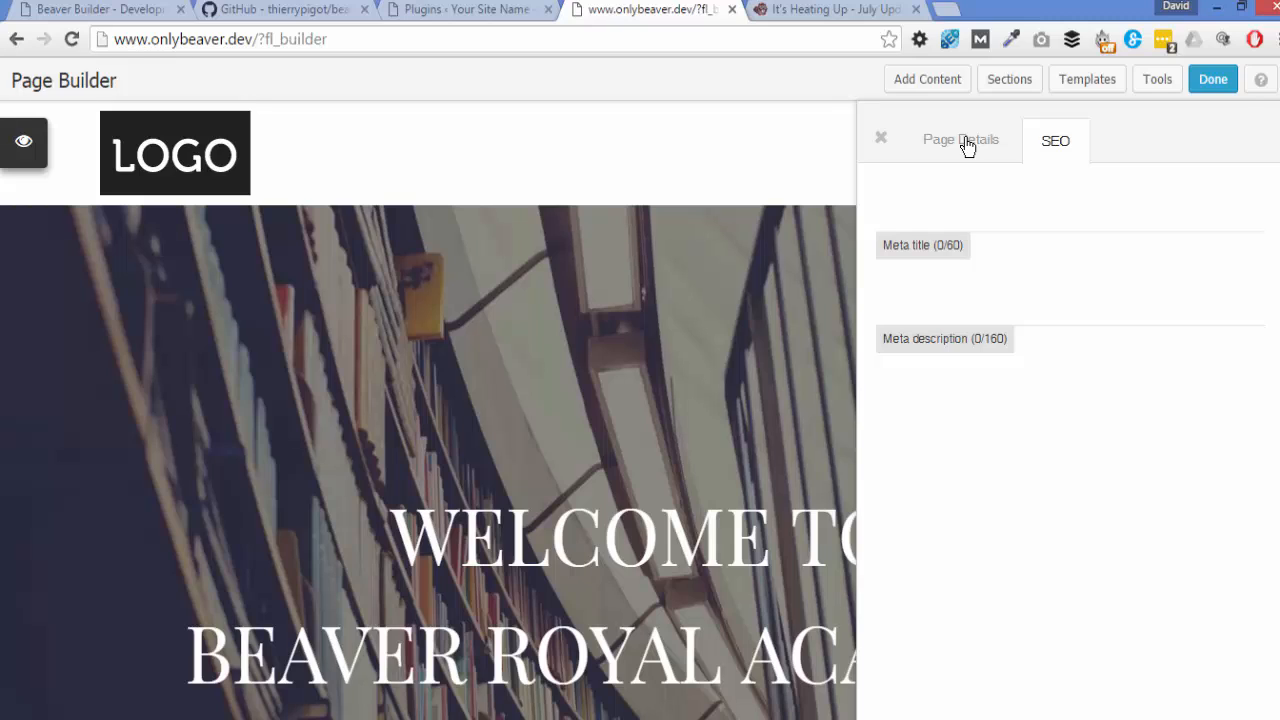
mouse_move(973, 227)
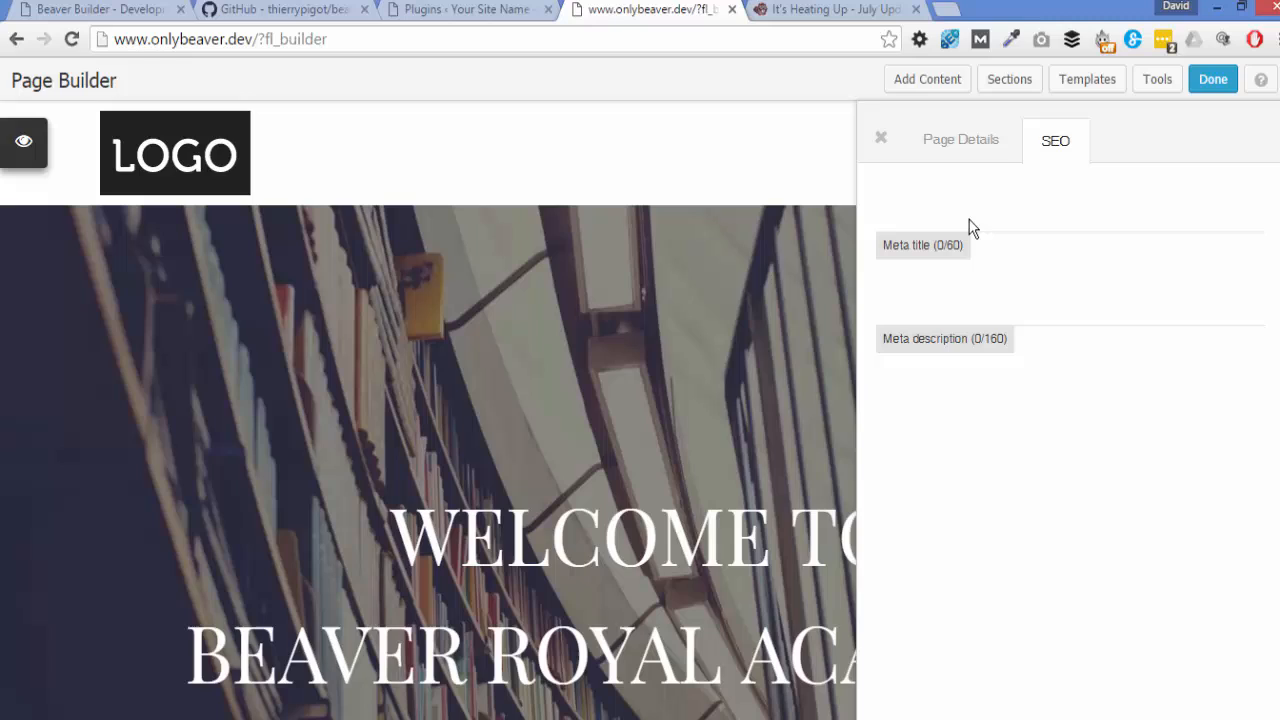
mouse_move(940, 209)
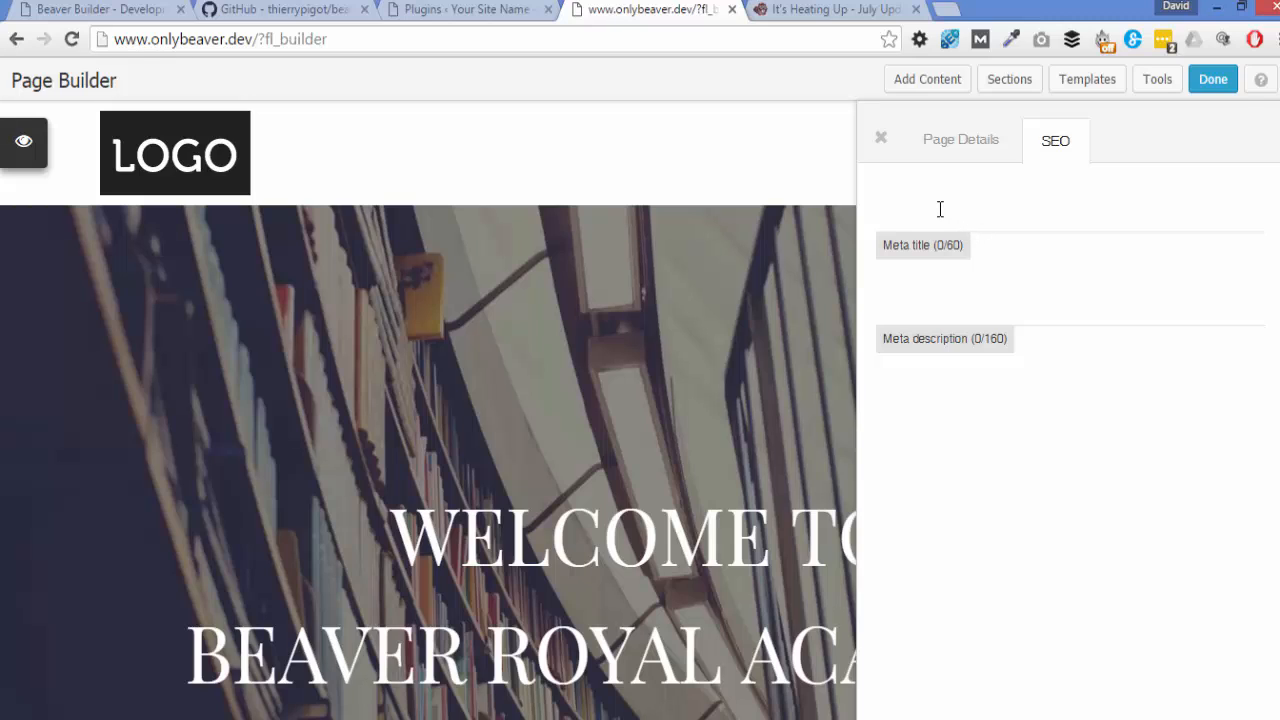
mouse_move(953, 347)
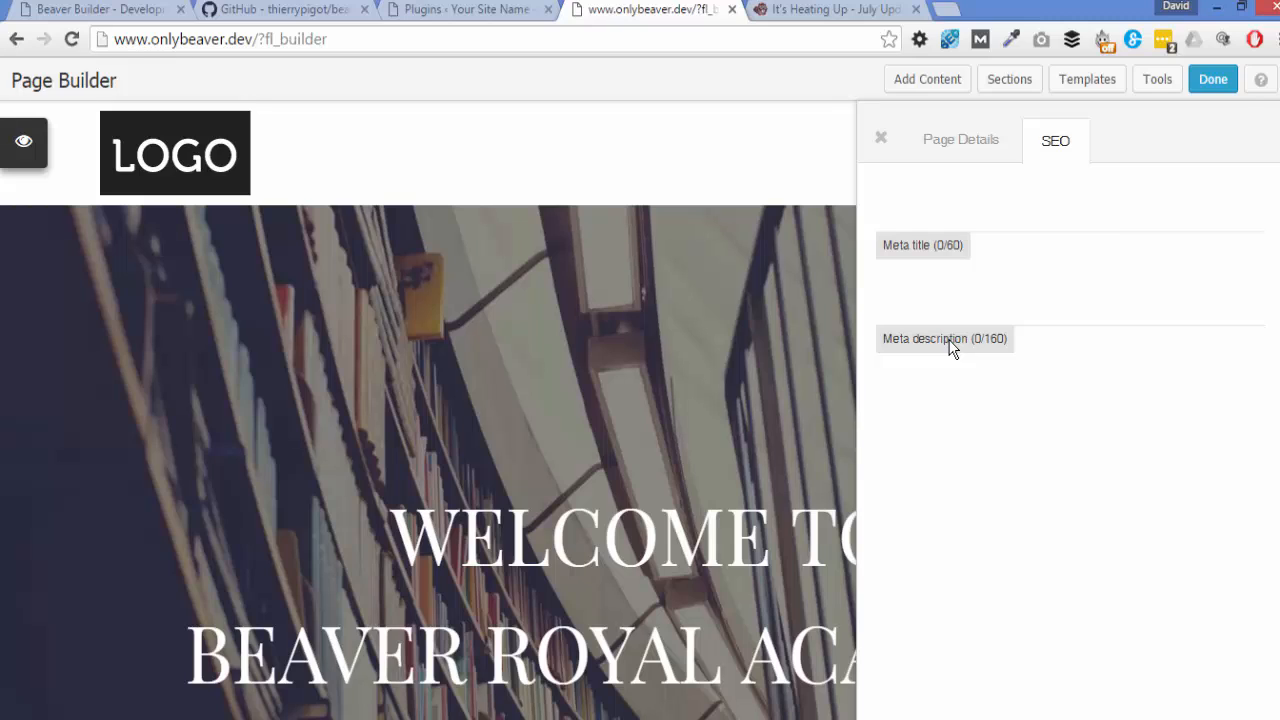
mouse_move(937, 229)
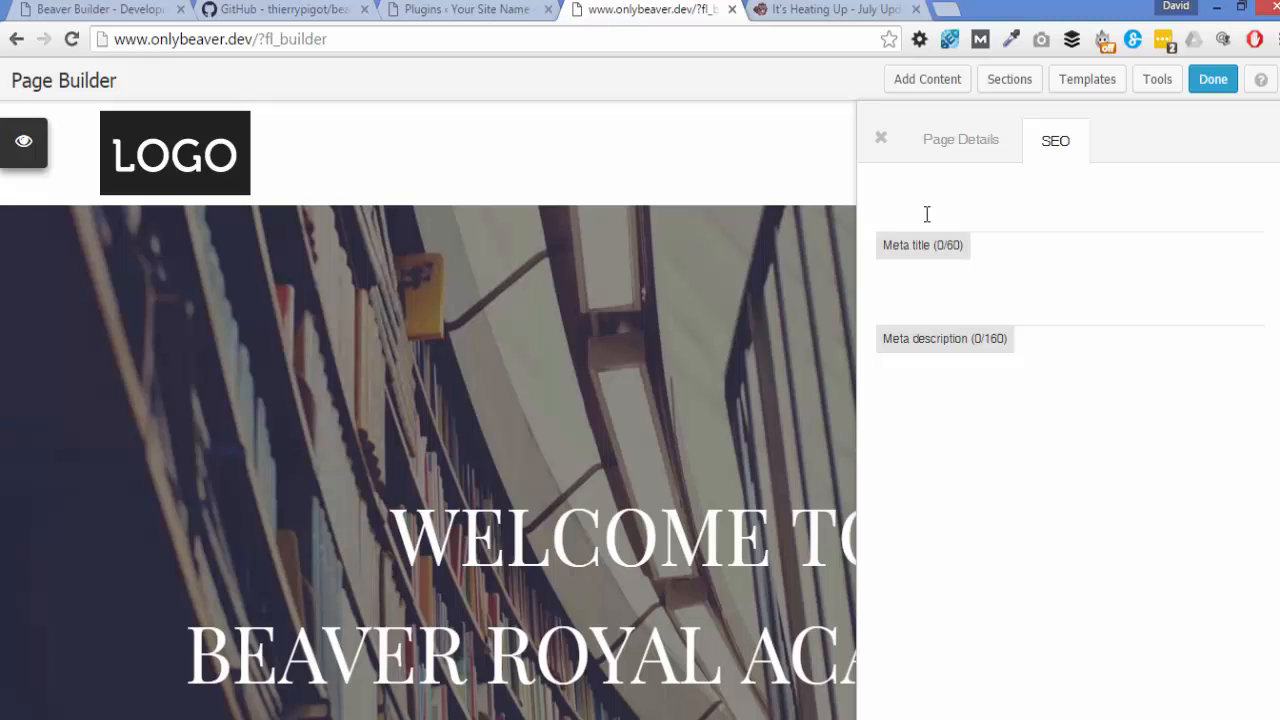
mouse_move(950, 255)
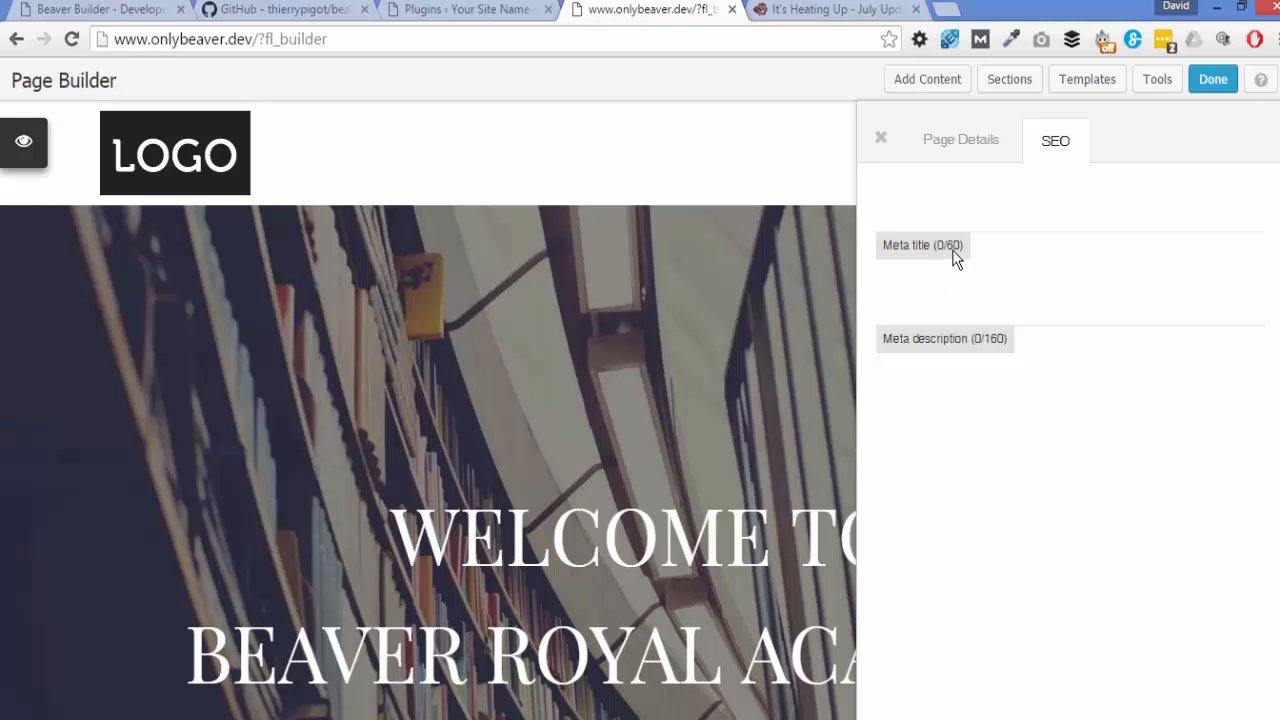
mouse_move(965, 255)
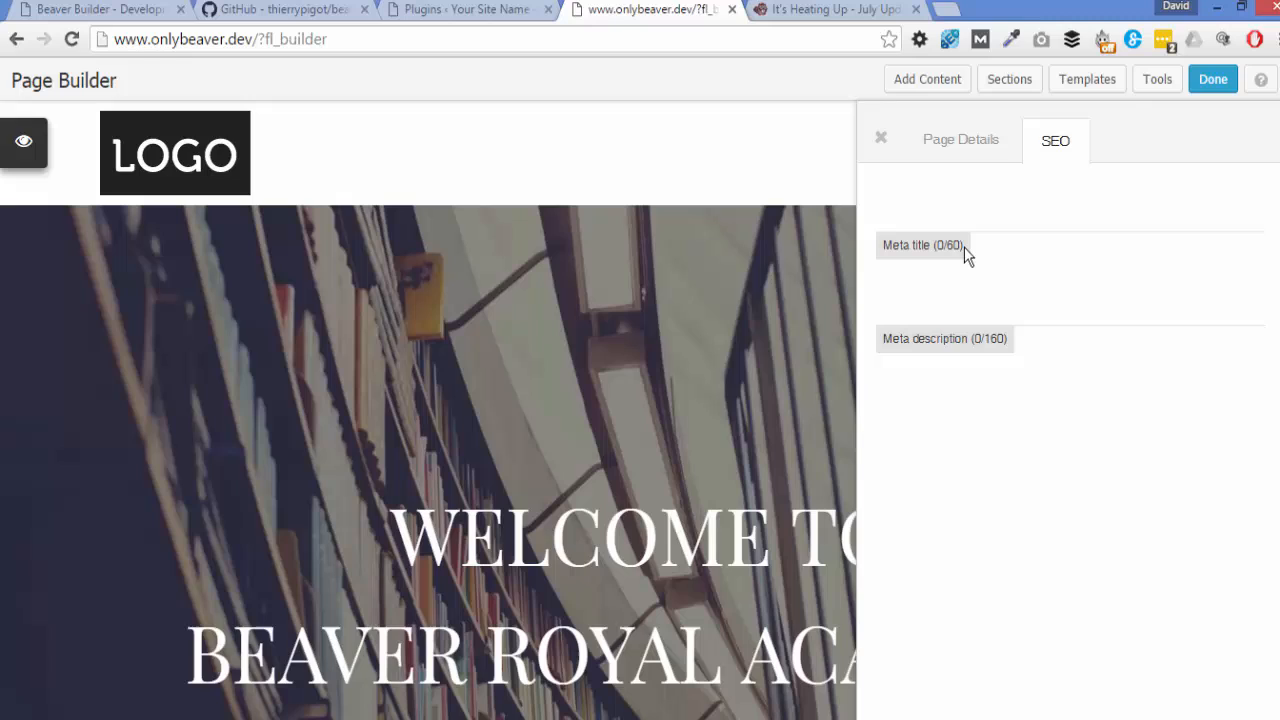
mouse_move(983, 355)
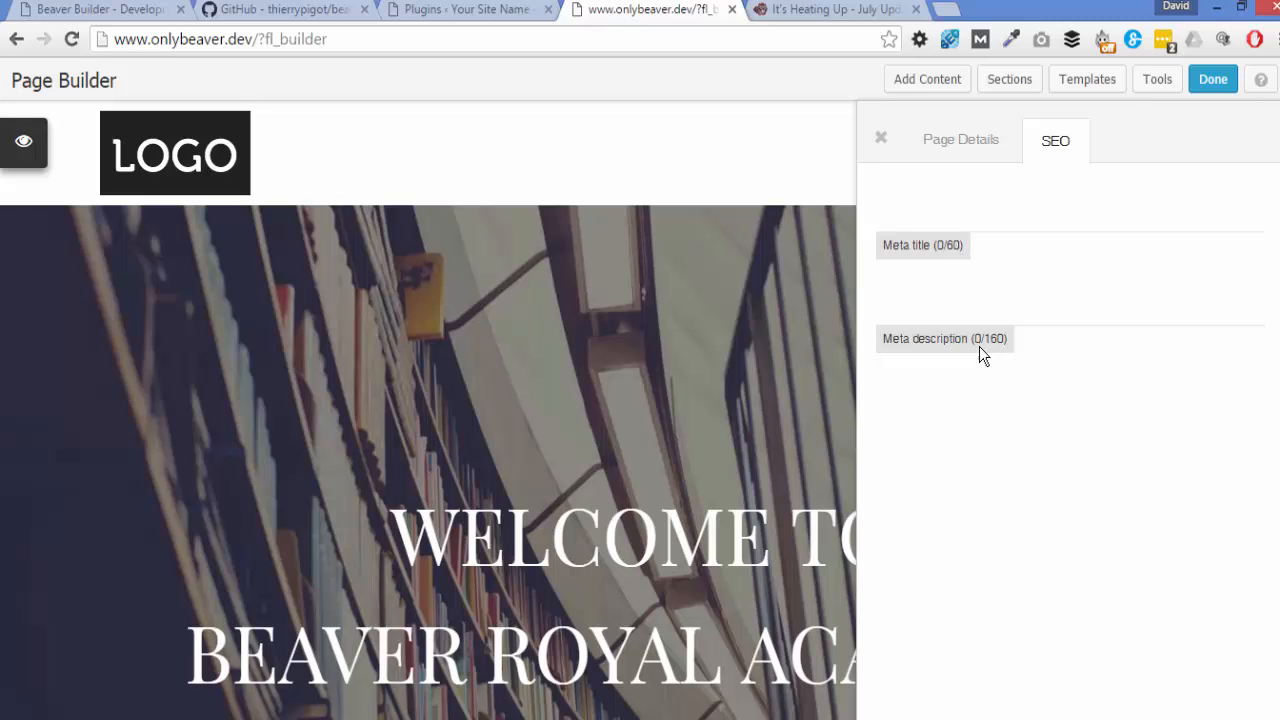
mouse_move(915, 230)
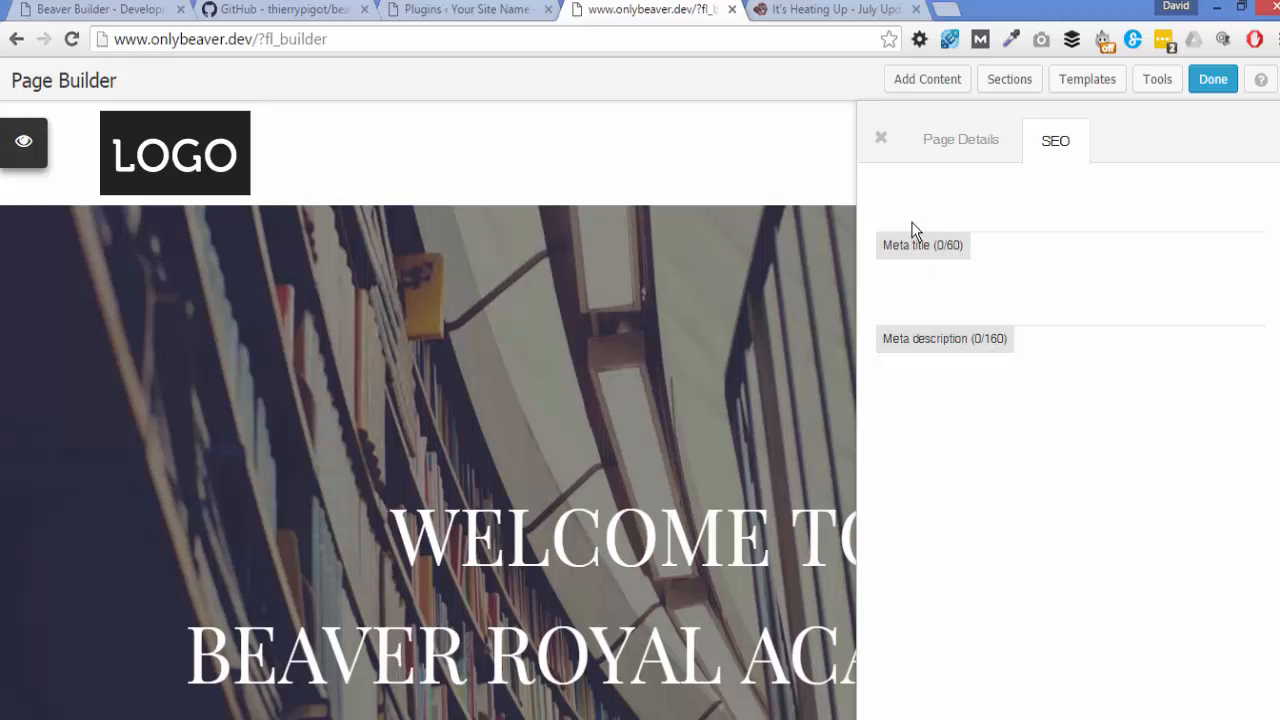
mouse_move(922, 235)
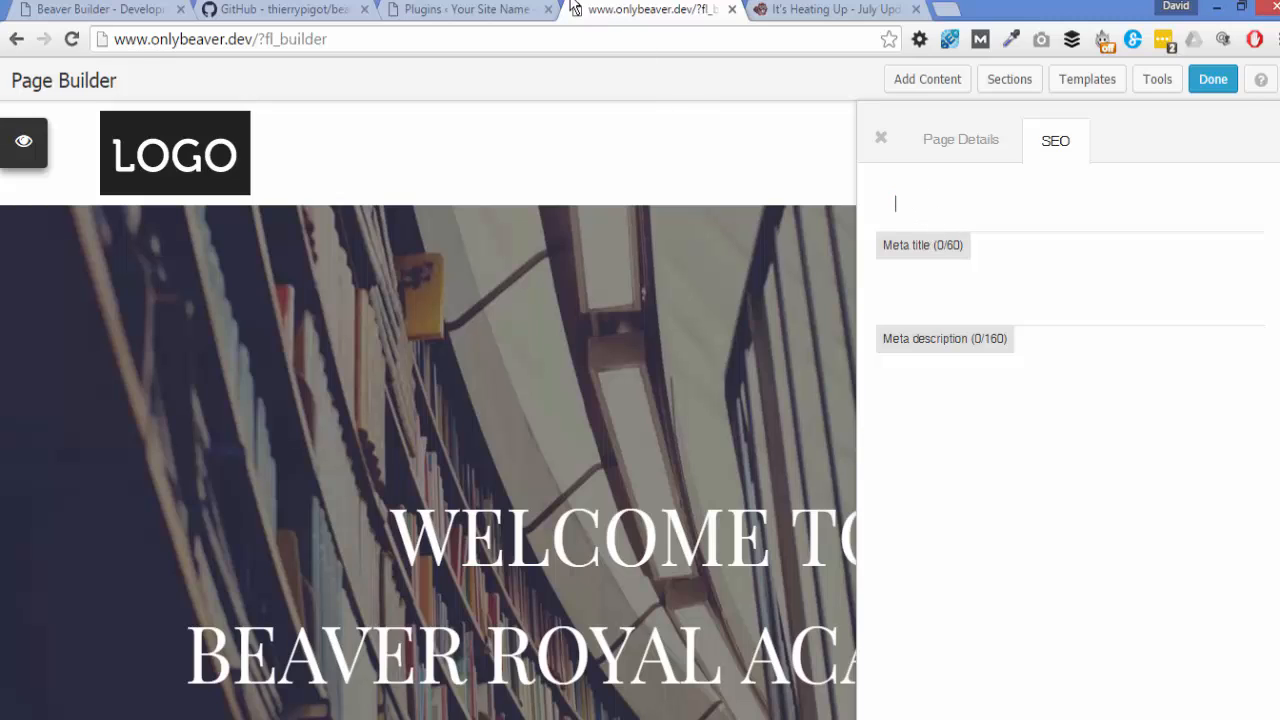
mouse_move(672, 168)
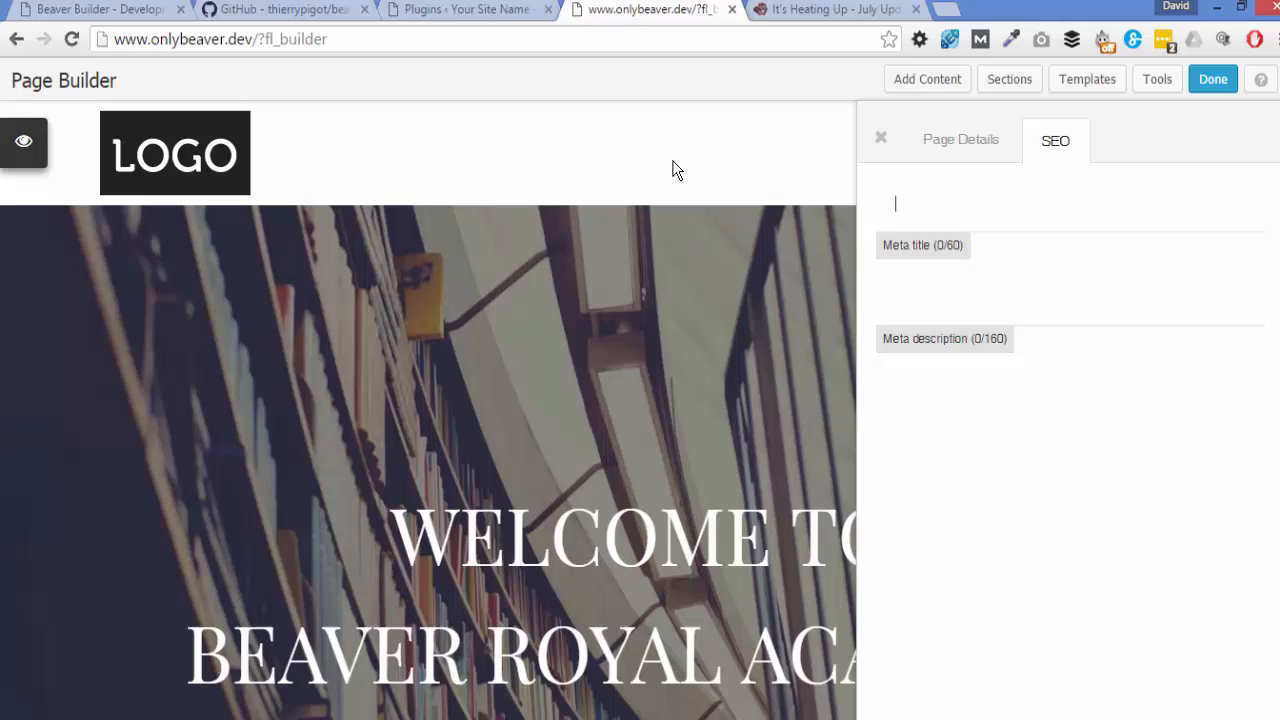
Enter a 61-character meta title about too many SEO keywords, then move to Meta description.
type("hel")
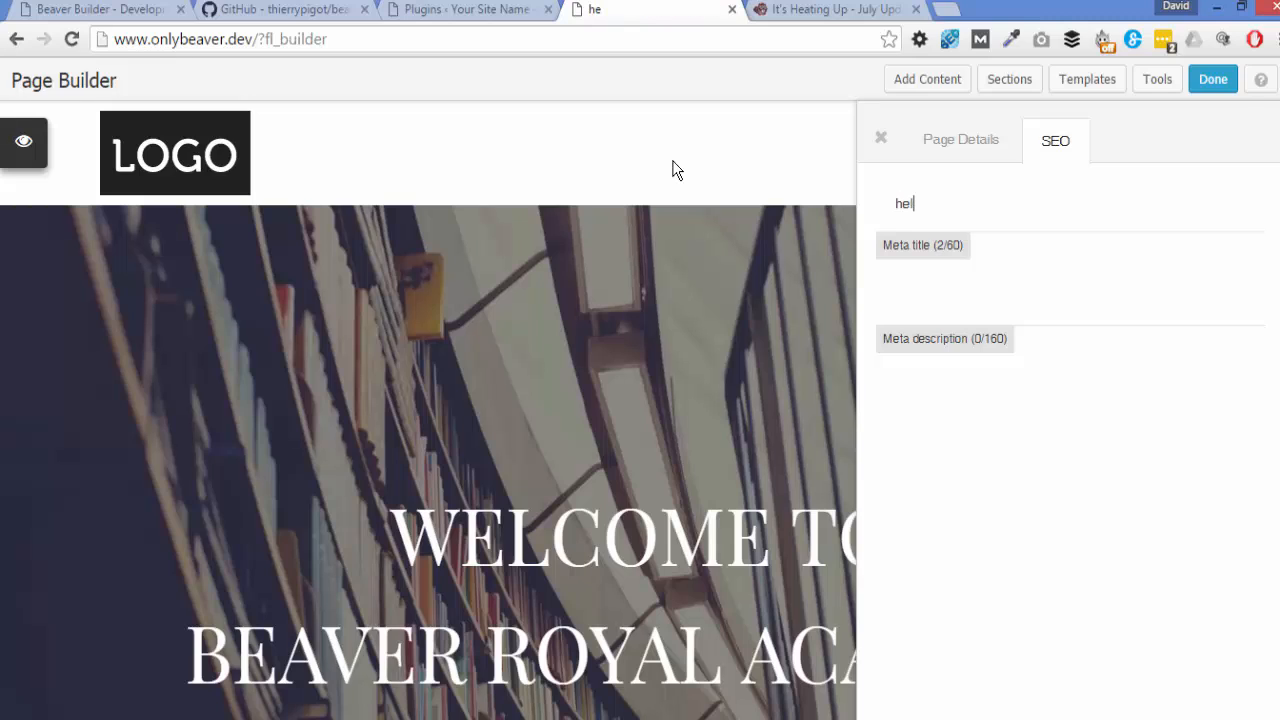
type("llo")
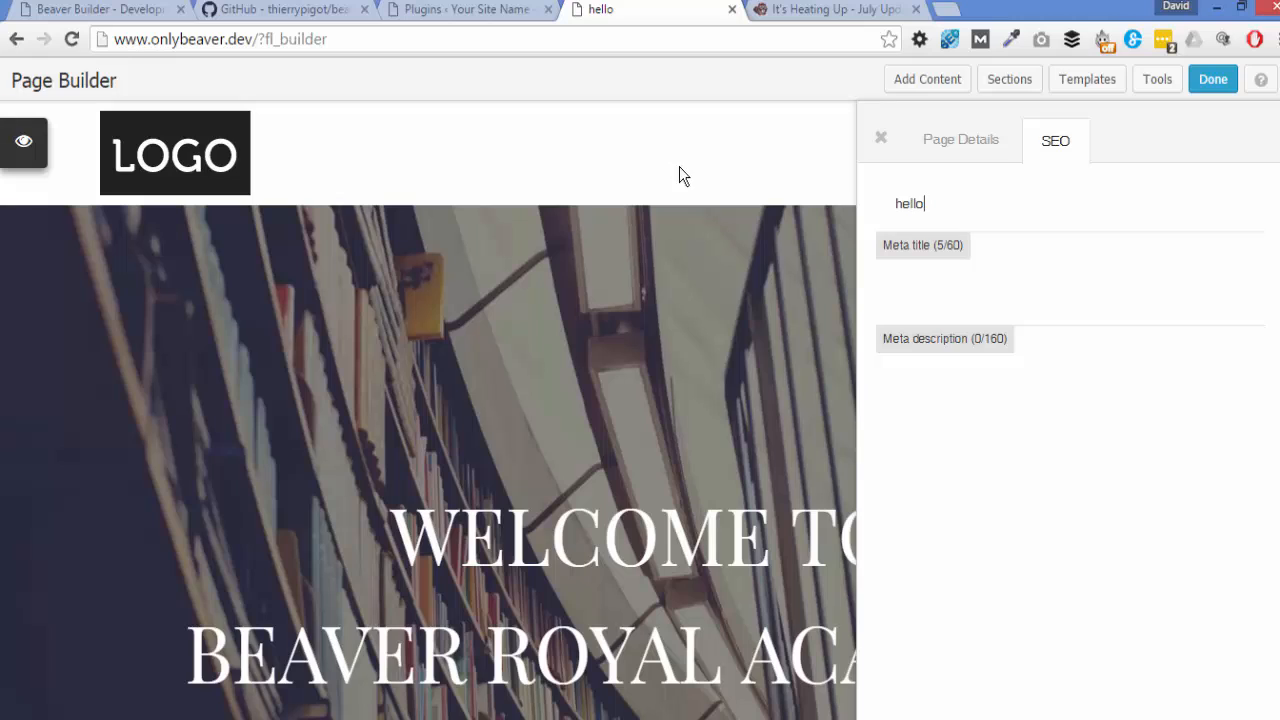
left_click(910, 203)
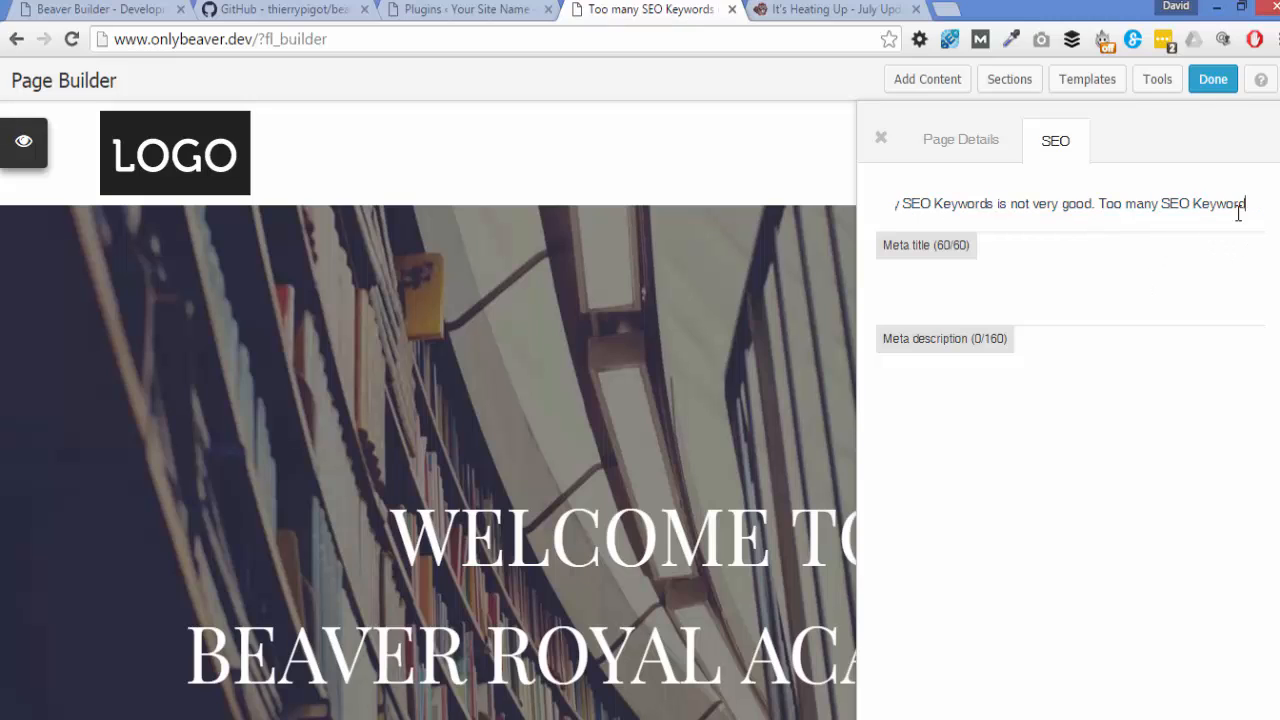
type("s")
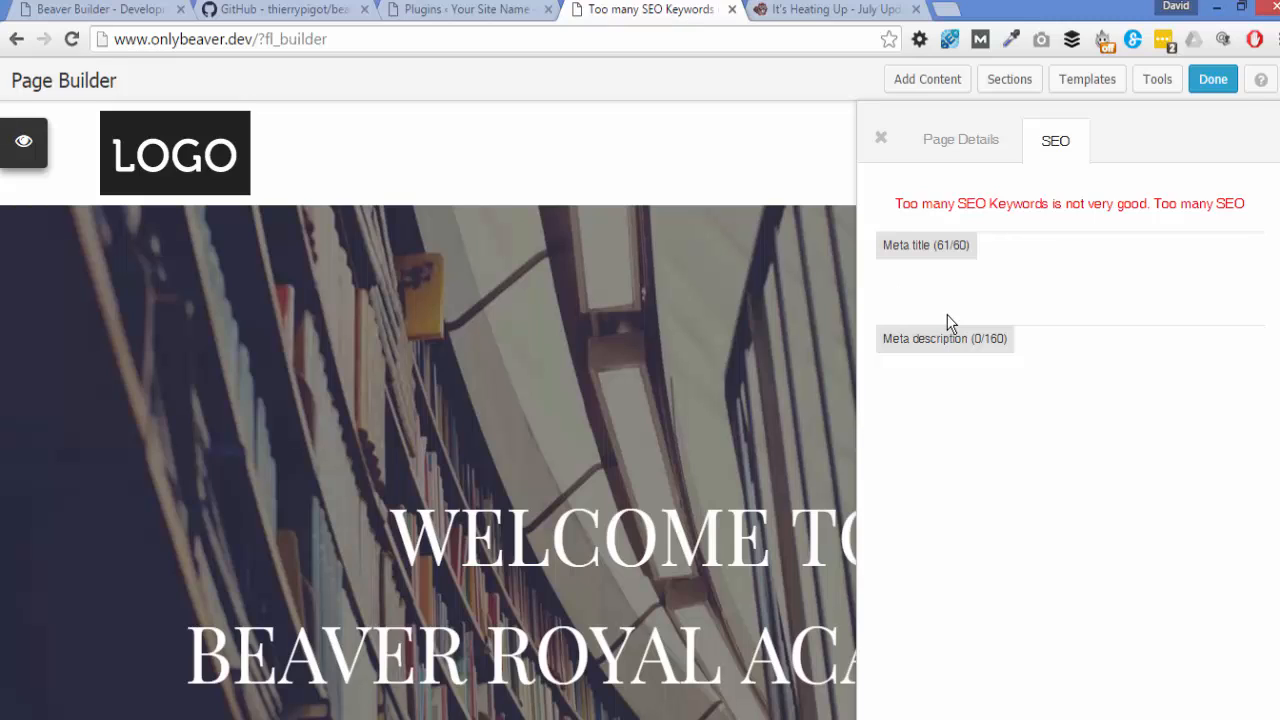
left_click(1000, 295)
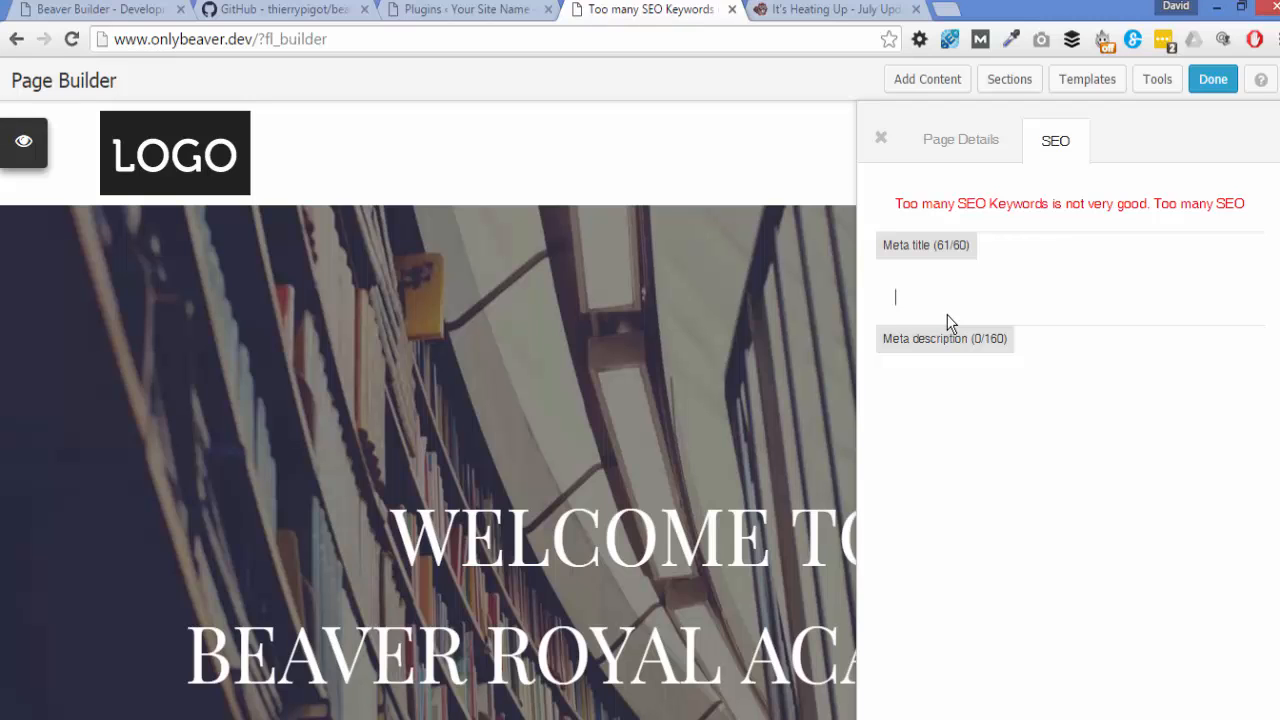
left_click(282, 9)
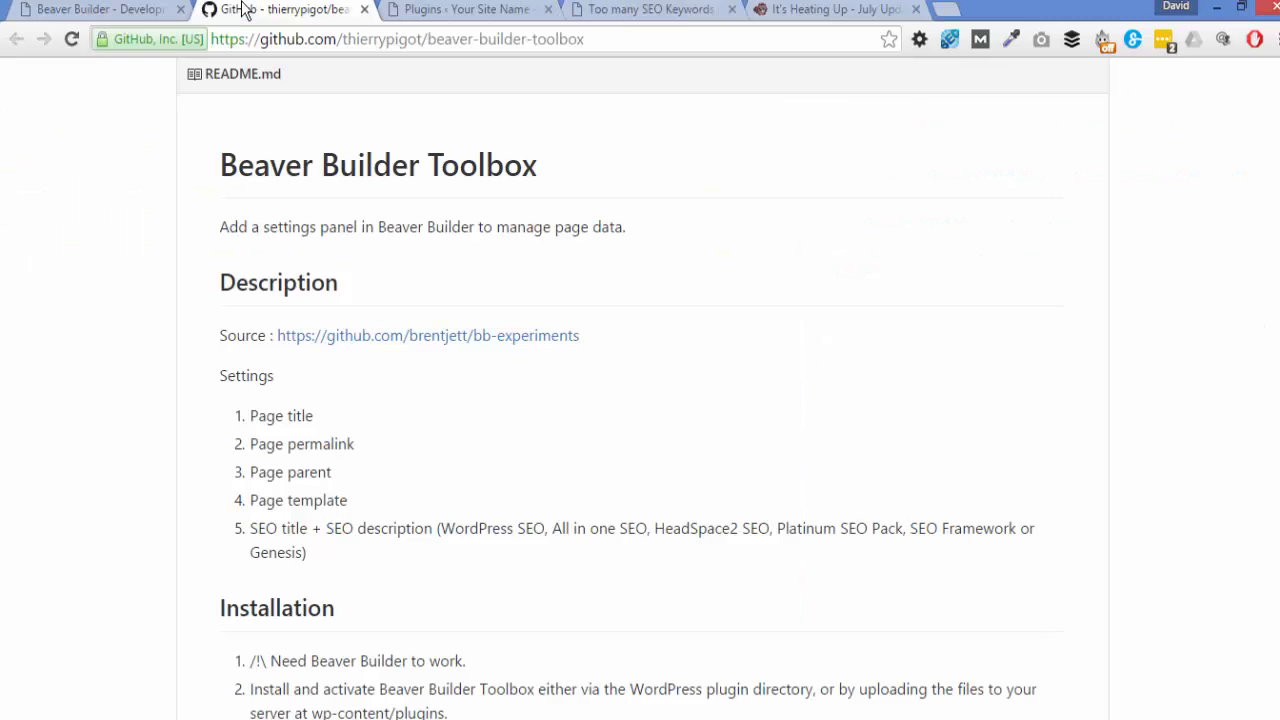
mouse_move(650, 16)
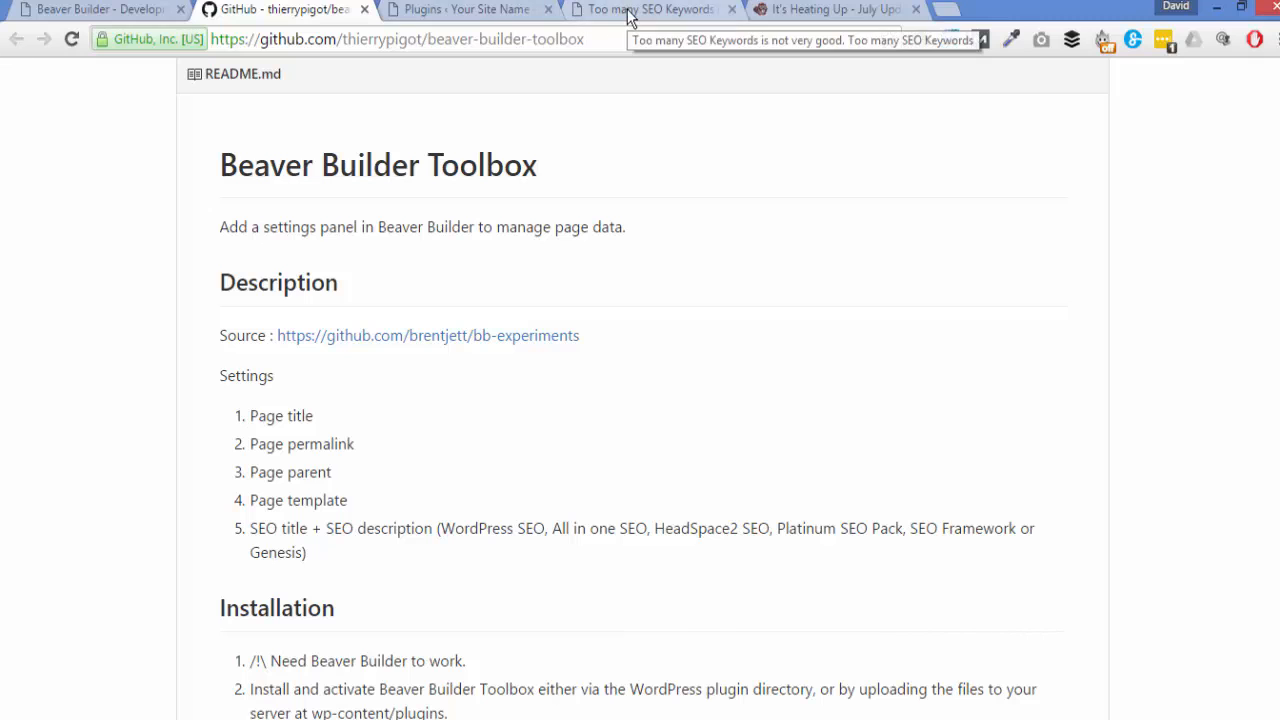
left_click(465, 9)
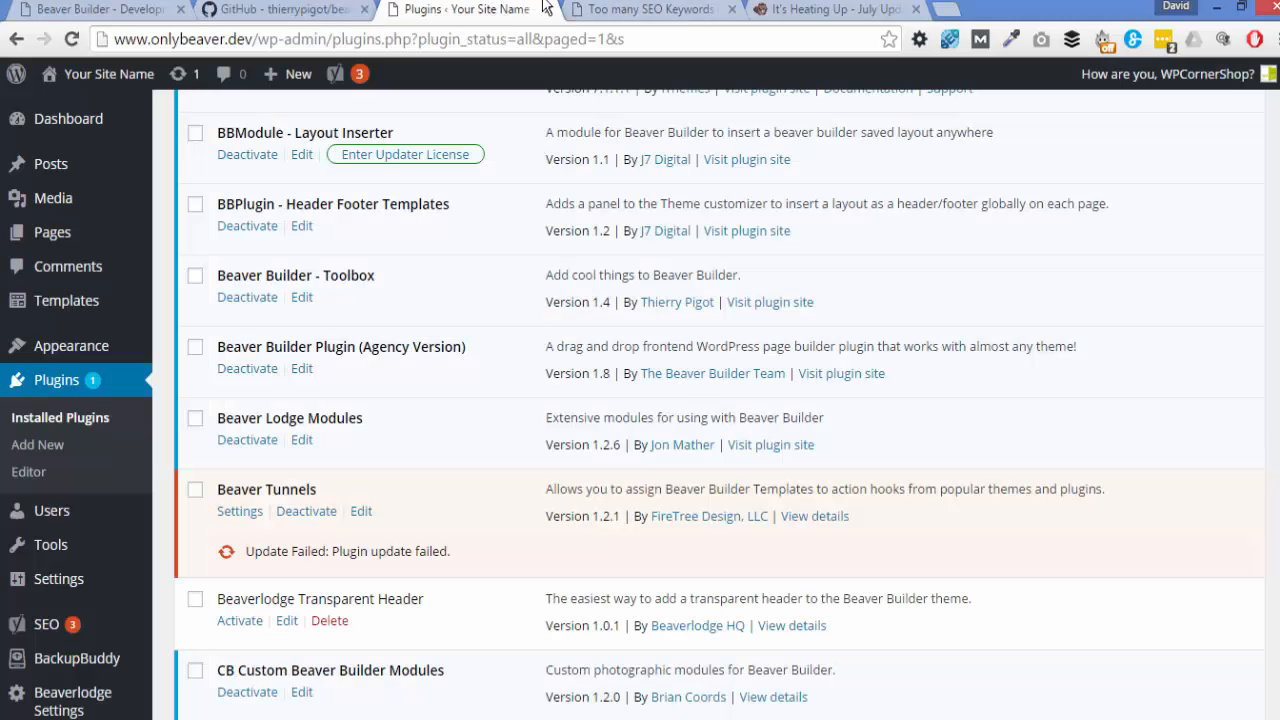
left_click(645, 9)
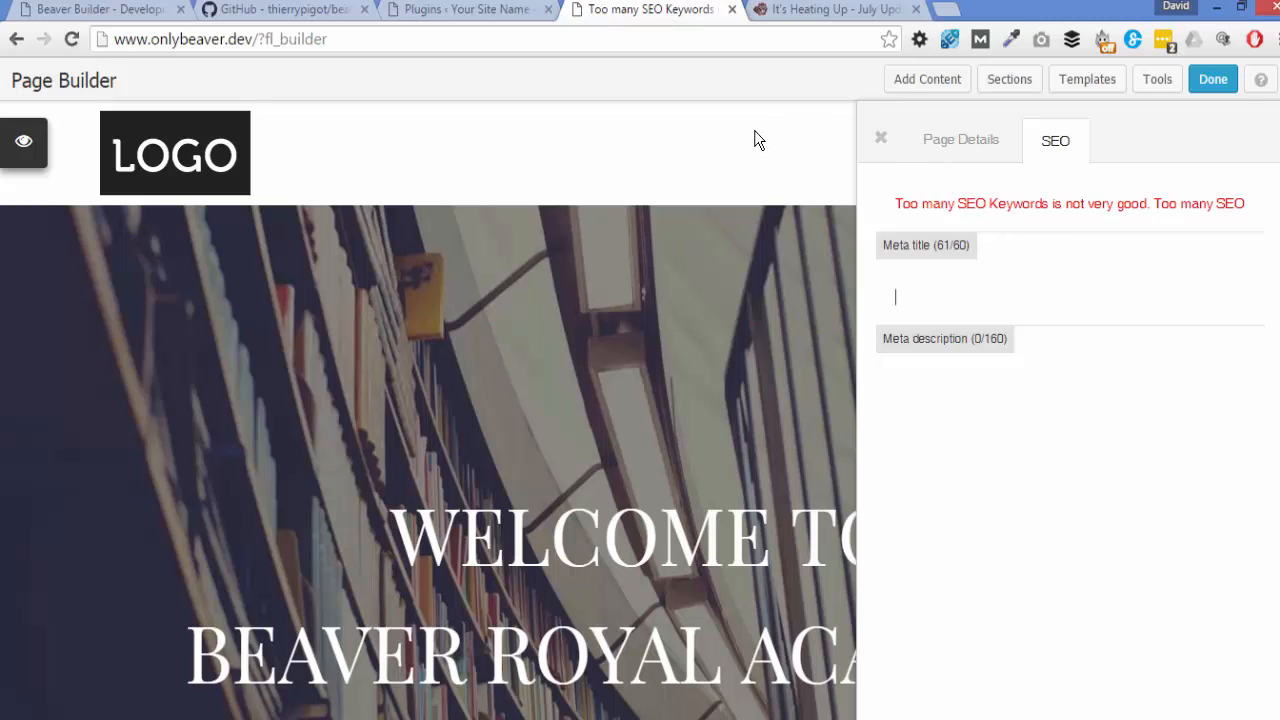
mouse_move(718, 148)
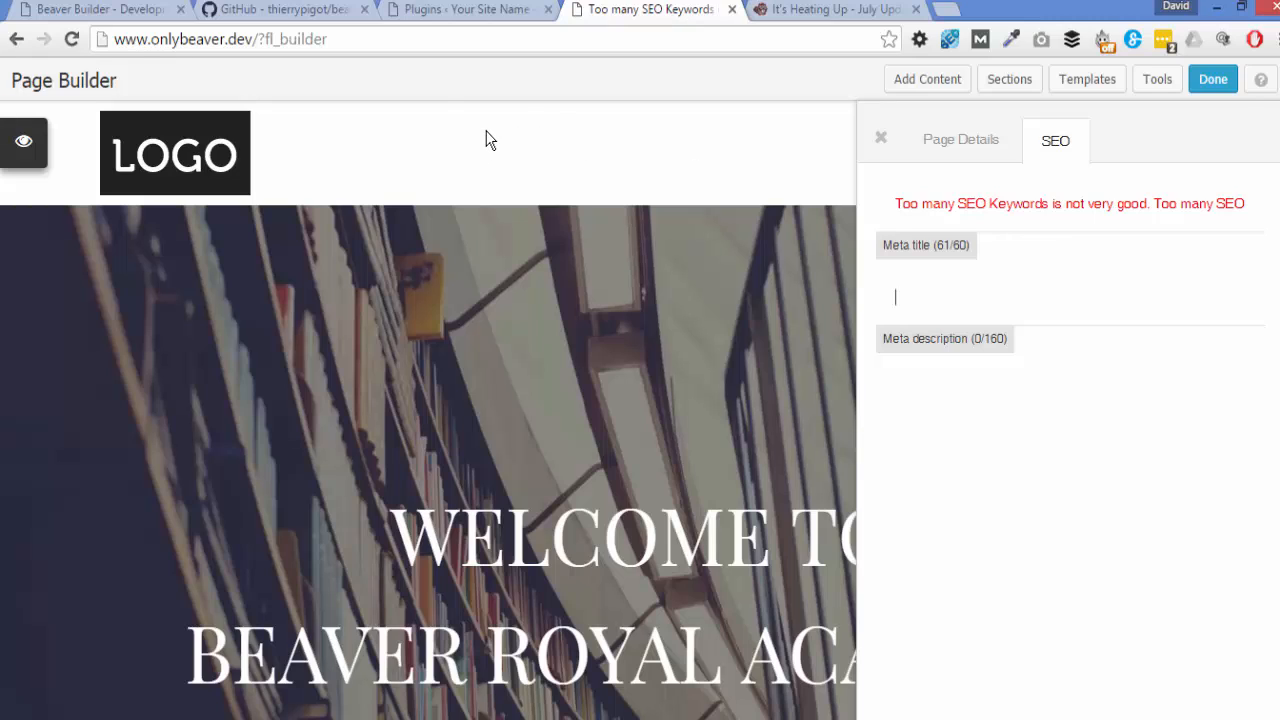
mouse_move(425, 10)
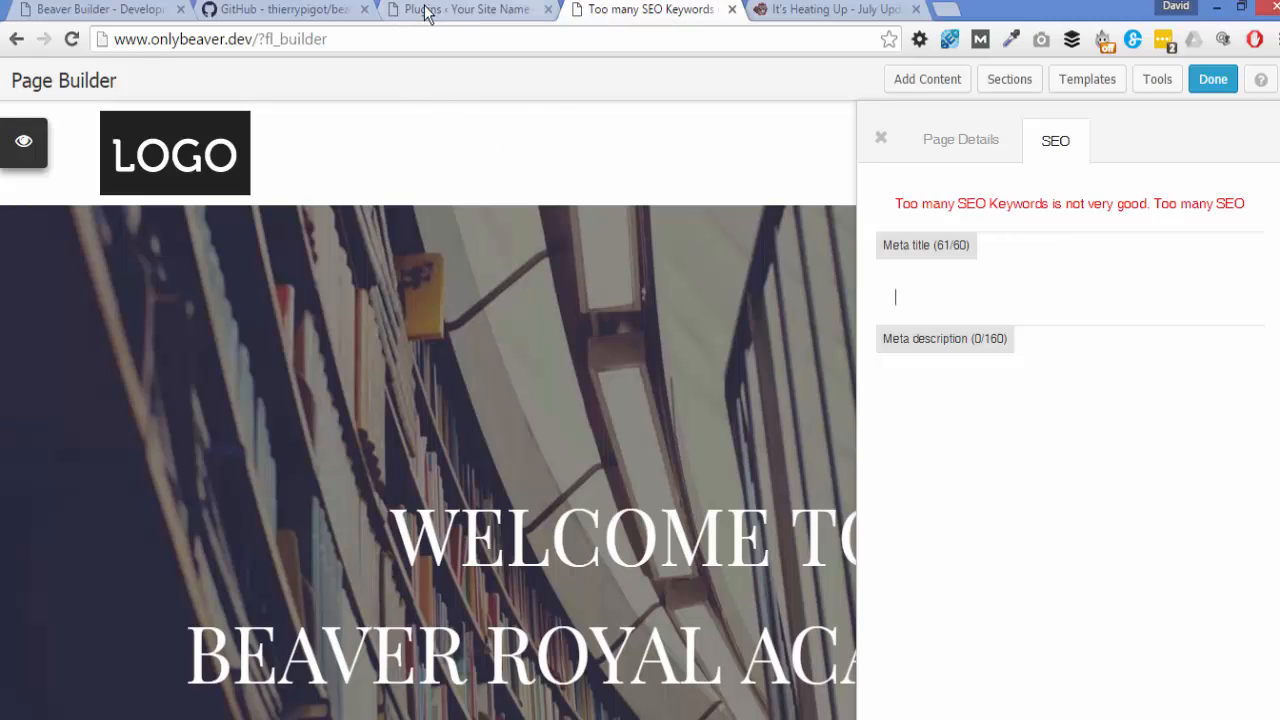
Scroll through WordPress's installed plugins, then return to the builder and close Page Settings.
left_click(465, 9)
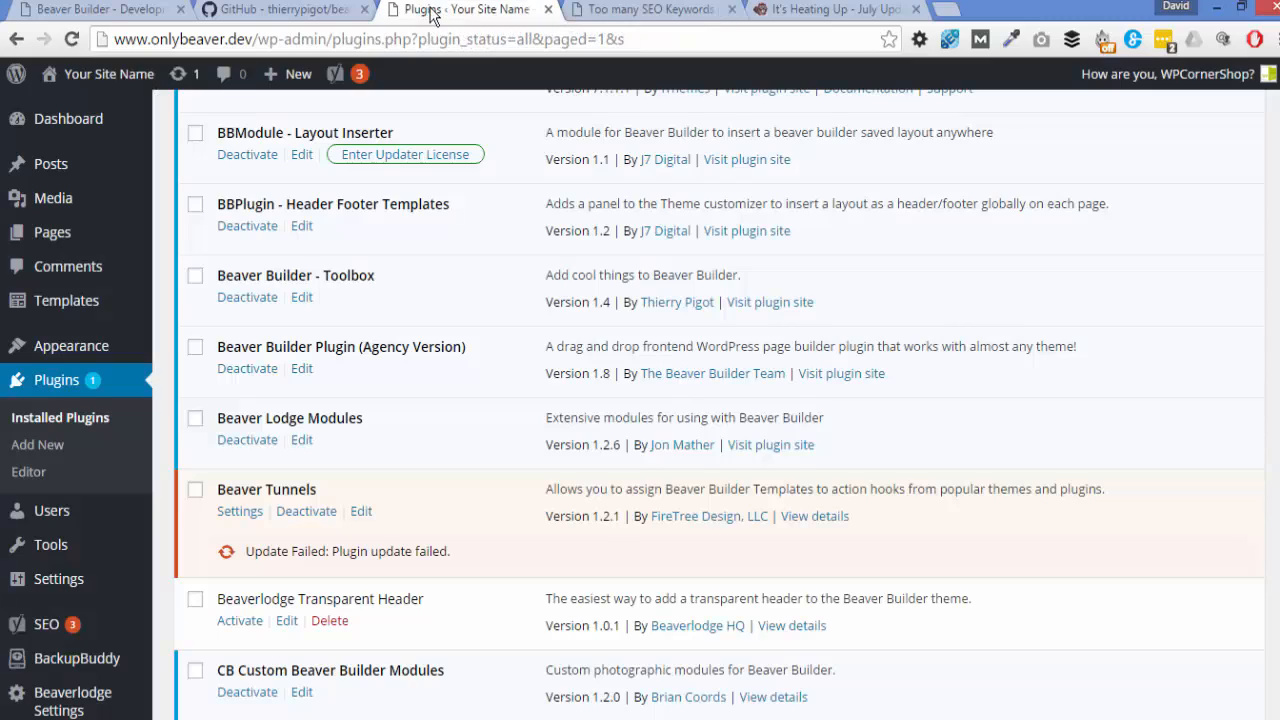
scroll("up", 3)
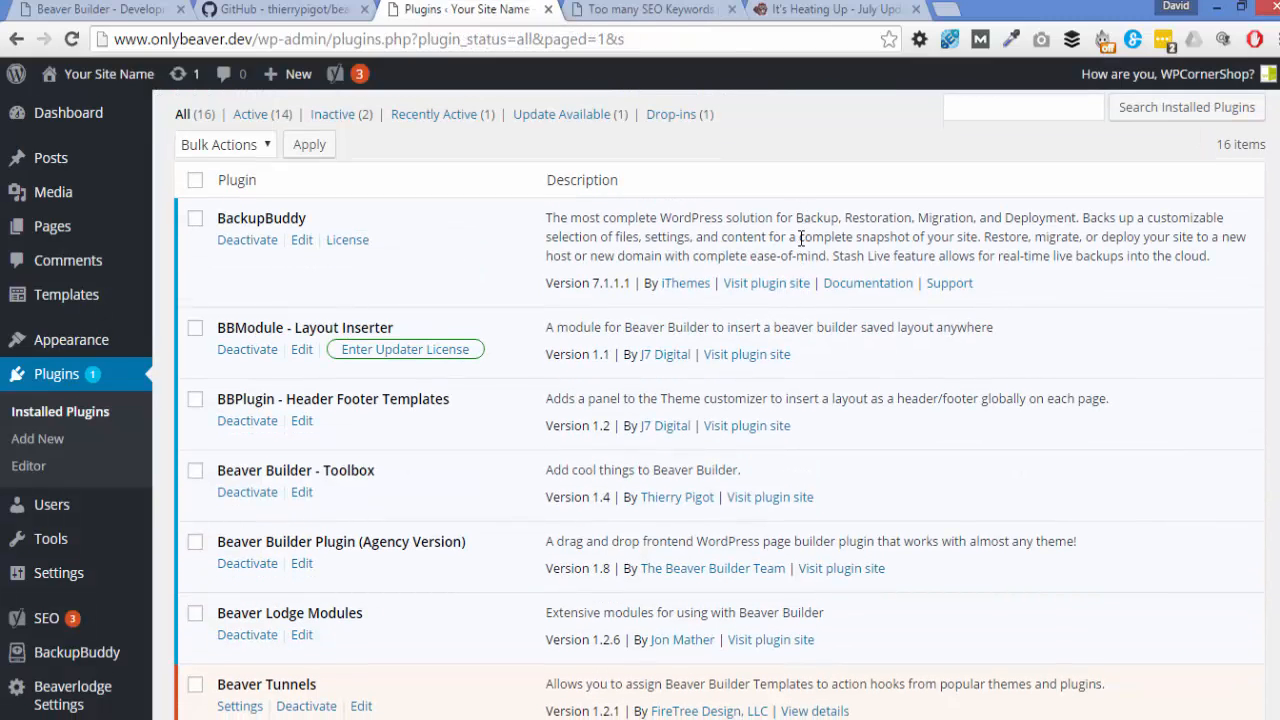
scroll("down", 3)
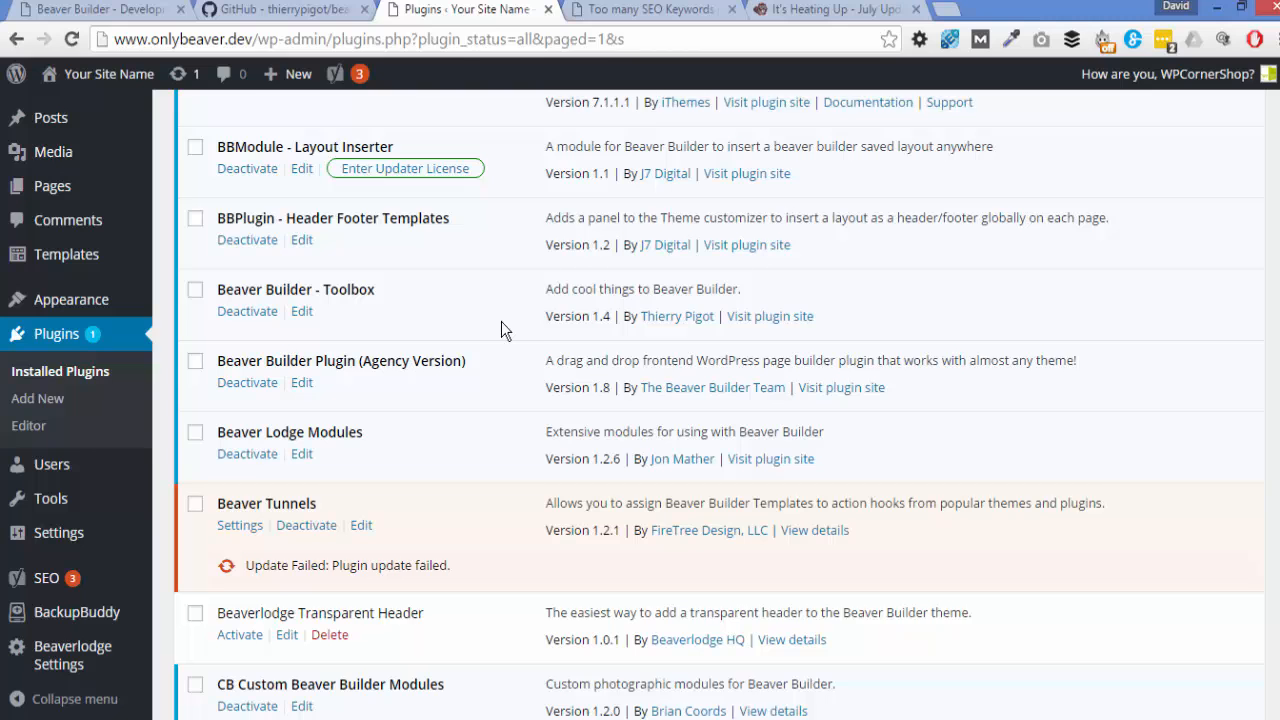
scroll("down", 3)
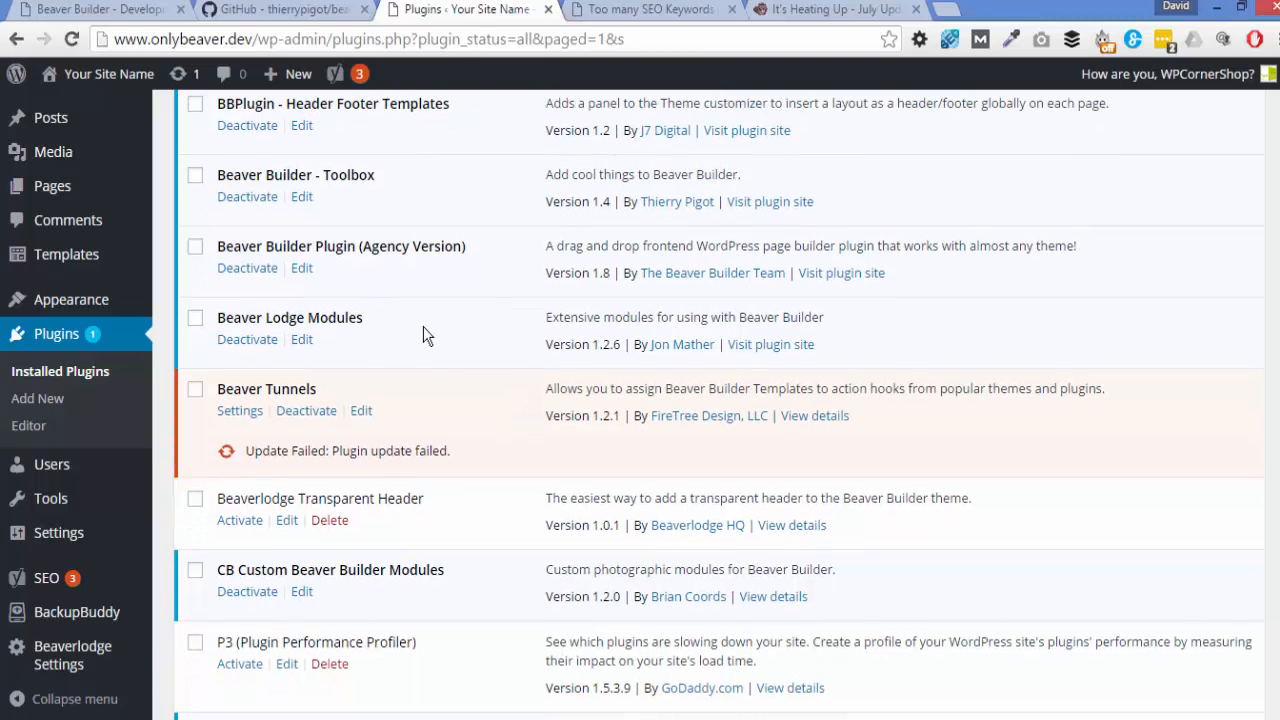
scroll("down", 3)
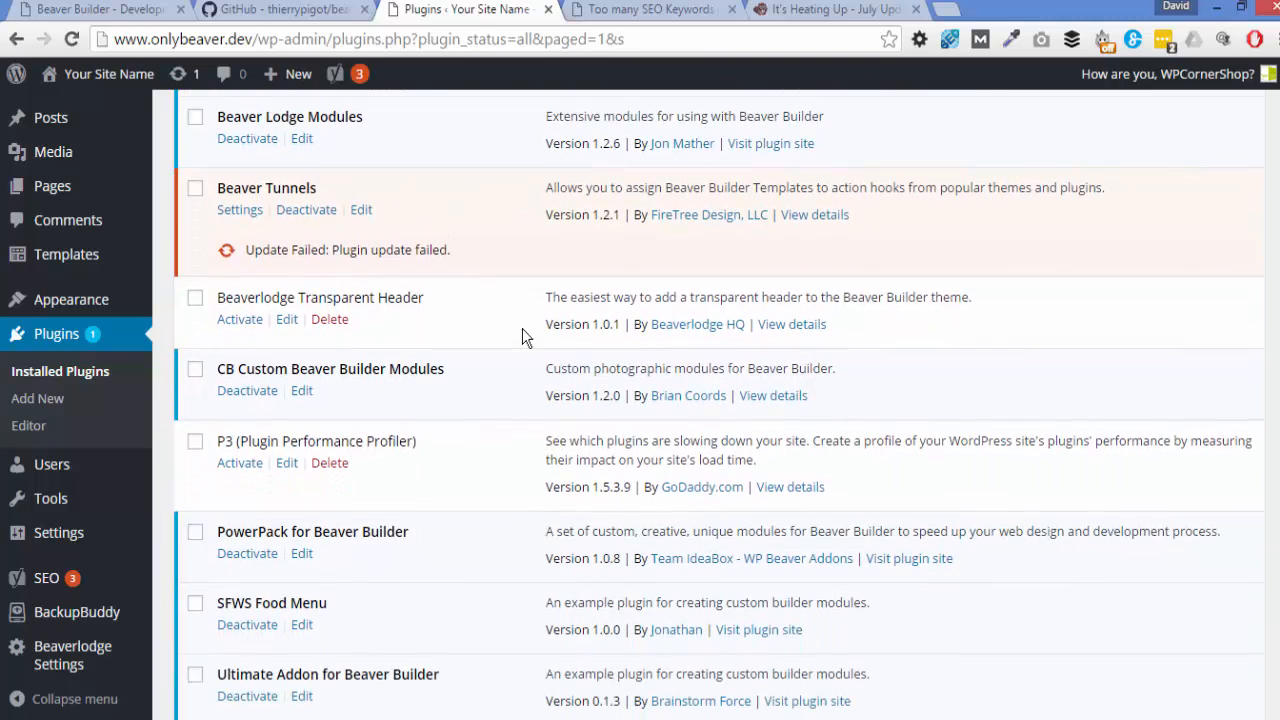
scroll("down", 3)
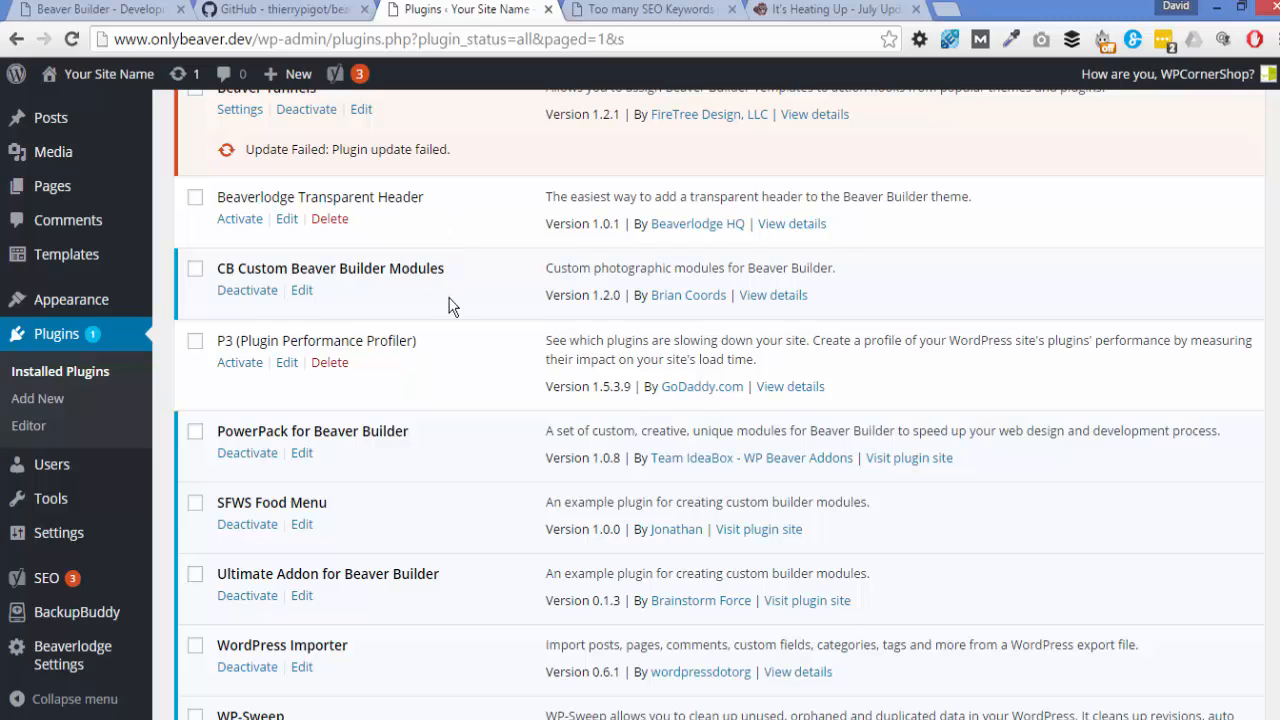
scroll("down", 3)
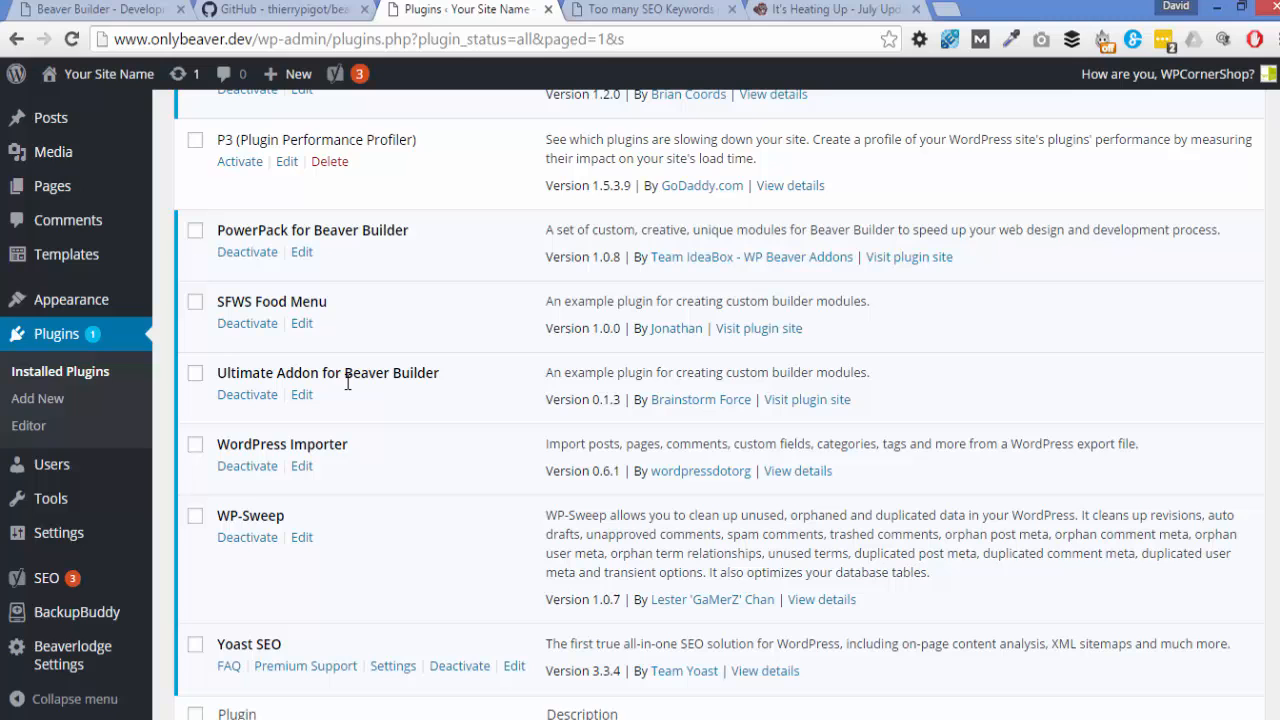
scroll("up", 3)
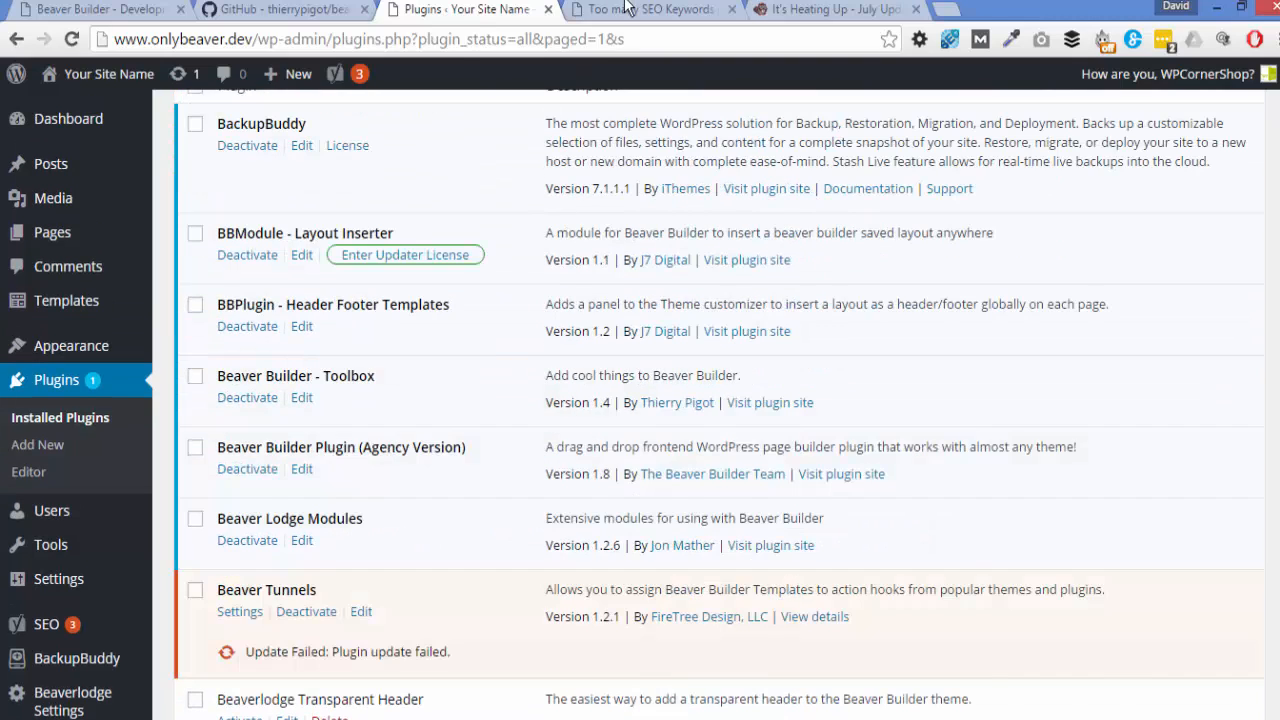
left_click(650, 9)
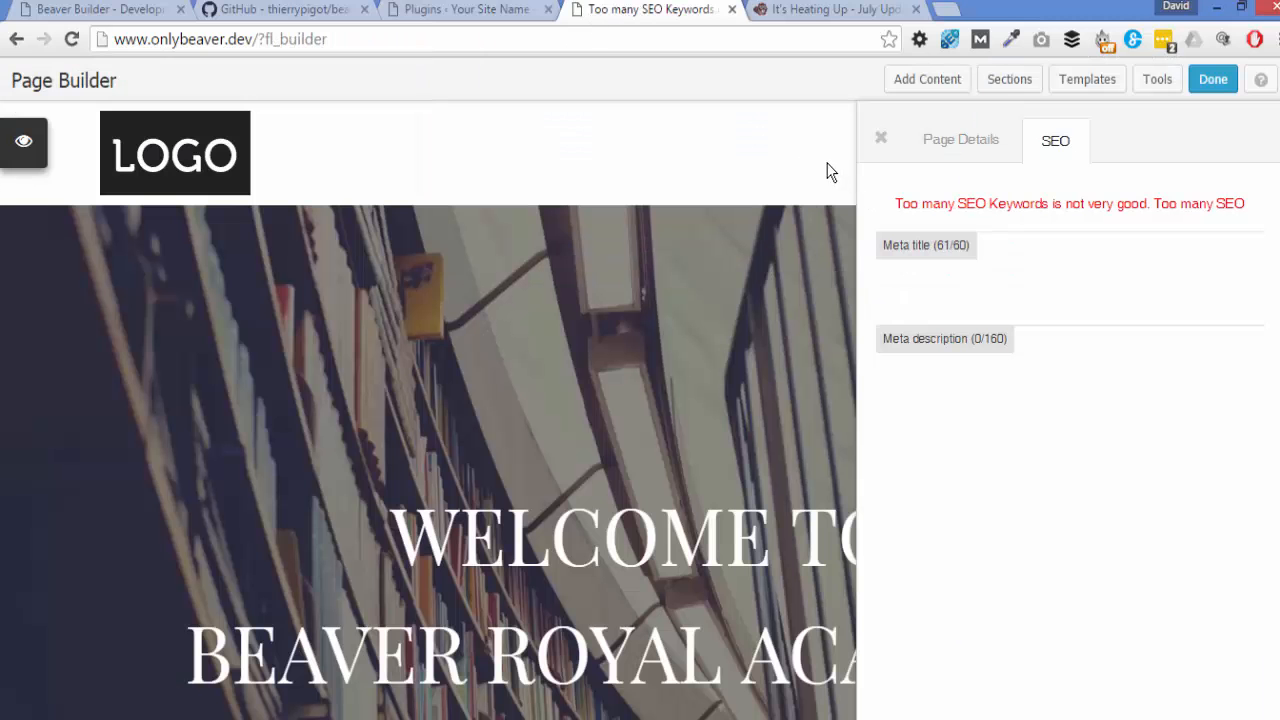
left_click(880, 137)
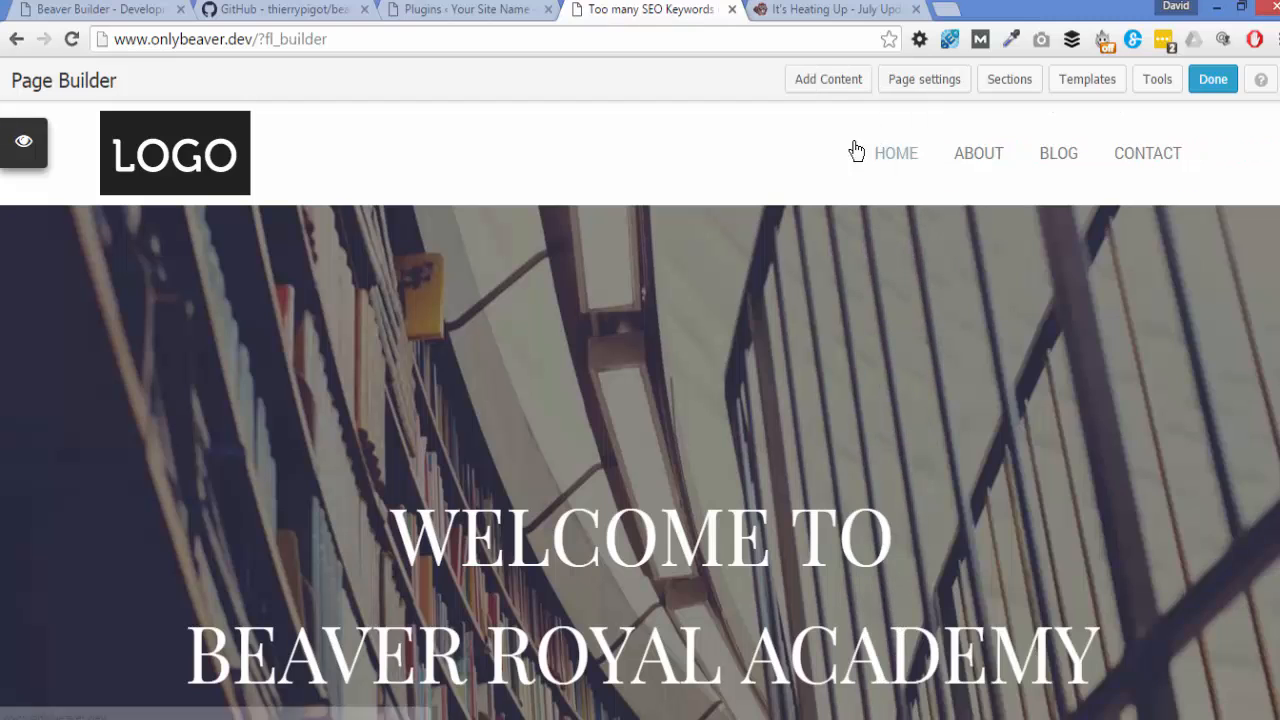
mouse_move(65, 12)
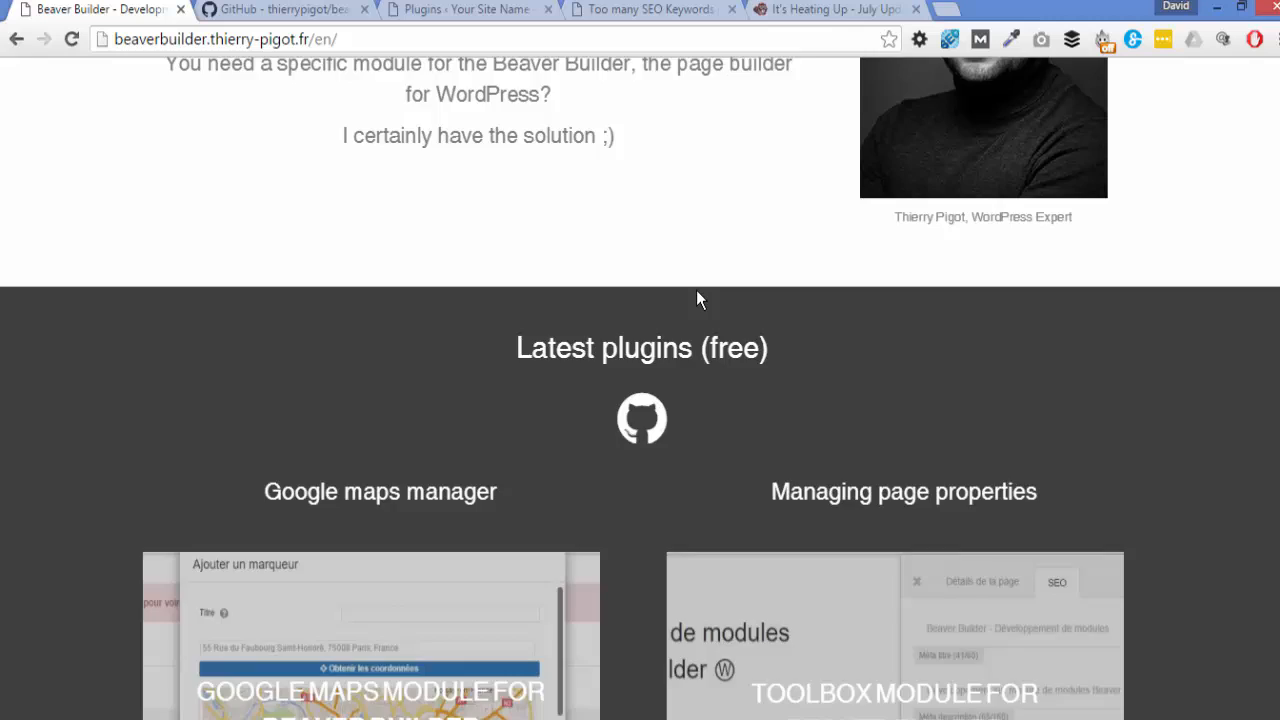
scroll("up", 3)
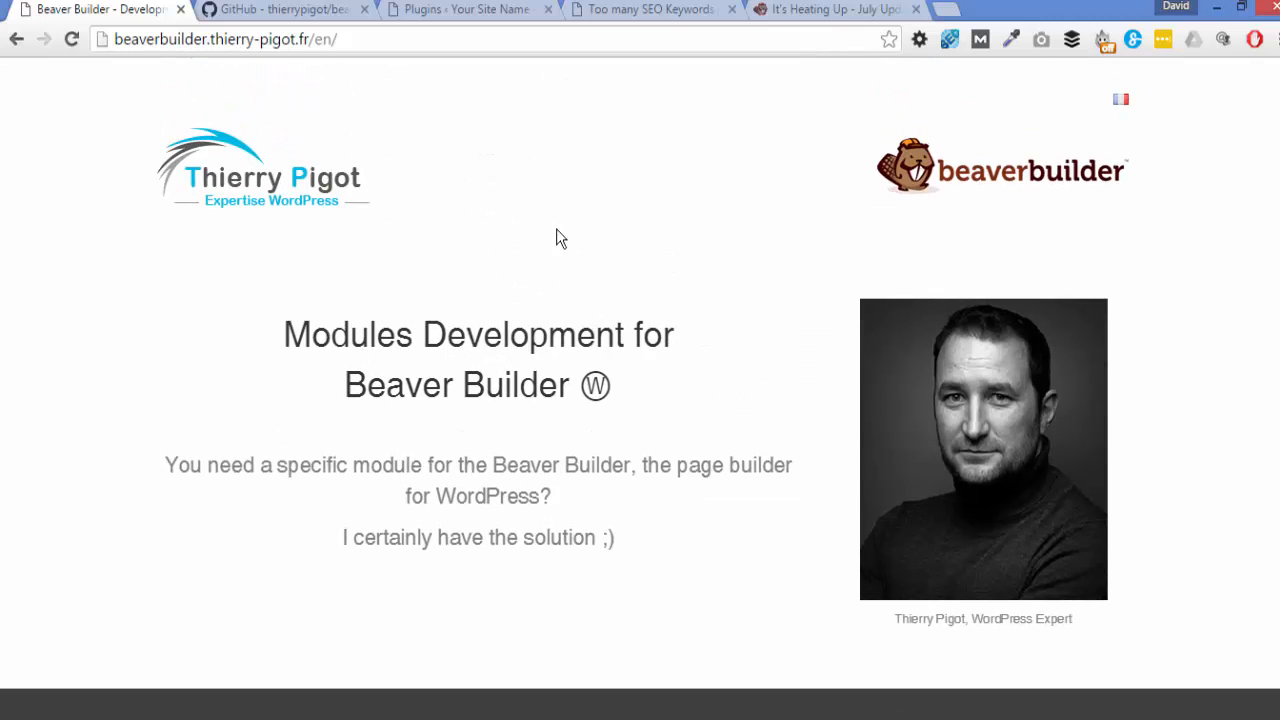
mouse_move(537, 221)
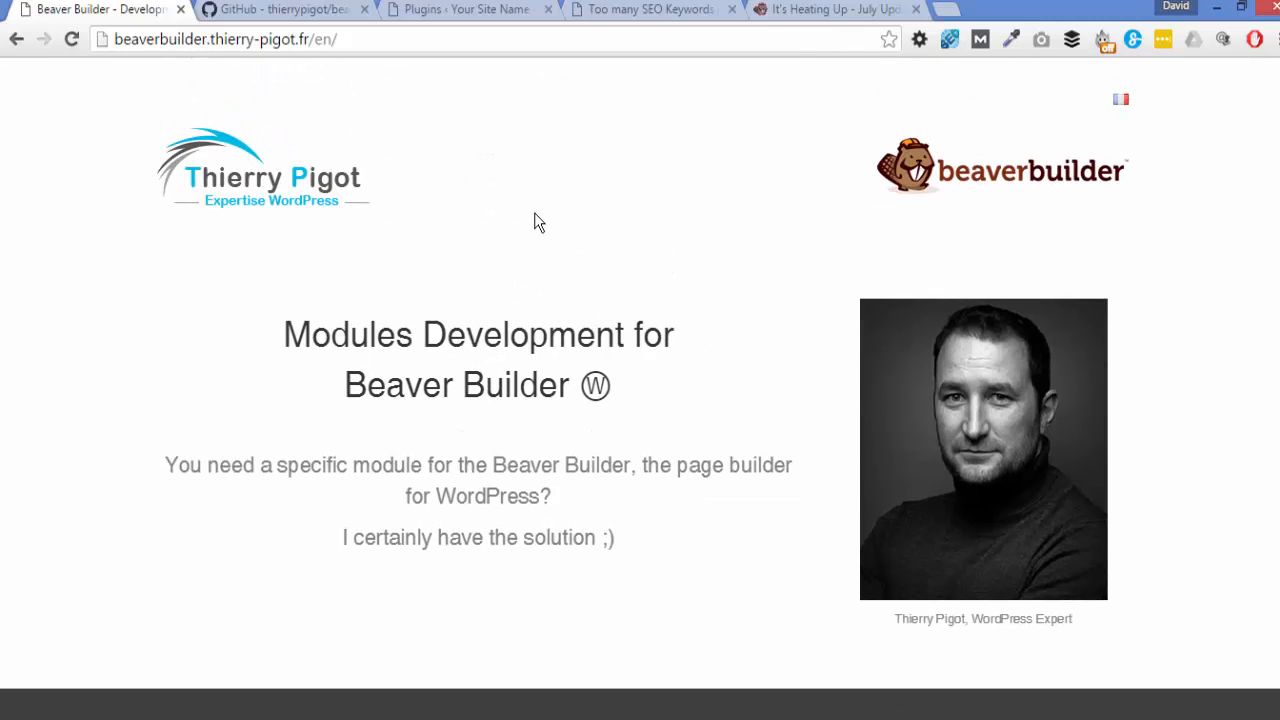